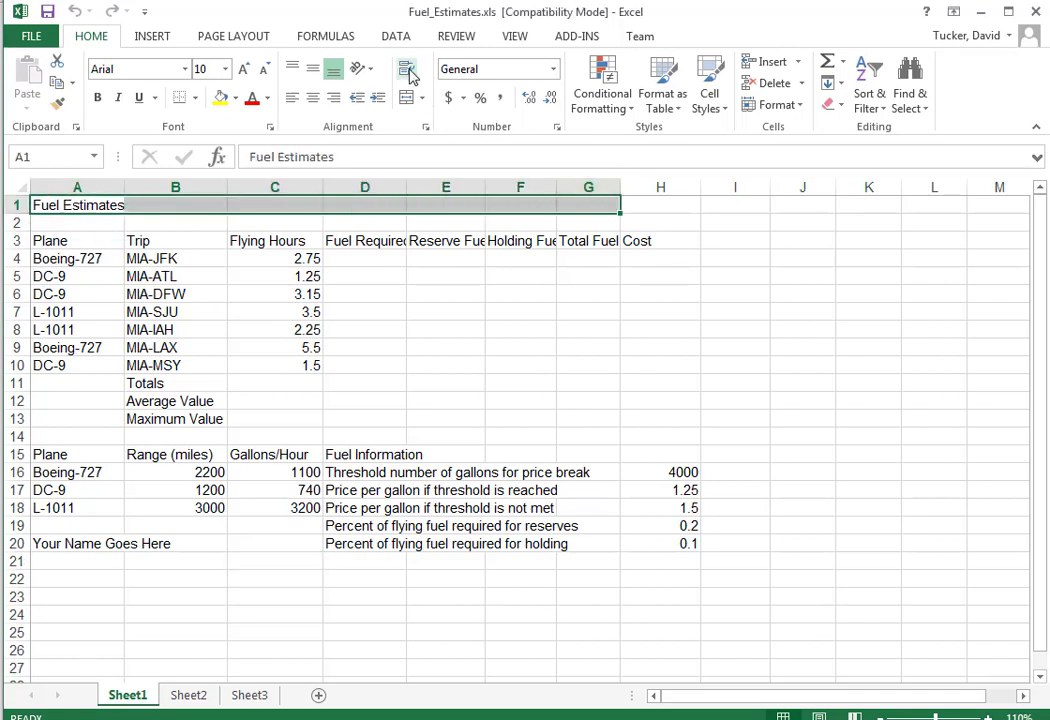
# Step: Merge and center the title across A–G at size 16, shading A1:G3 light green
pyautogui.click(407, 70)
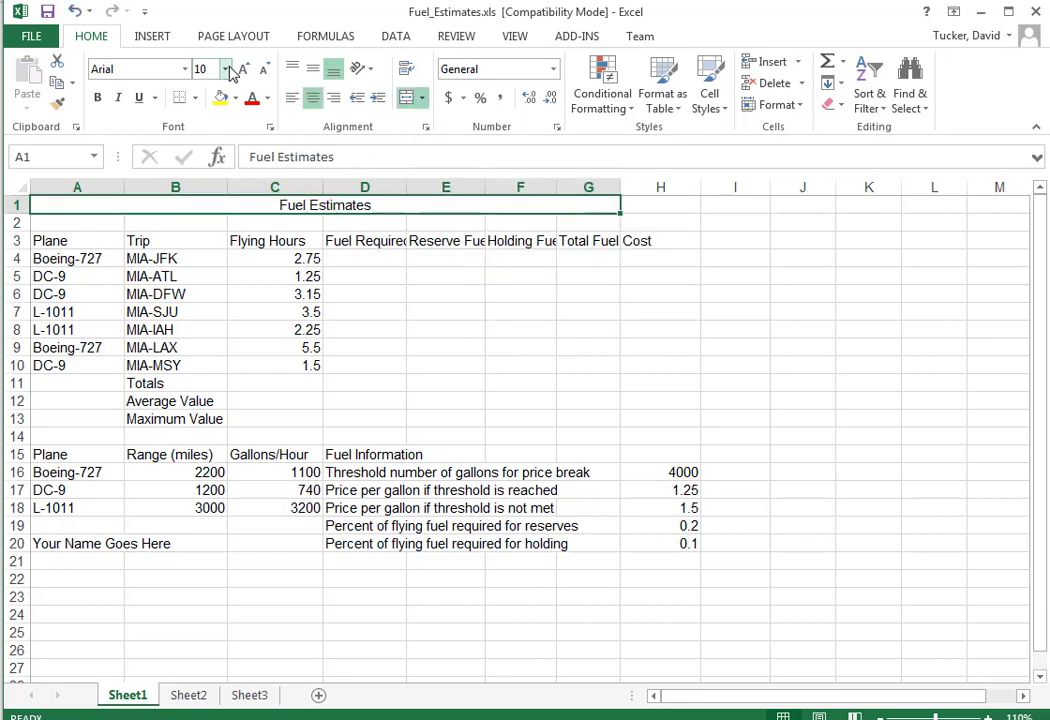
pyautogui.click(225, 69)
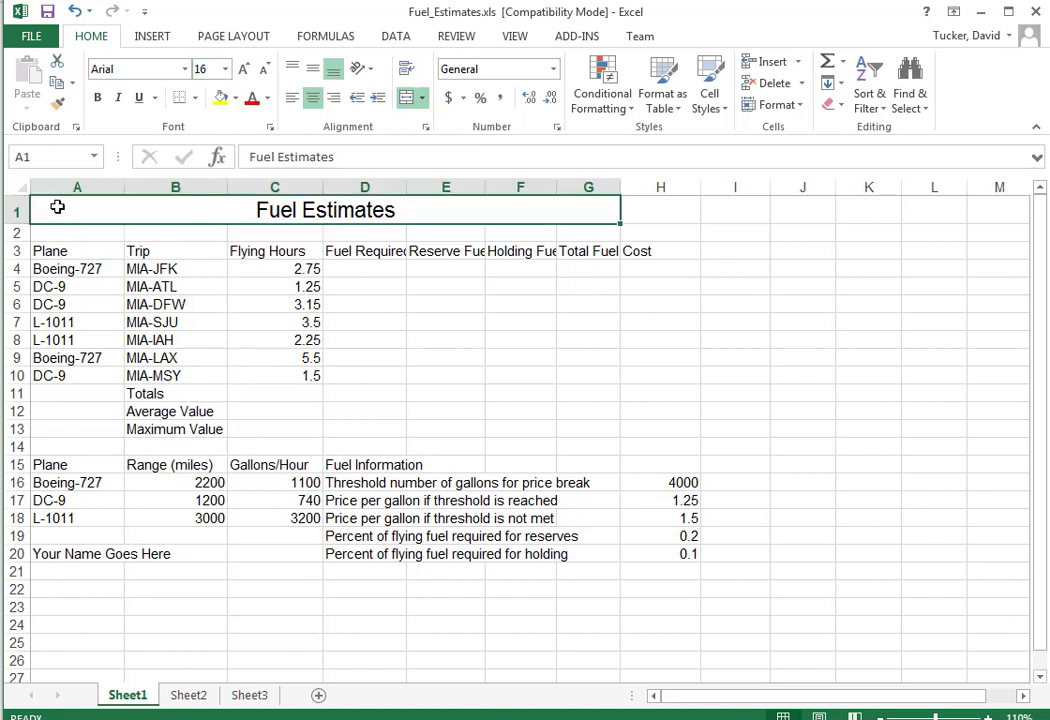
pyautogui.moveTo(77, 210); pyautogui.dragTo(588, 250)
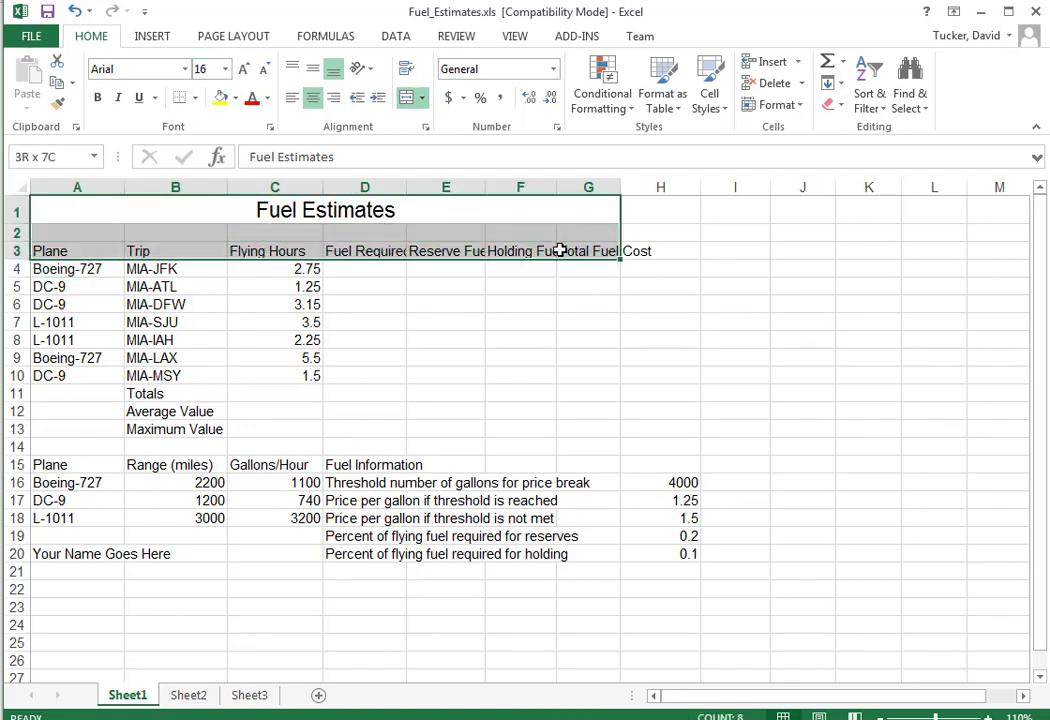
pyautogui.click(235, 97)
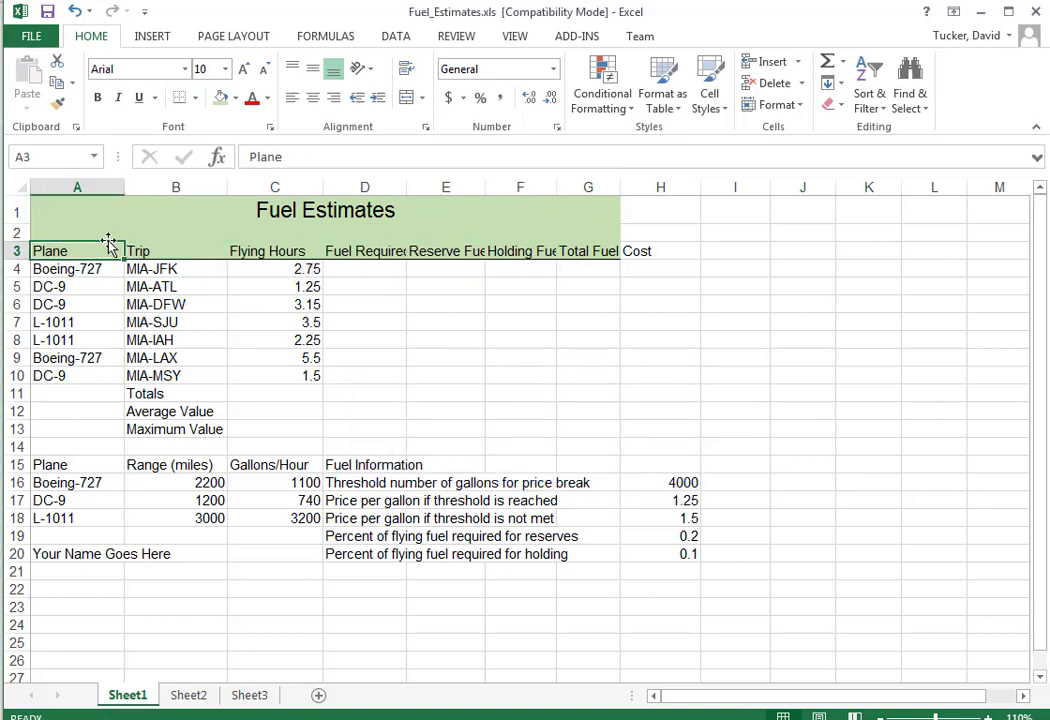
# Step: Make the row 3 column headings bold with wrapped text
pyautogui.moveTo(49, 250); pyautogui.dragTo(519, 250)
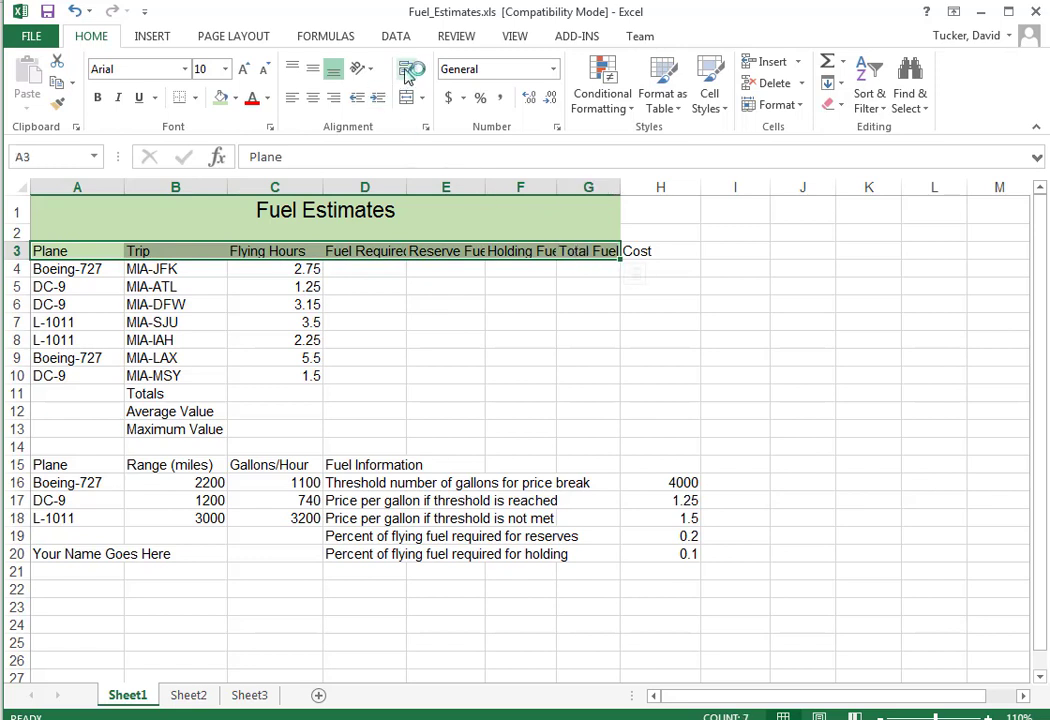
pyautogui.click(408, 69)
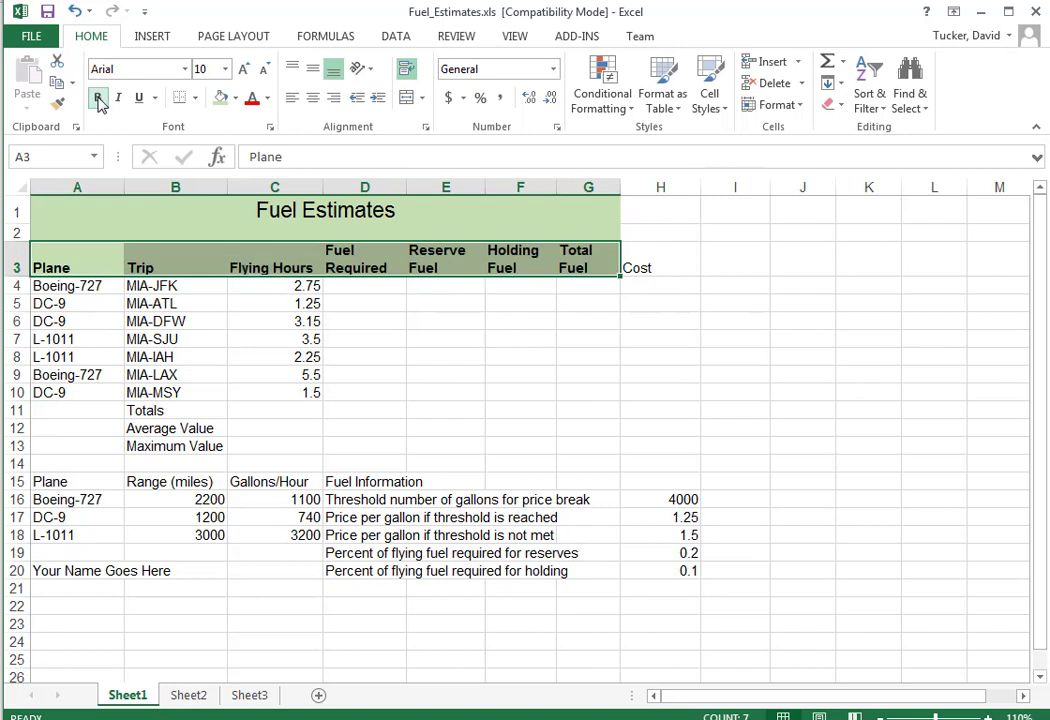
pyautogui.click(98, 98)
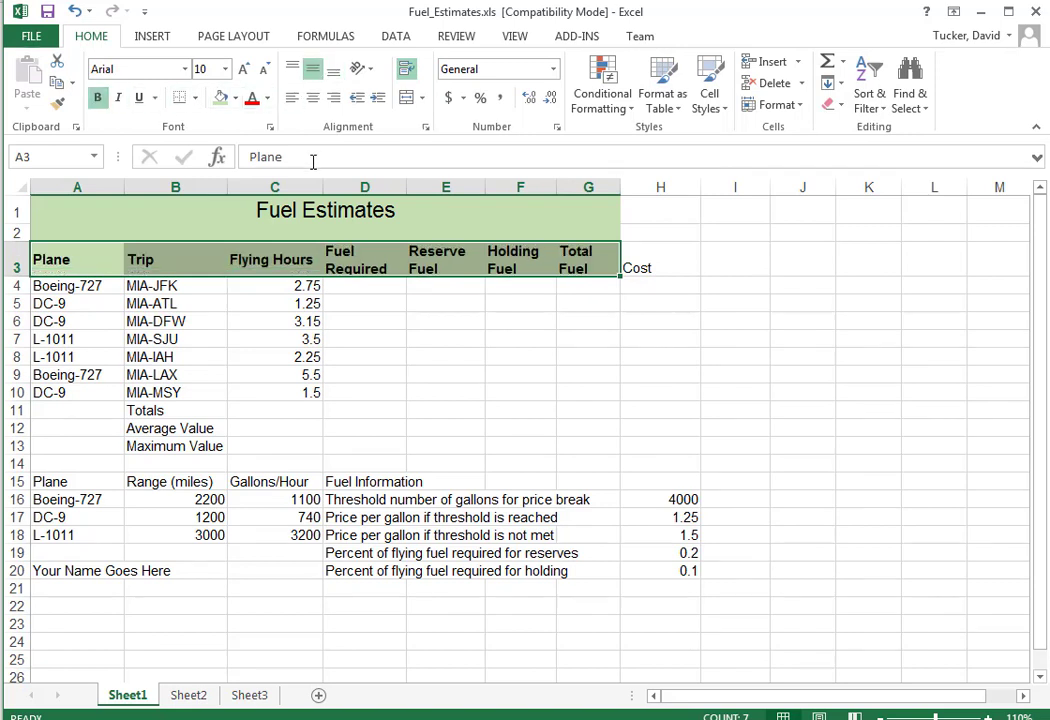
pyautogui.click(364, 339)
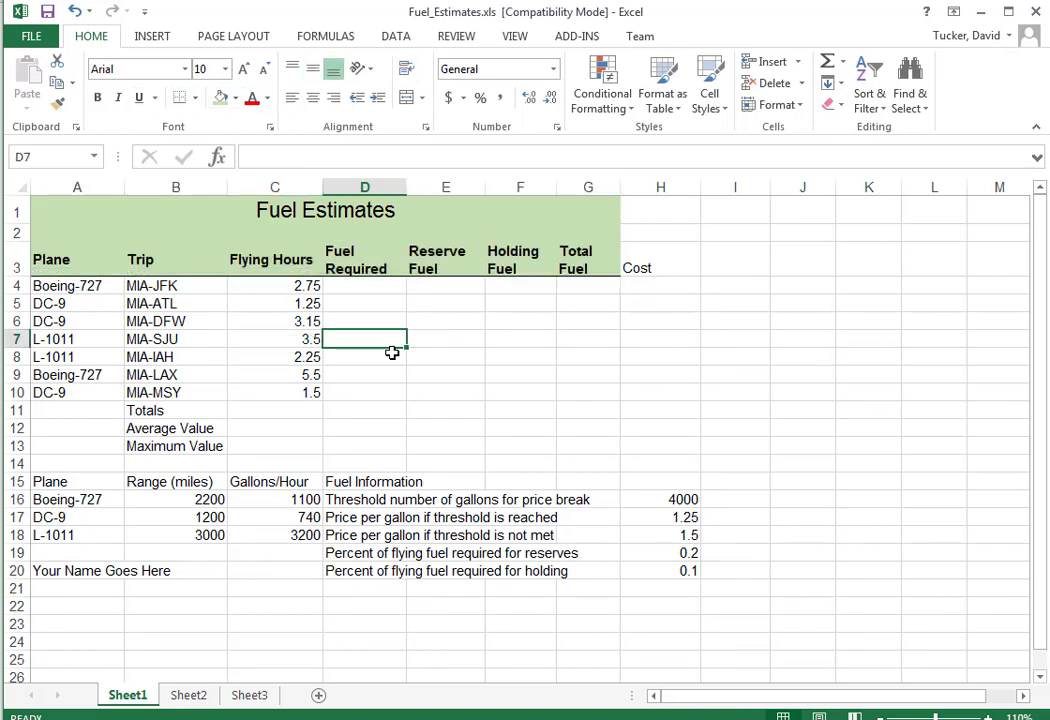
# Step: Shade the Plane, Range (miles) and Gallons/Hour headings in row 15 green
pyautogui.moveTo(50, 481); pyautogui.dragTo(305, 535)
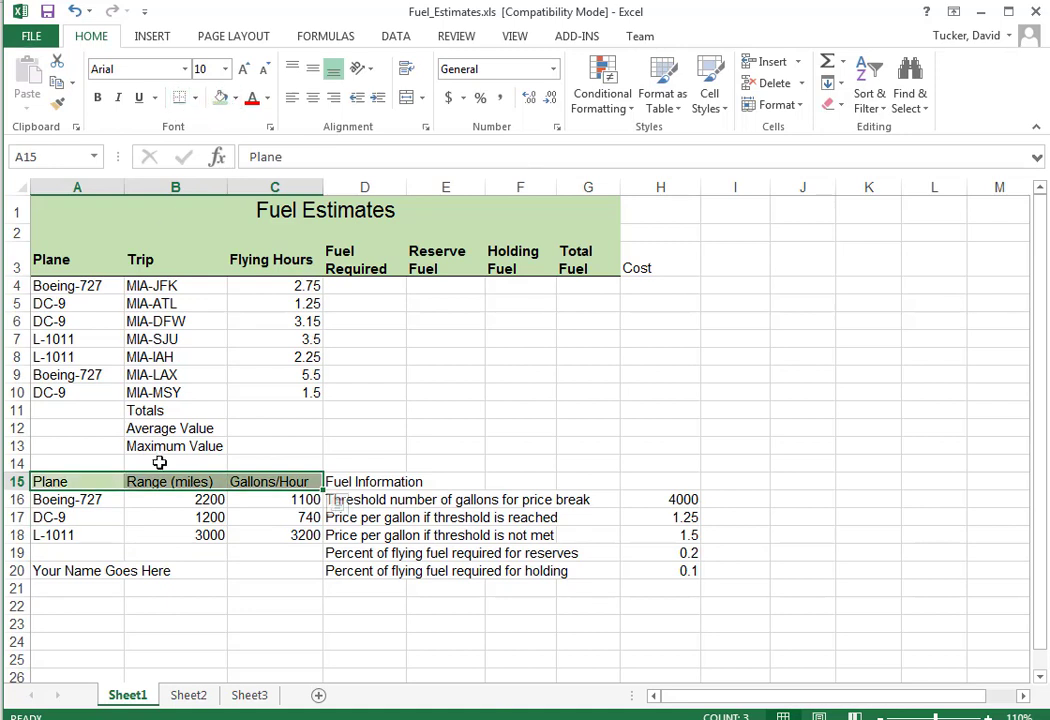
pyautogui.click(175, 517)
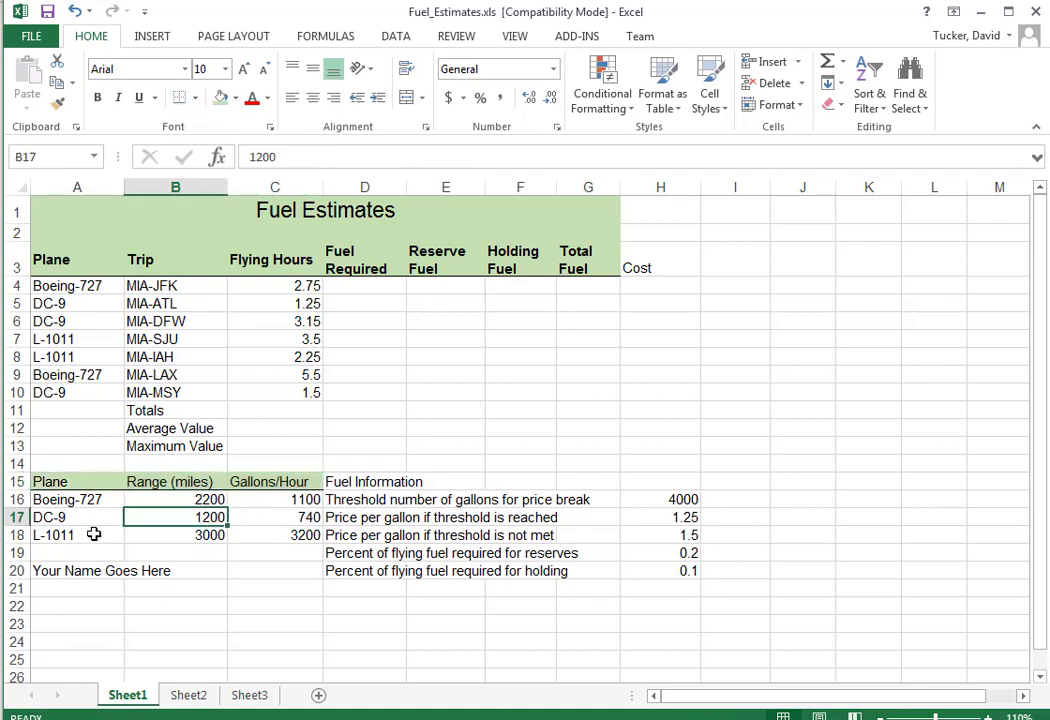
pyautogui.moveTo(67, 499); pyautogui.dragTo(305, 535)
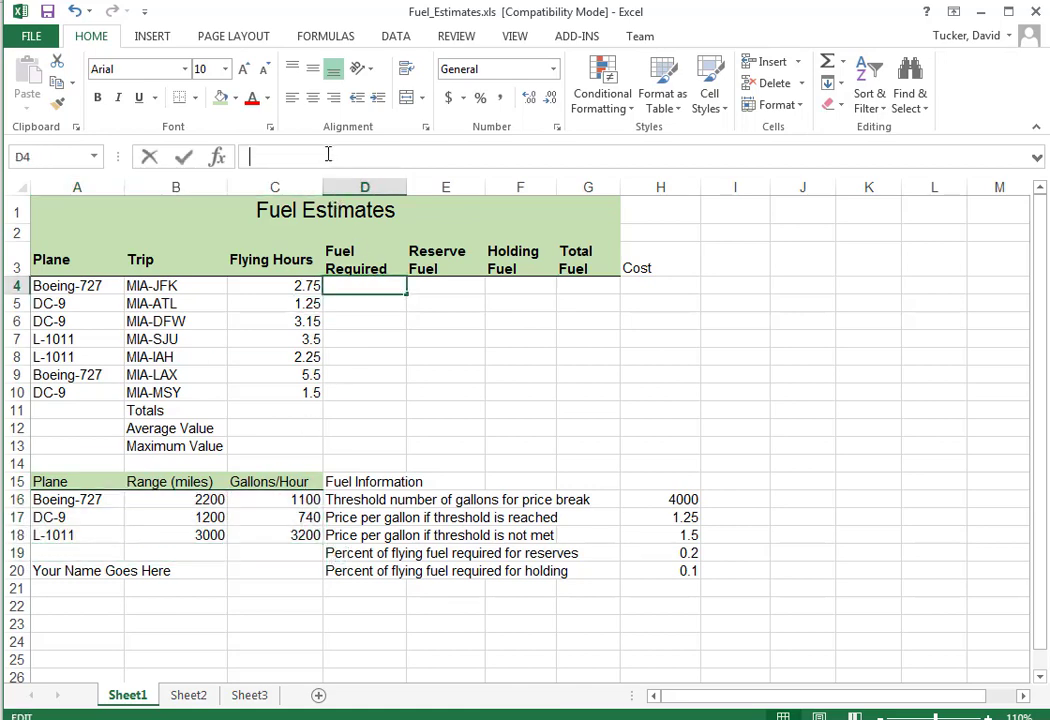
# Step: Build =VLOOKUP(A4,$A$16:$C$18,3) in D4 with an absolute plane table range
pyautogui.write('=')
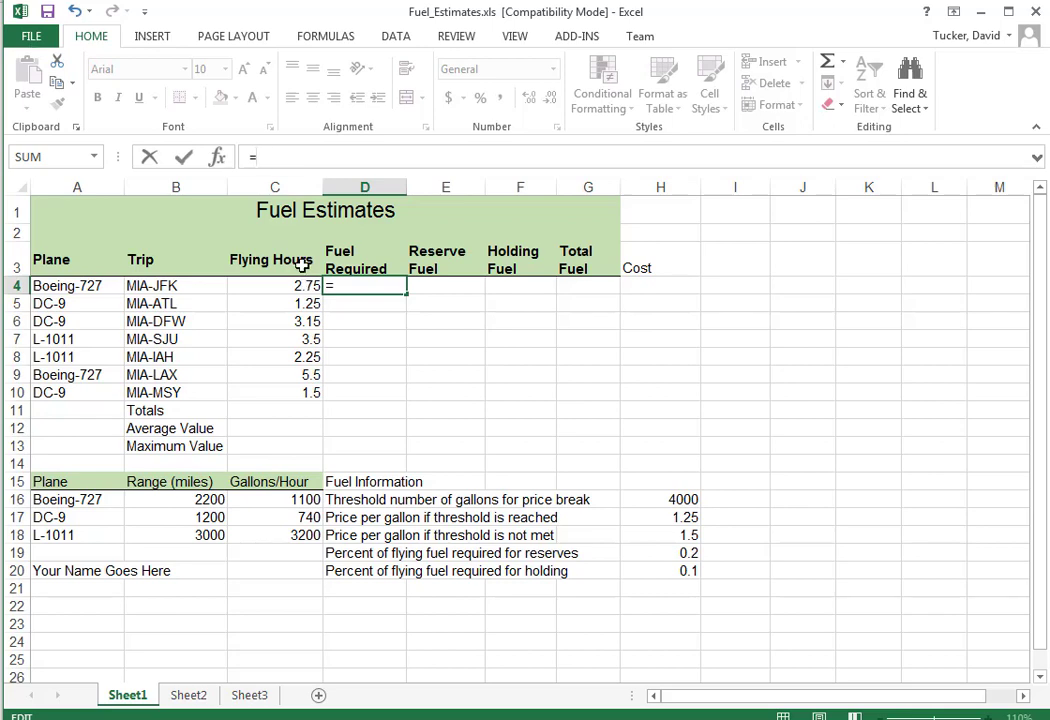
pyautogui.write('vlookup(')
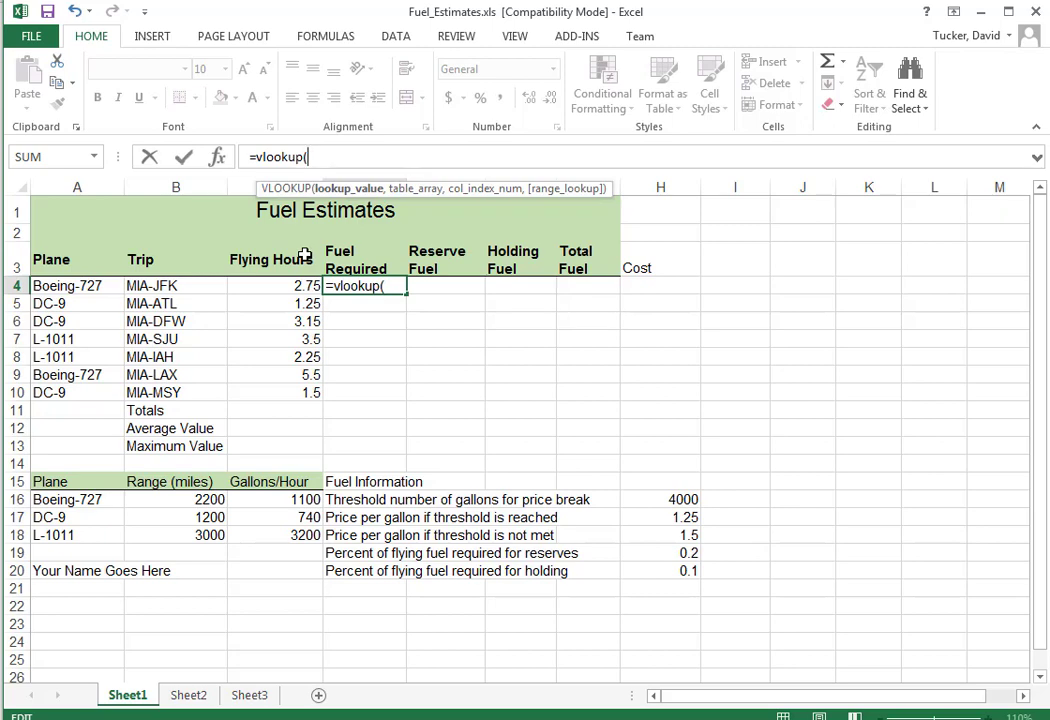
pyautogui.click(67, 285)
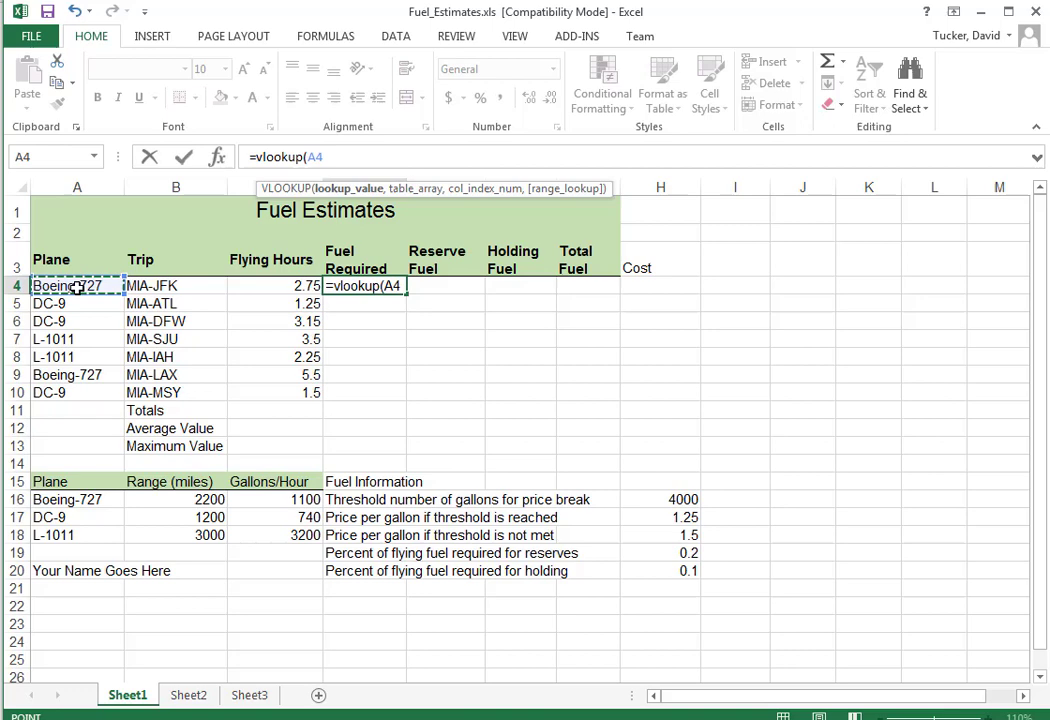
pyautogui.write(',')
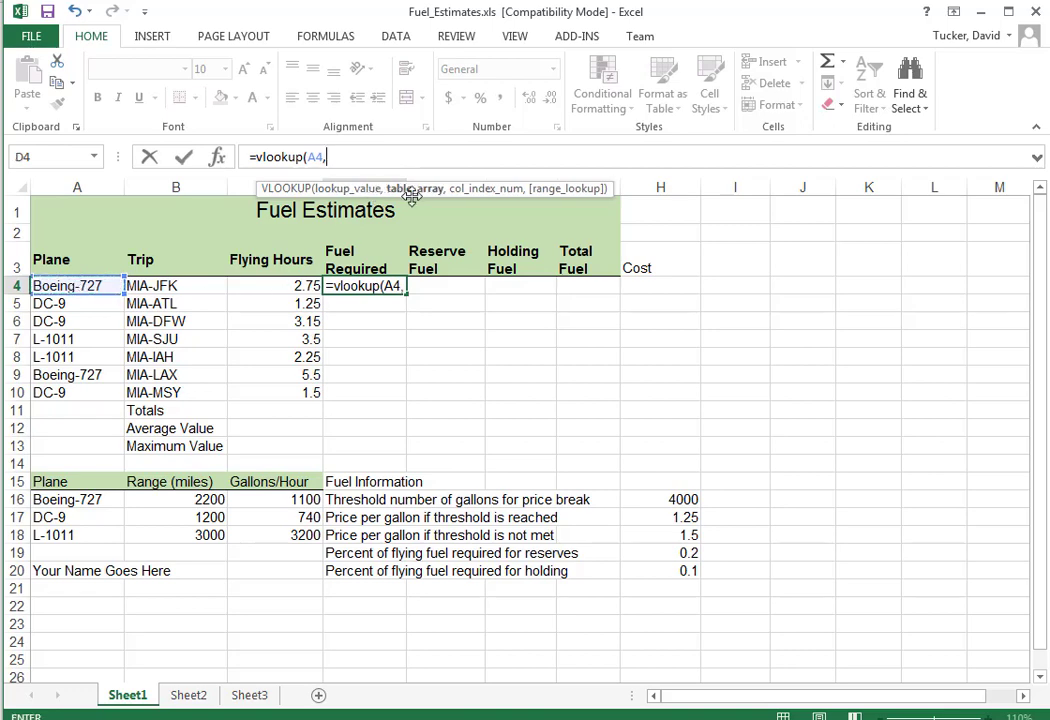
pyautogui.moveTo(66, 517)
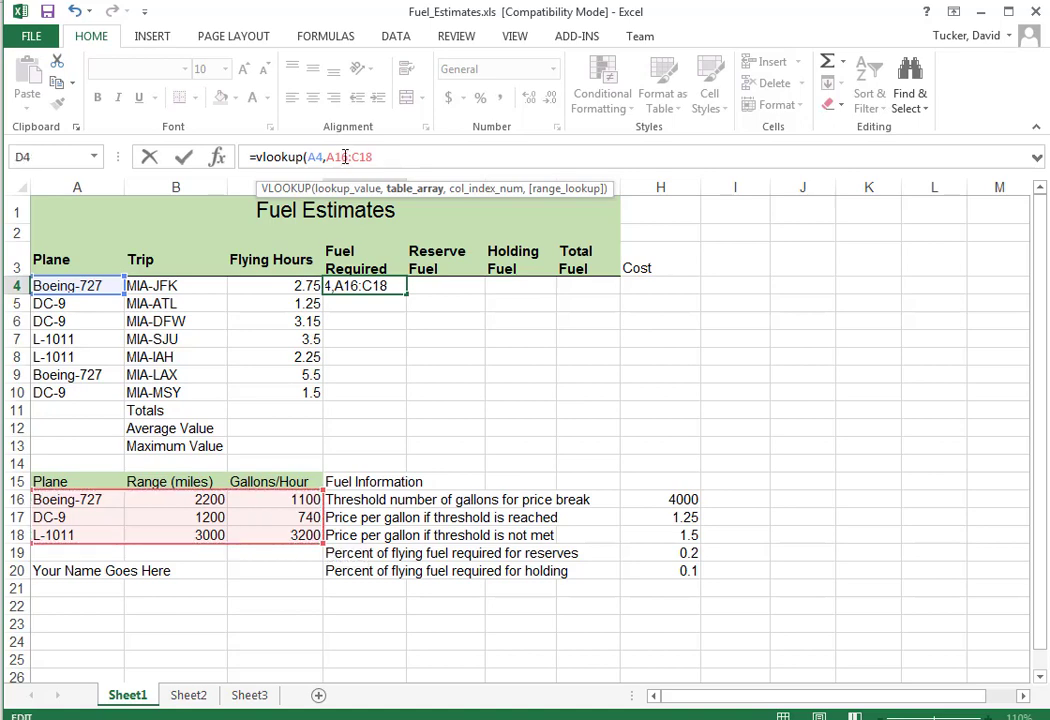
pyautogui.press('f4')
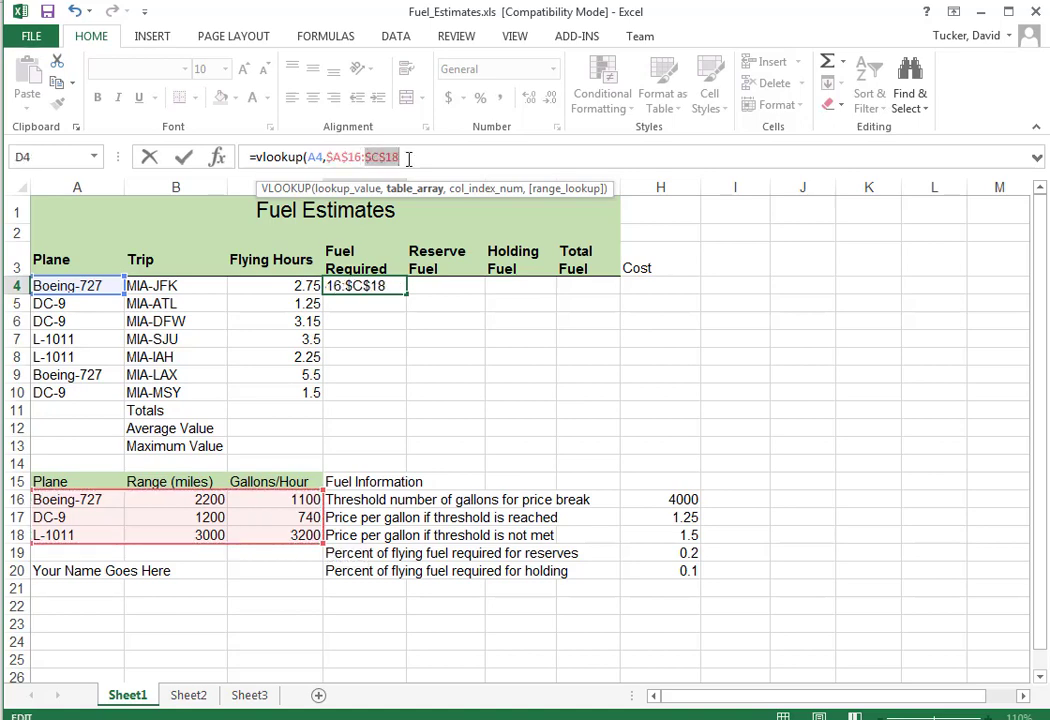
pyautogui.write(',3)')
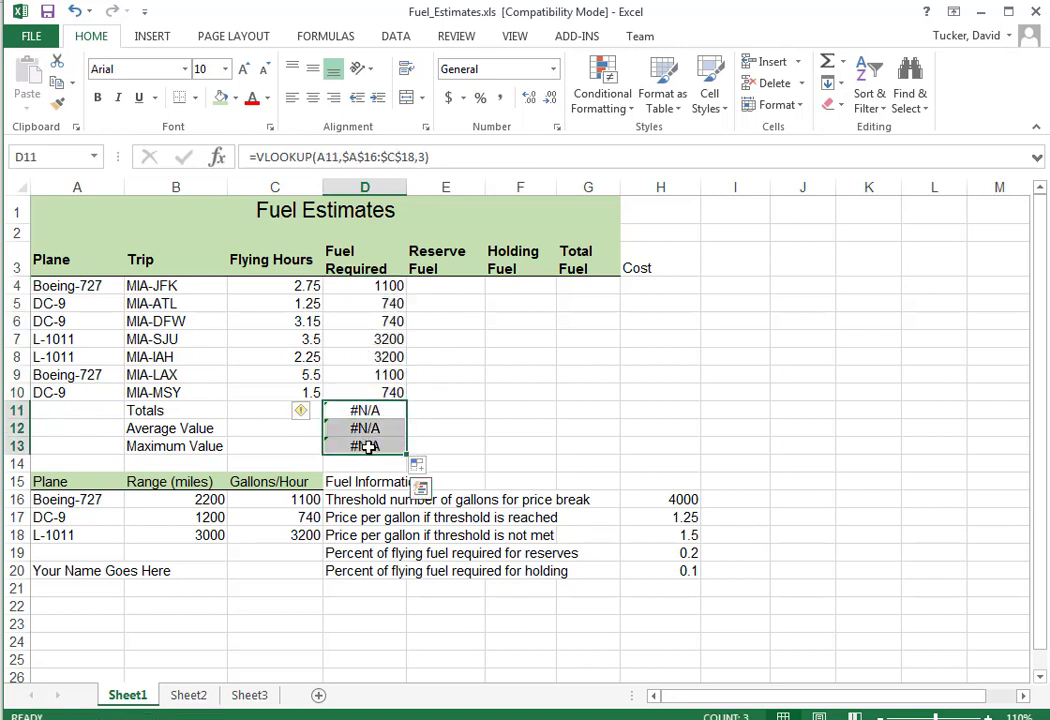
# Step: Clear D11:D13 and change D4 to =VLOOKUP(A4,$A$16:$C$18,3)*C4, filled down to D10
pyautogui.press('Delete')
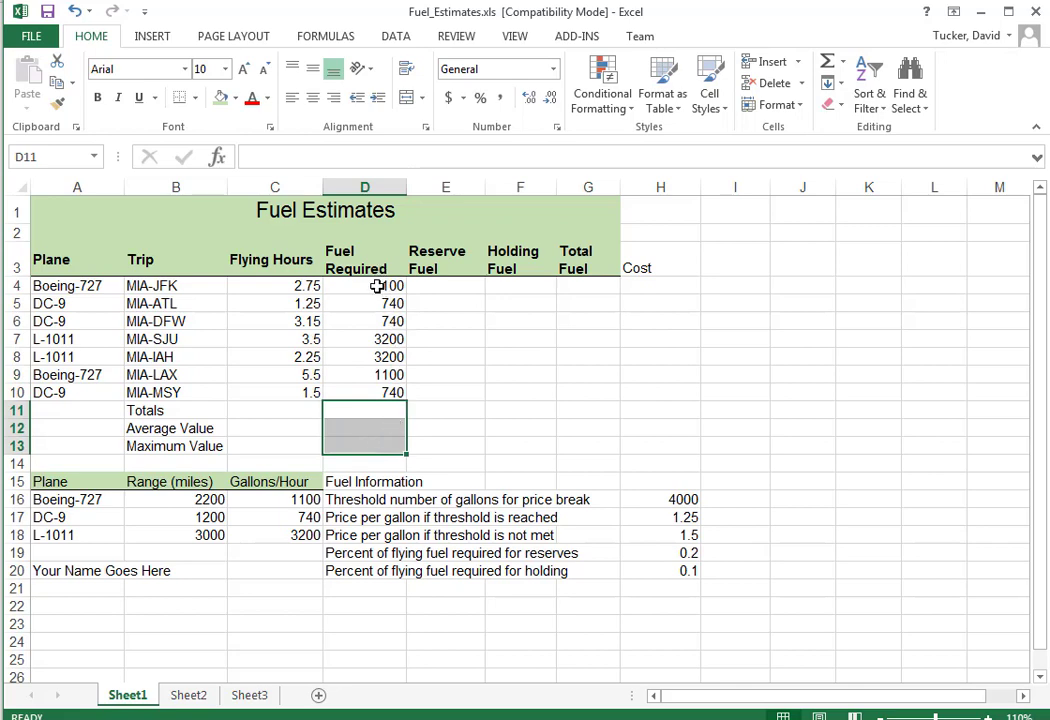
pyautogui.click(365, 286)
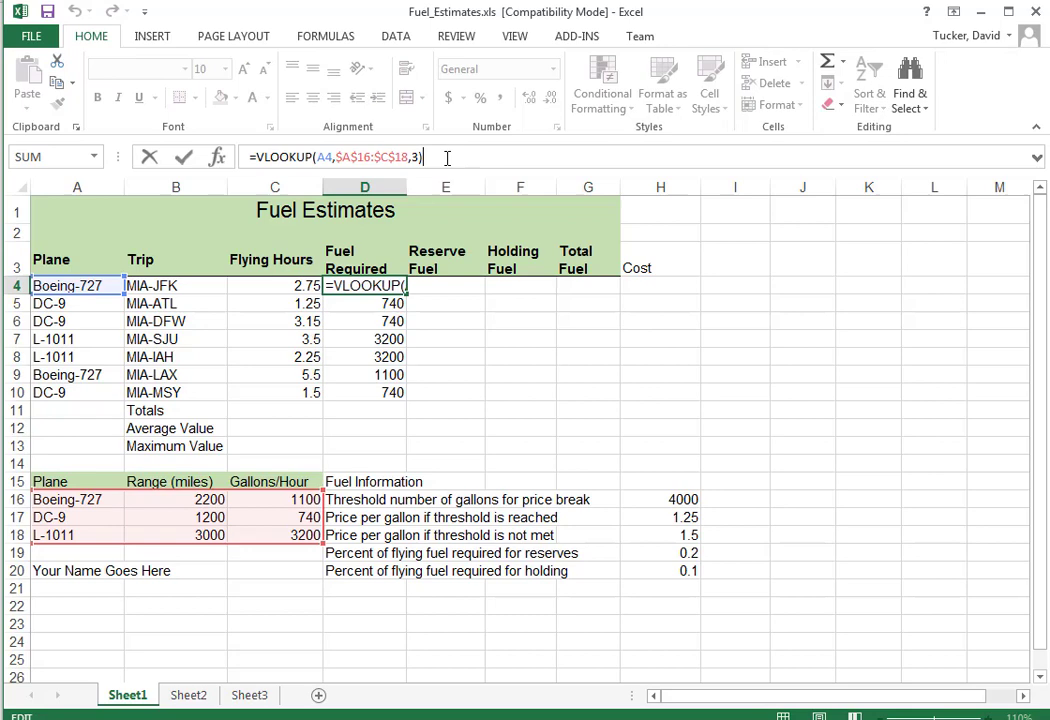
pyautogui.write('*')
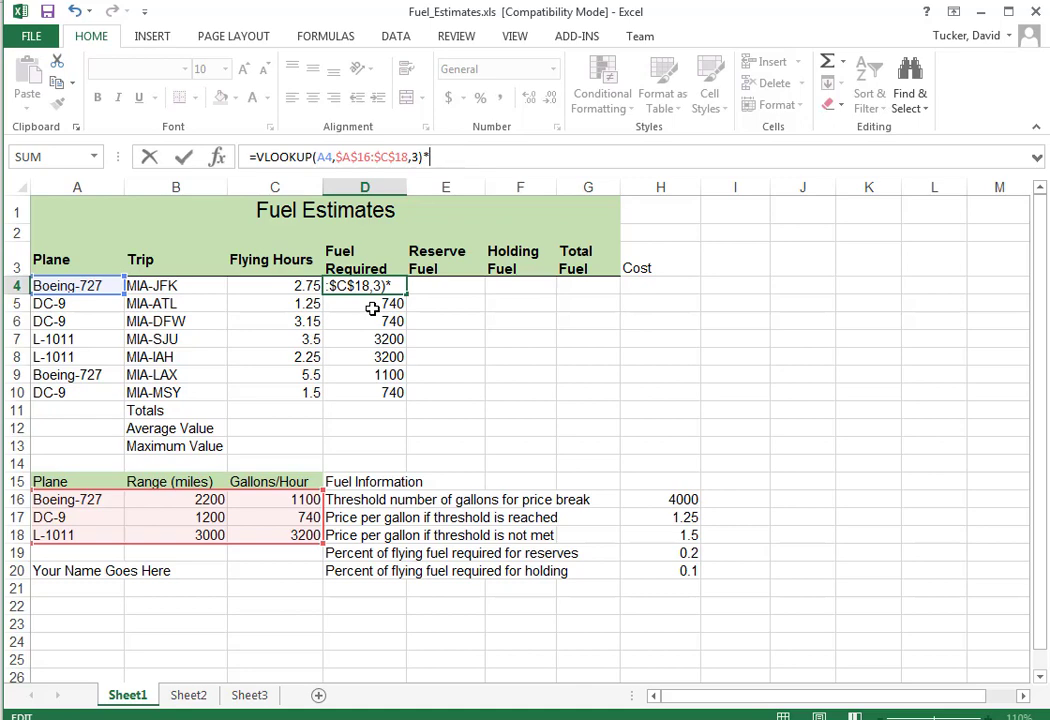
pyautogui.click(274, 285)
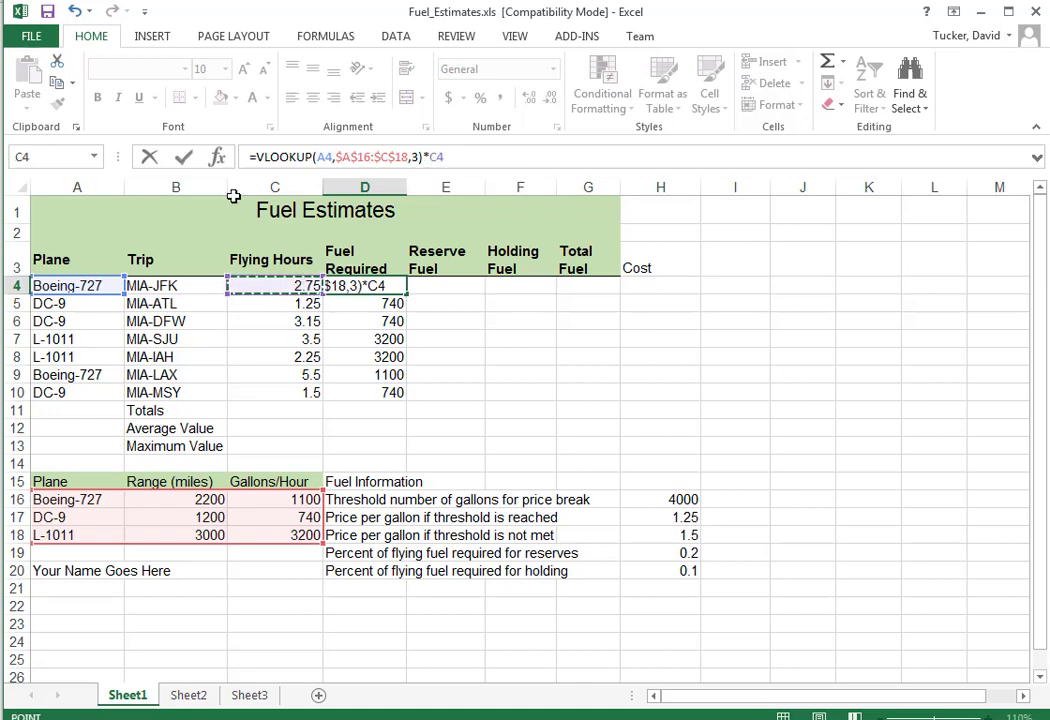
pyautogui.press('Return')
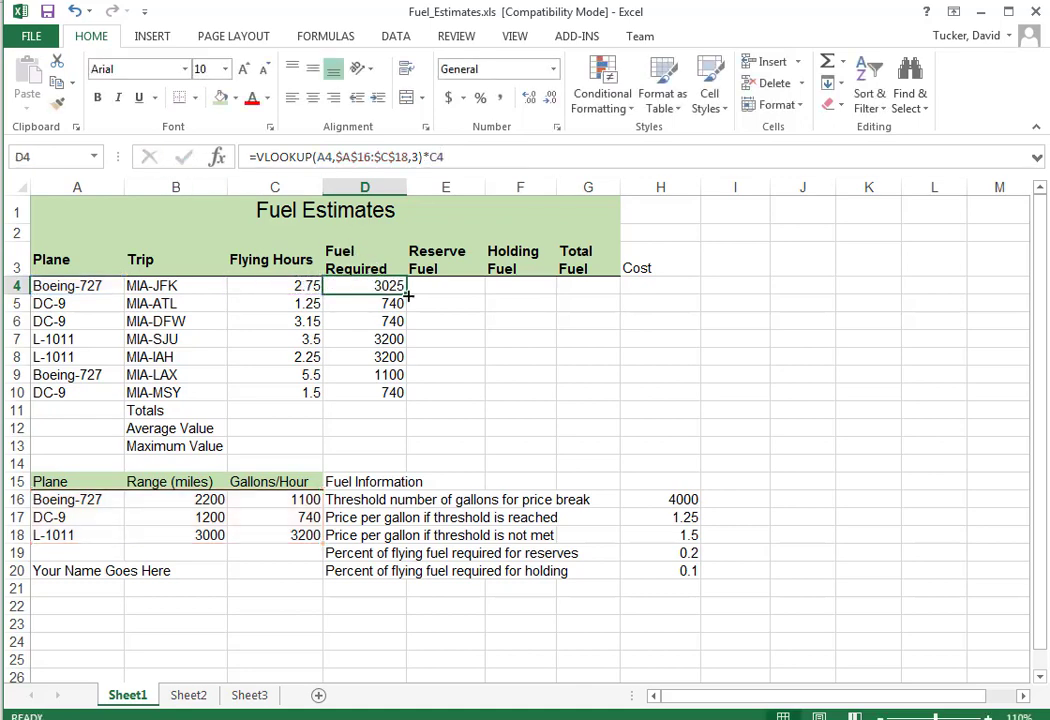
pyautogui.moveTo(407, 291); pyautogui.dragTo(407, 392)
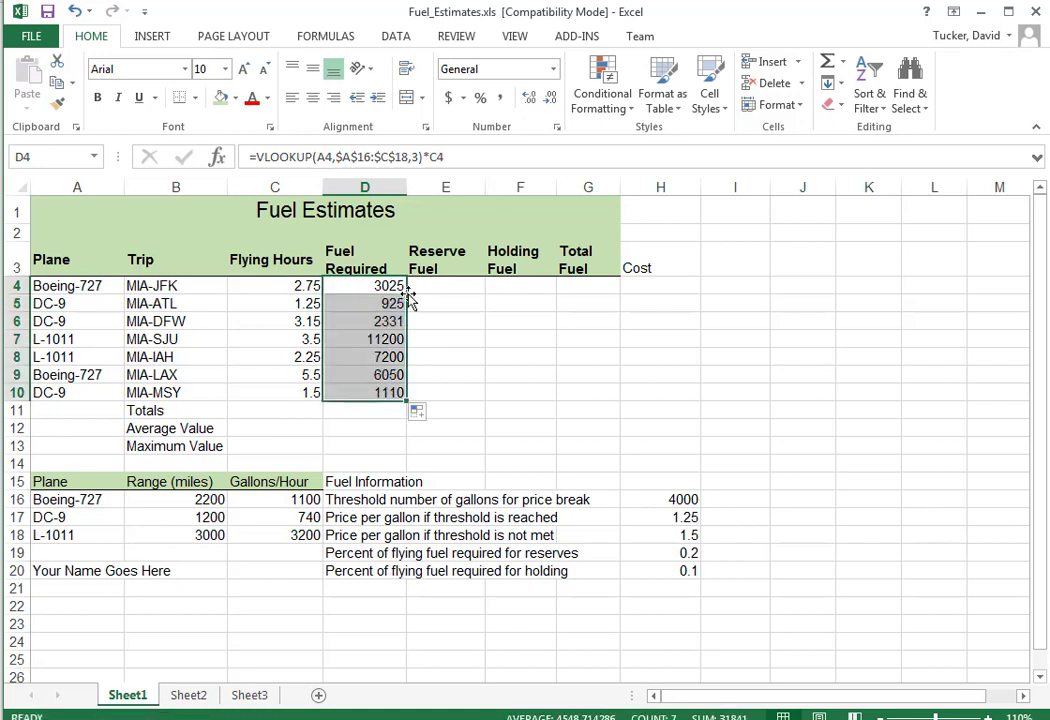
pyautogui.click(446, 285)
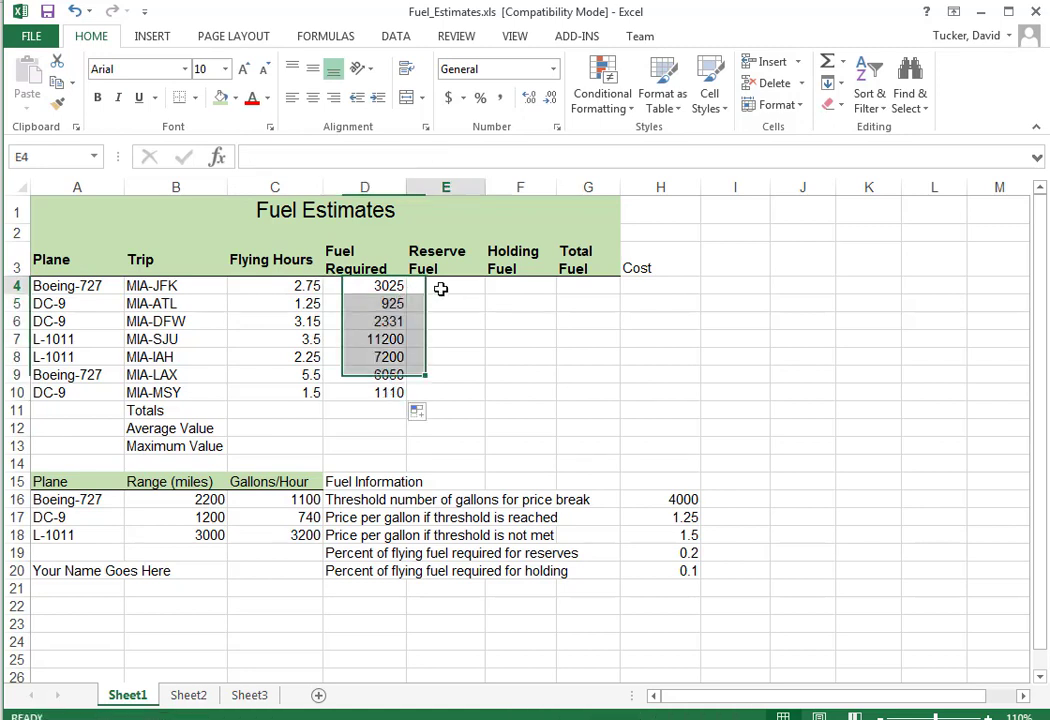
pyautogui.click(445, 286)
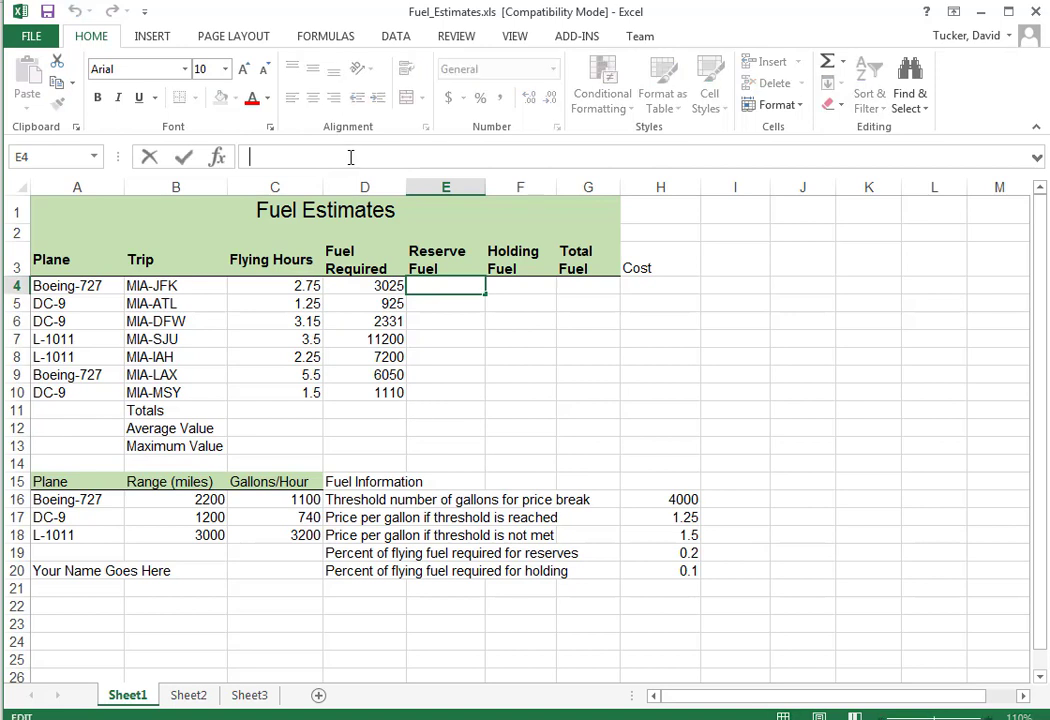
# Step: Enter =D4*H$19 in E4 and fill it down to E10
pyautogui.write('=')
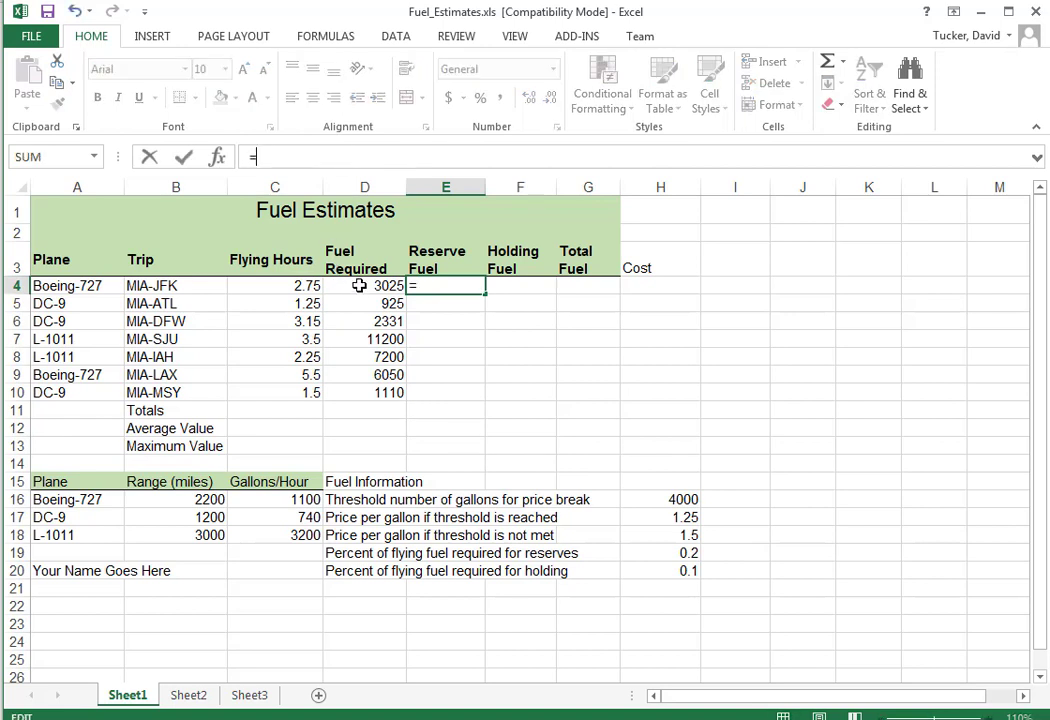
pyautogui.click(364, 285)
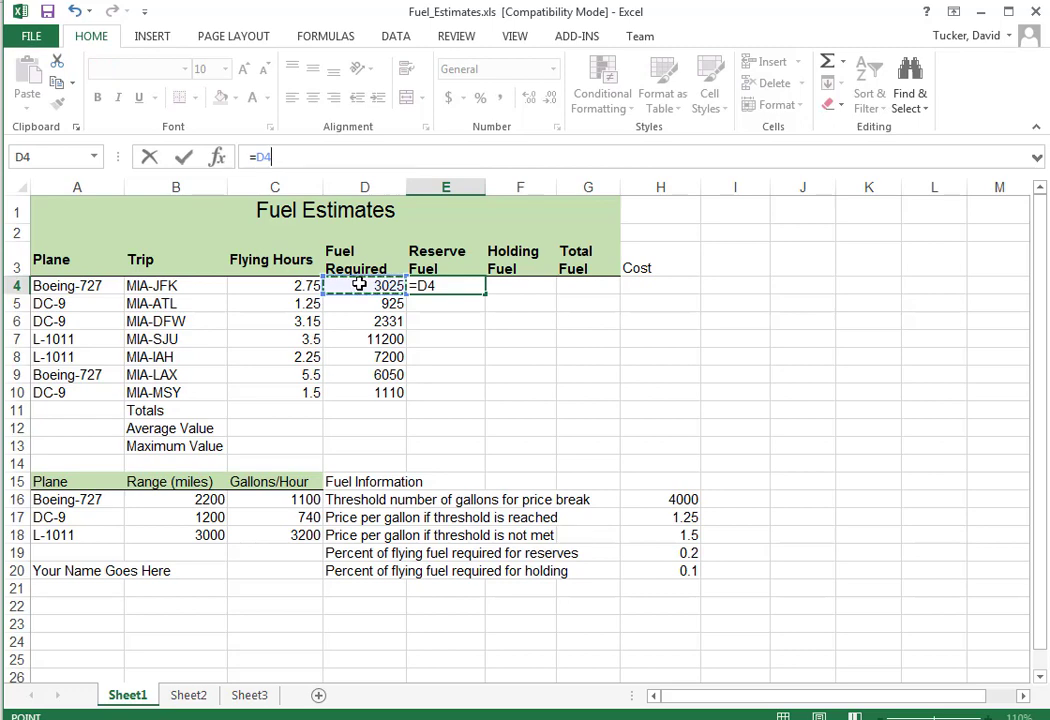
pyautogui.write('*')
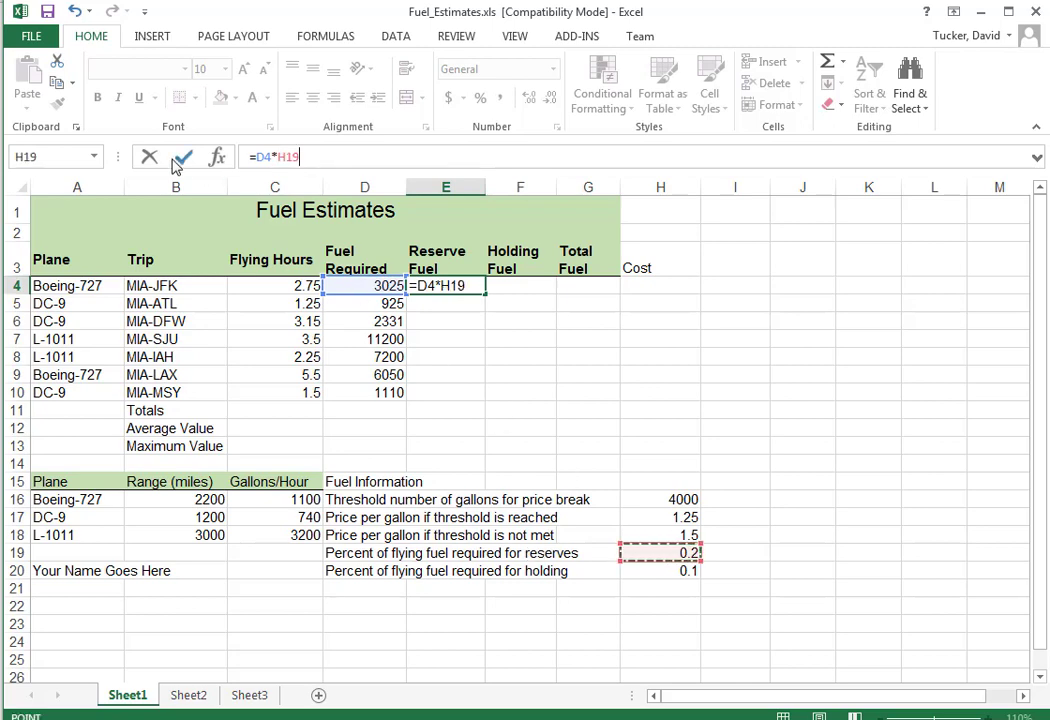
pyautogui.click(265, 157)
pyautogui.write('$')
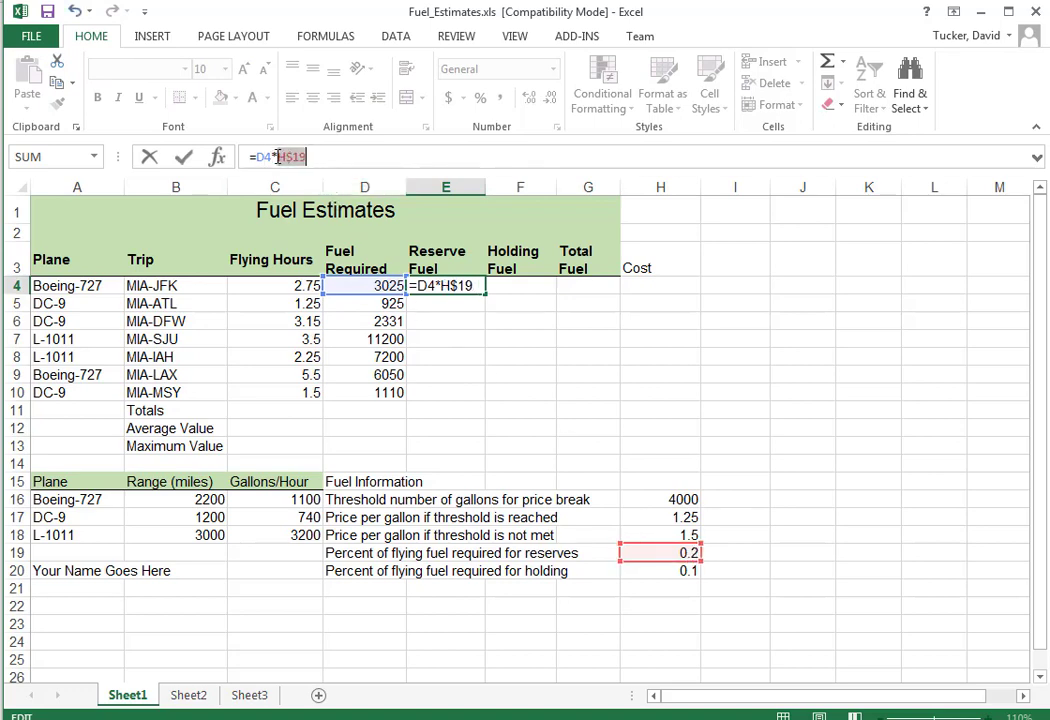
pyautogui.press('Return')
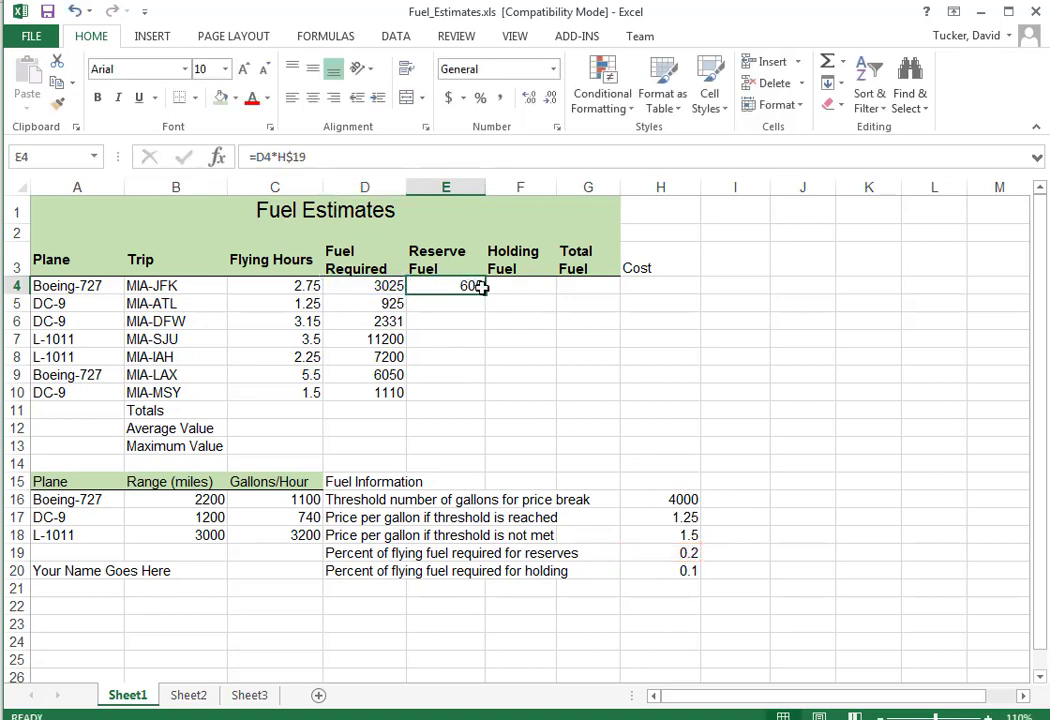
pyautogui.moveTo(484, 291); pyautogui.dragTo(472, 446)
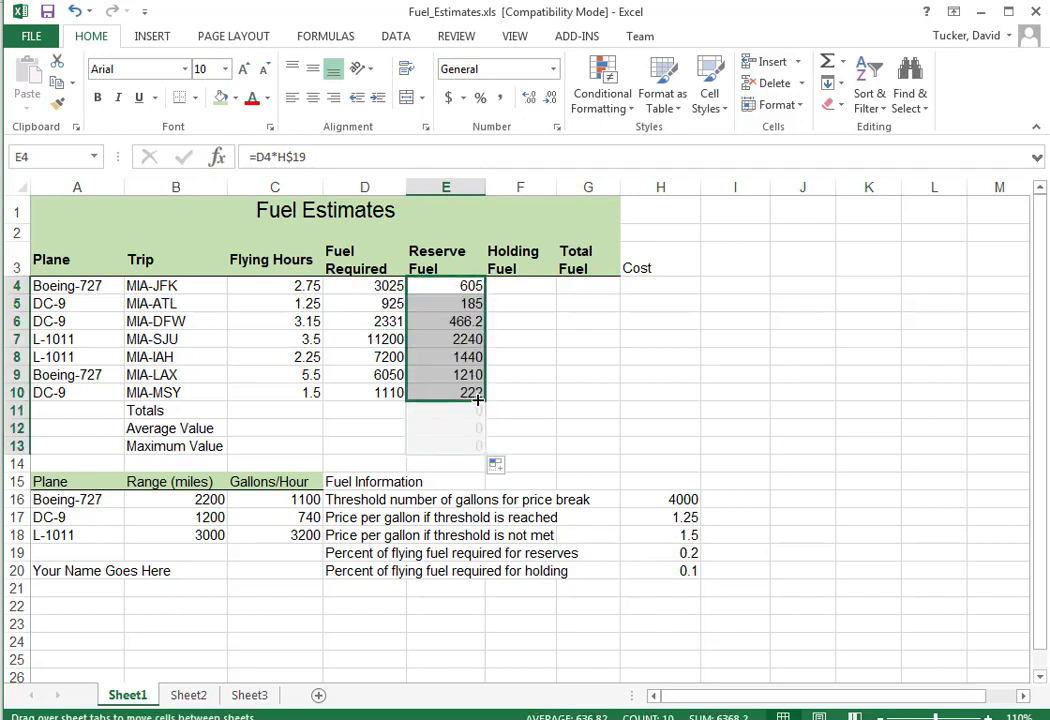
pyautogui.click(520, 286)
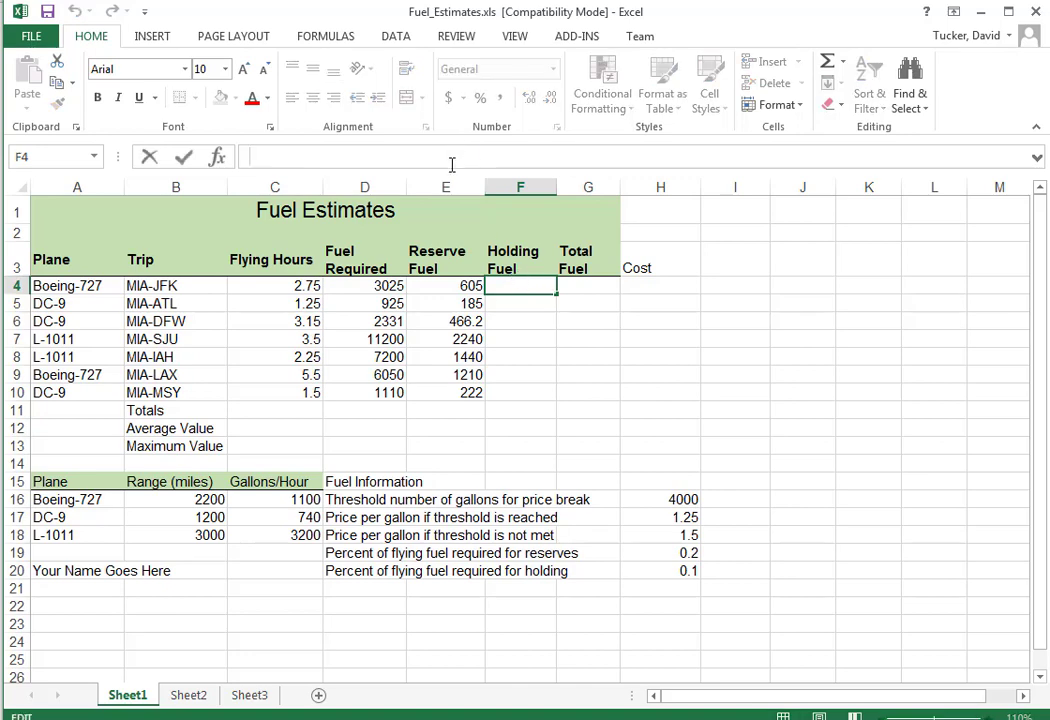
# Step: Build F4's holding fuel formula as D4 times the holding percentage in H20
pyautogui.write('=')
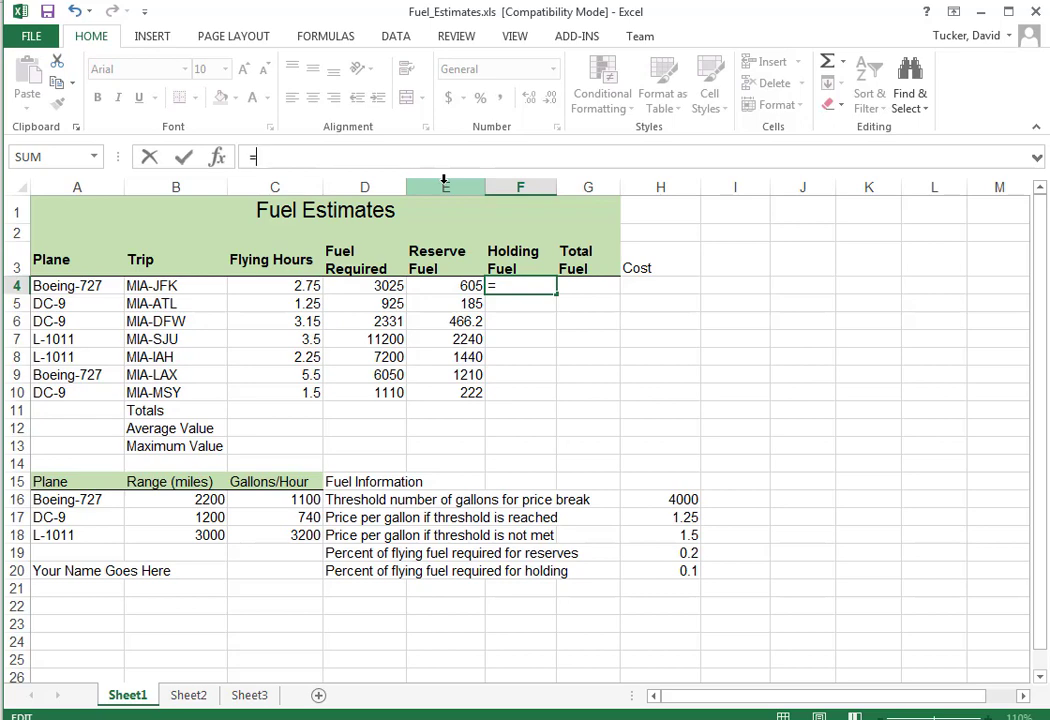
pyautogui.click(364, 285)
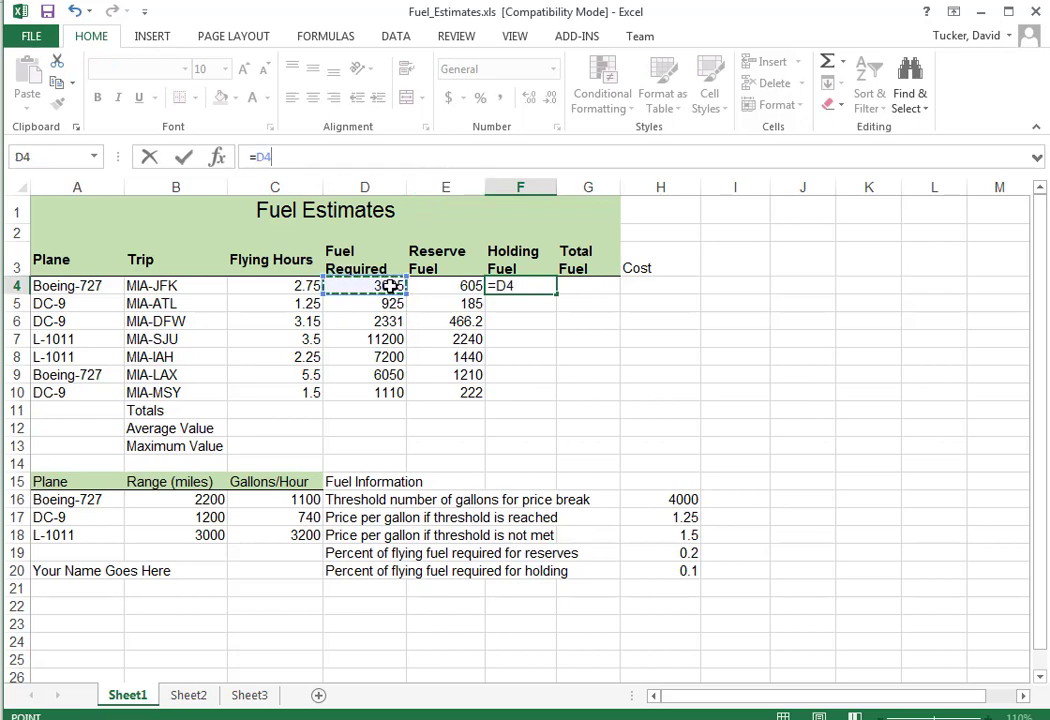
pyautogui.write('*')
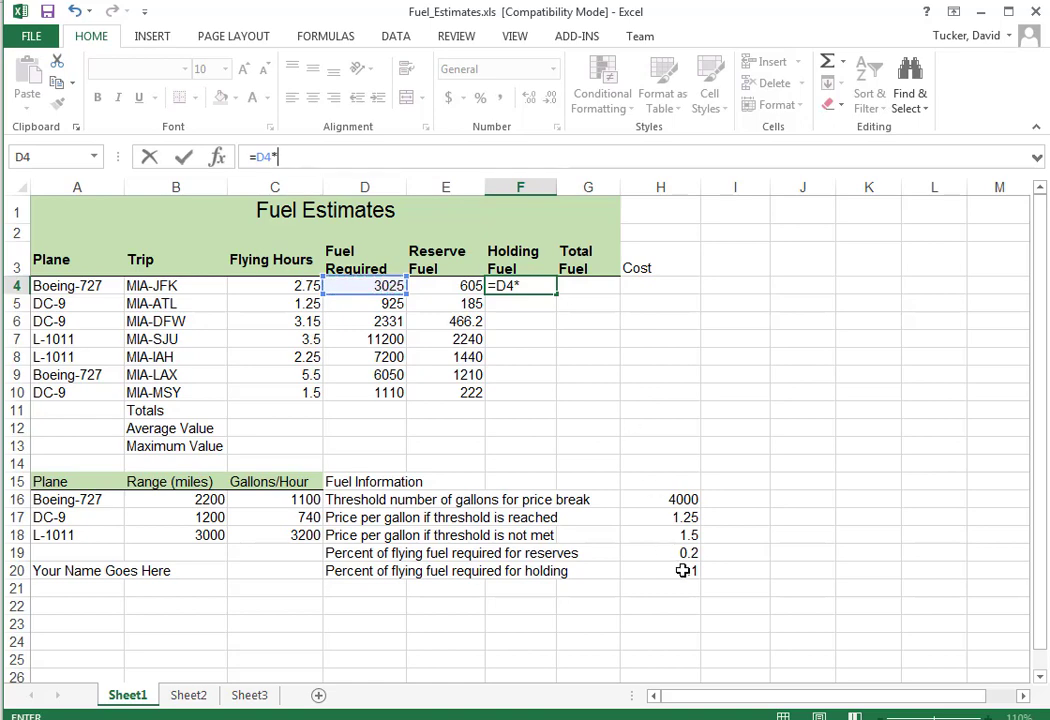
pyautogui.click(660, 570)
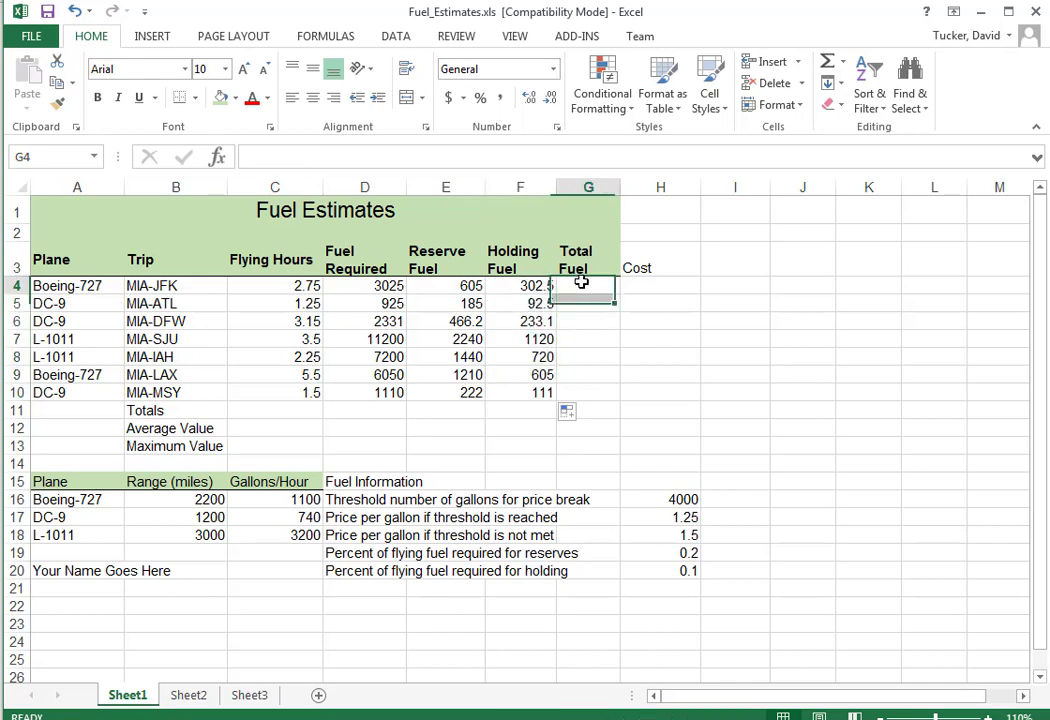
# Step: Enter =SUM(D4:F4) in G4, fill it down to G10, and check G7
pyautogui.write('=')
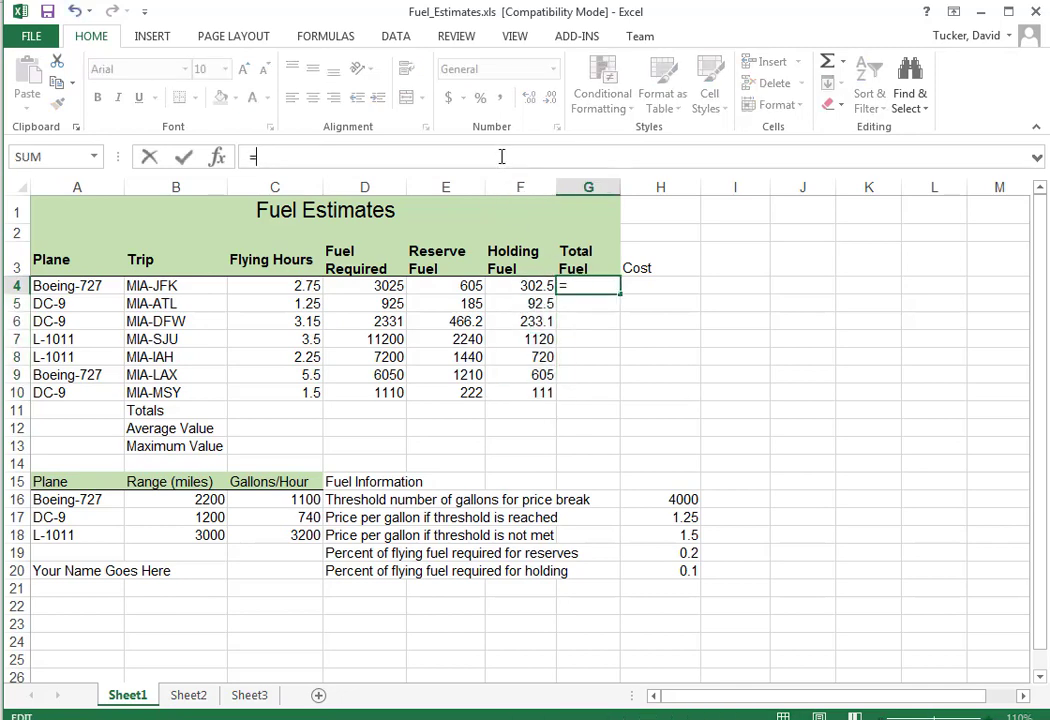
pyautogui.write('sum(')
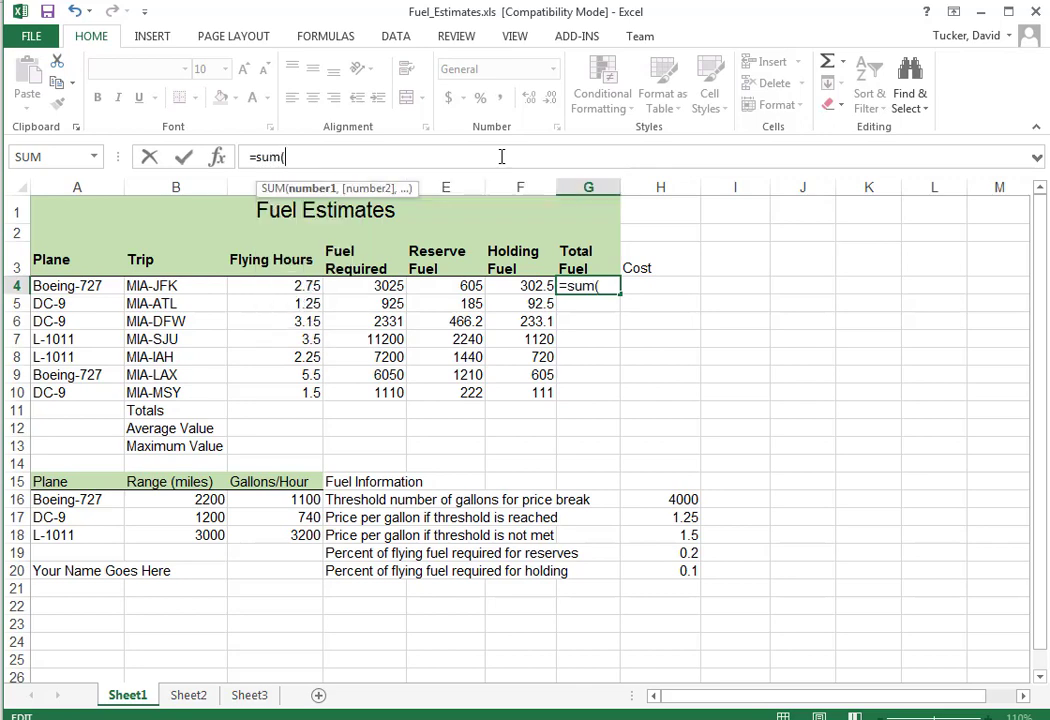
pyautogui.moveTo(355, 285); pyautogui.dragTo(466, 285)
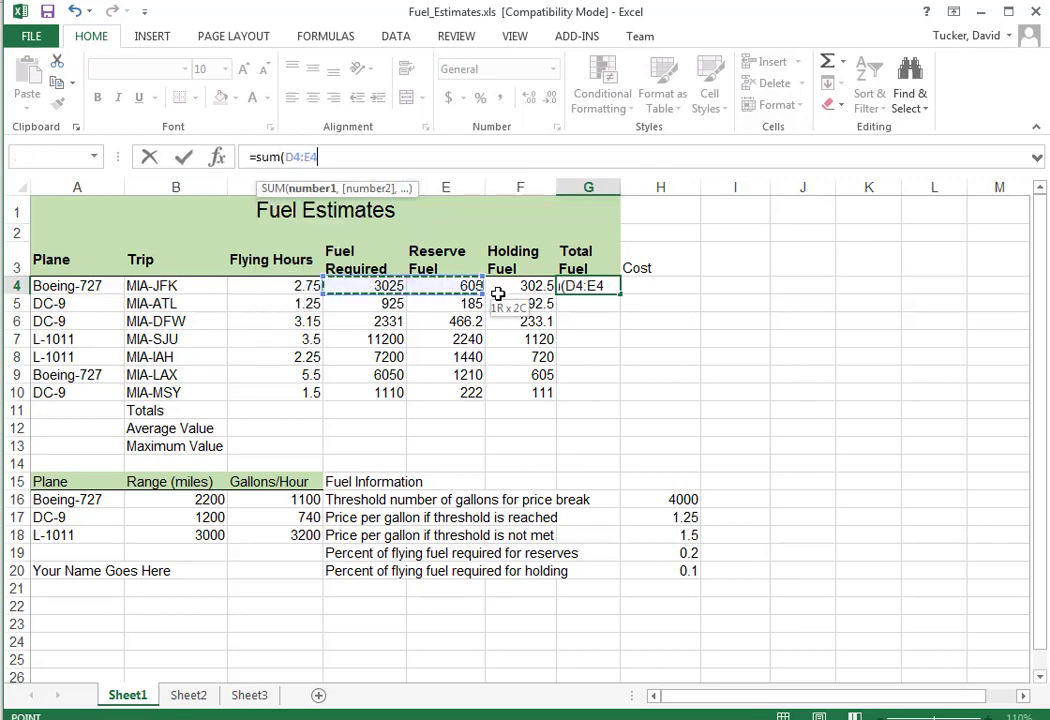
pyautogui.press('Return')
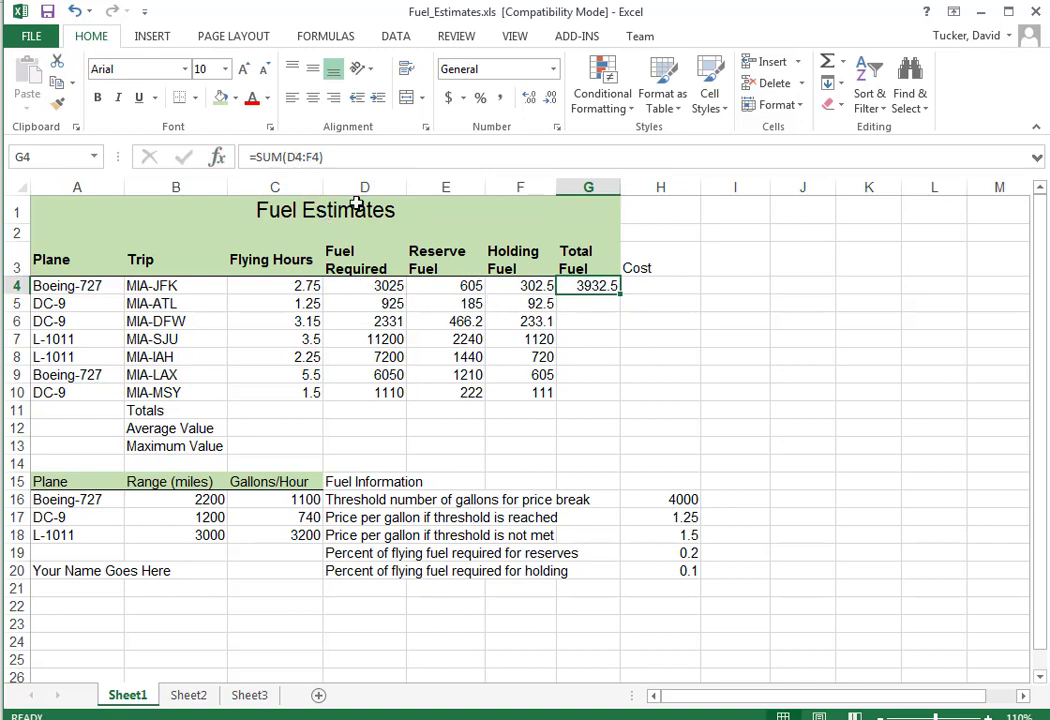
pyautogui.moveTo(290, 157)
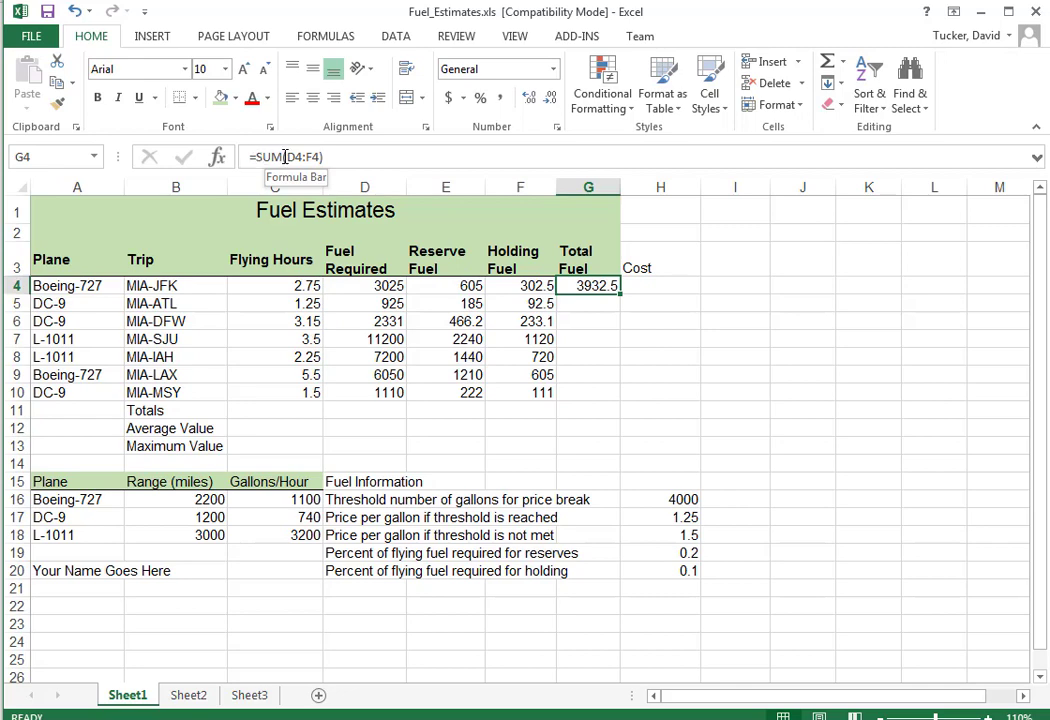
pyautogui.moveTo(275, 172)
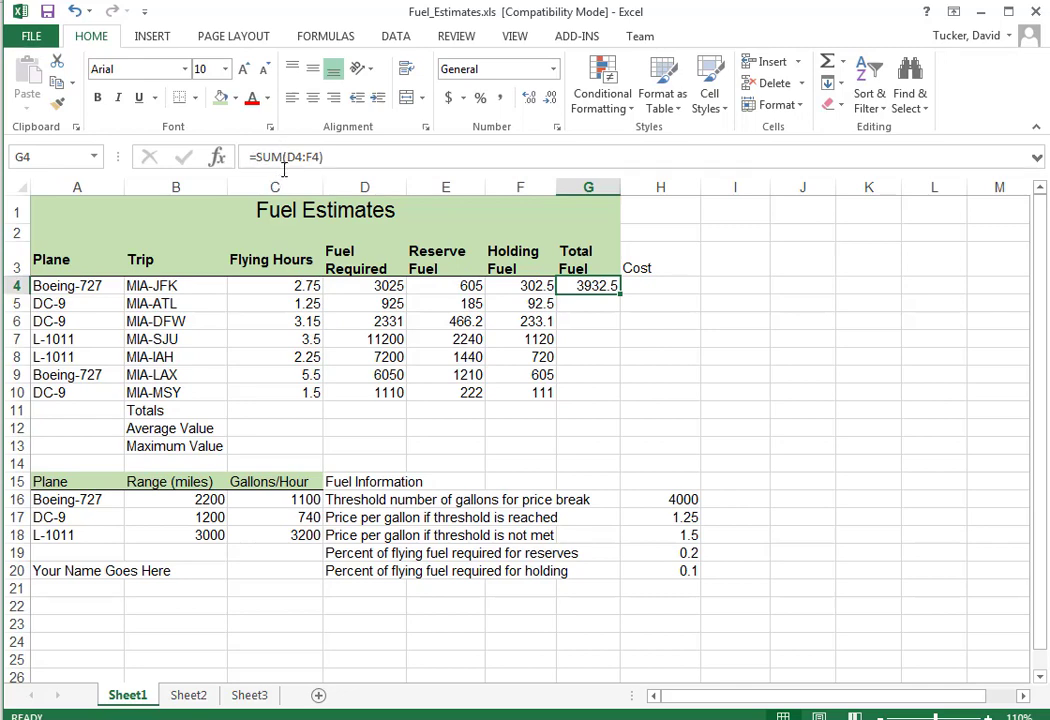
pyautogui.moveTo(314, 214)
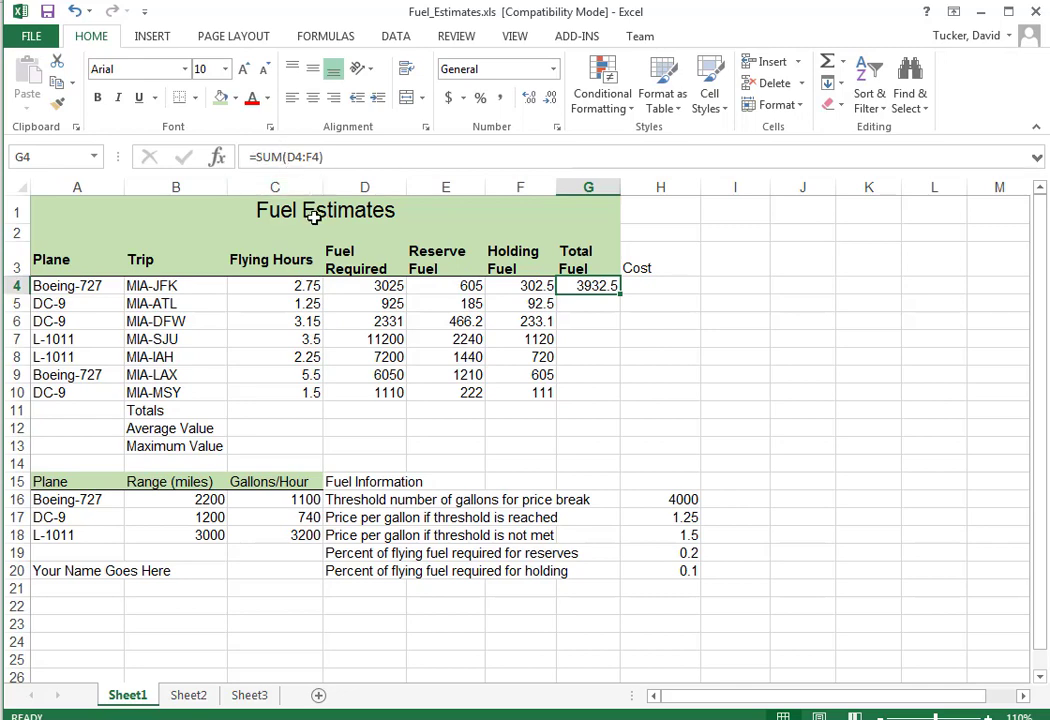
pyautogui.moveTo(652, 352)
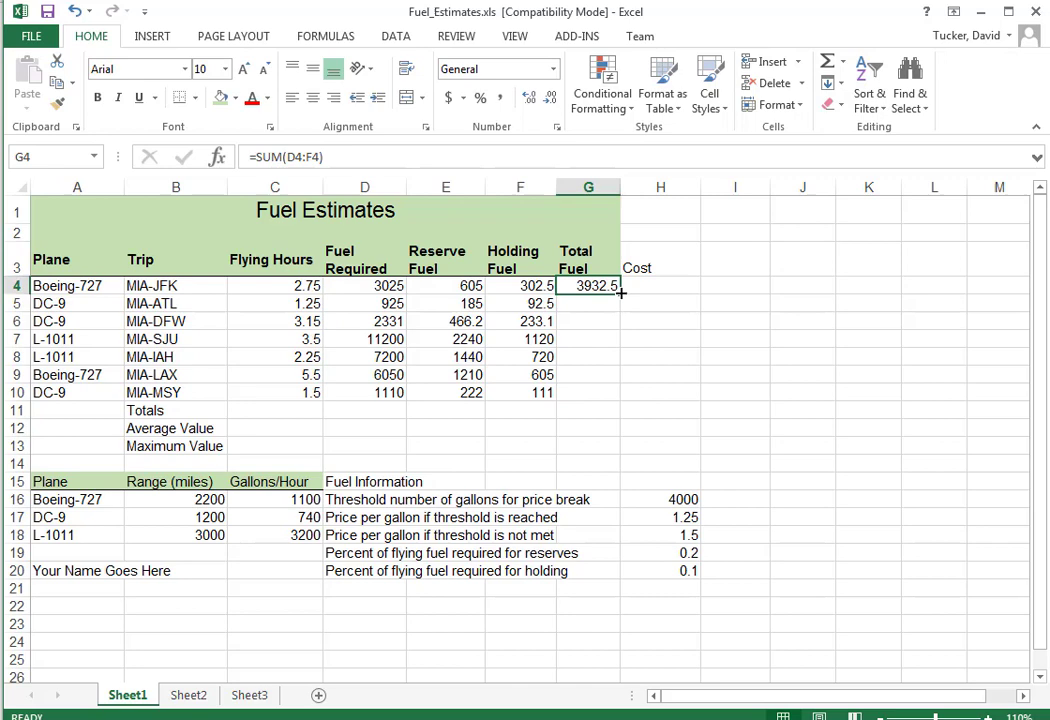
pyautogui.moveTo(619, 292); pyautogui.dragTo(600, 392)
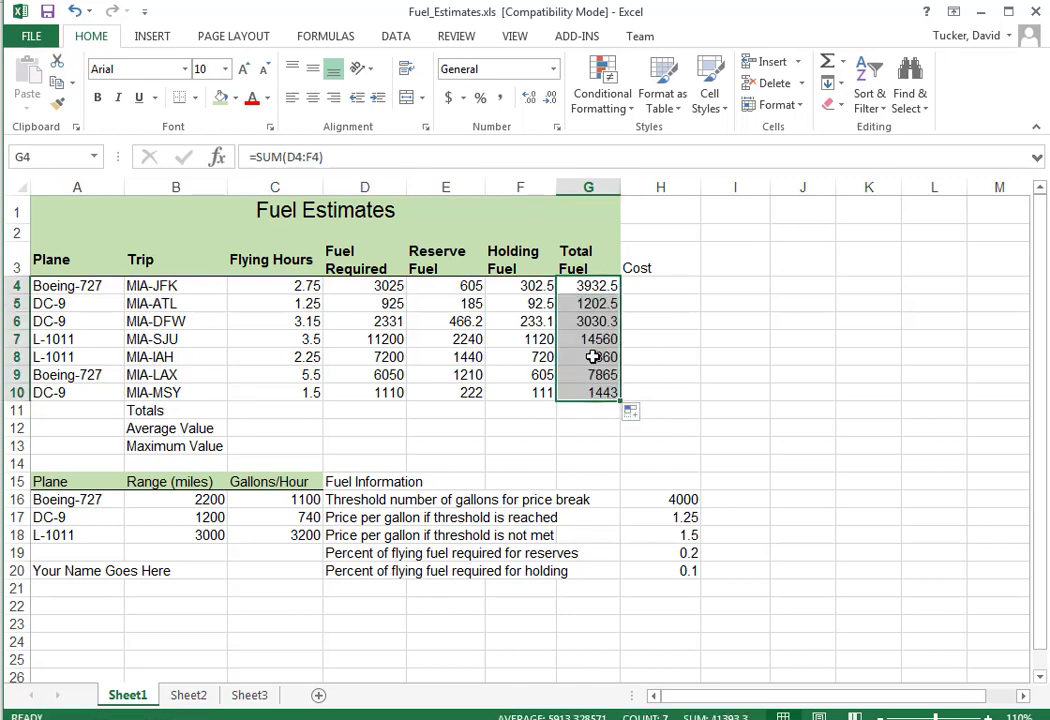
pyautogui.doubleClick(588, 338)
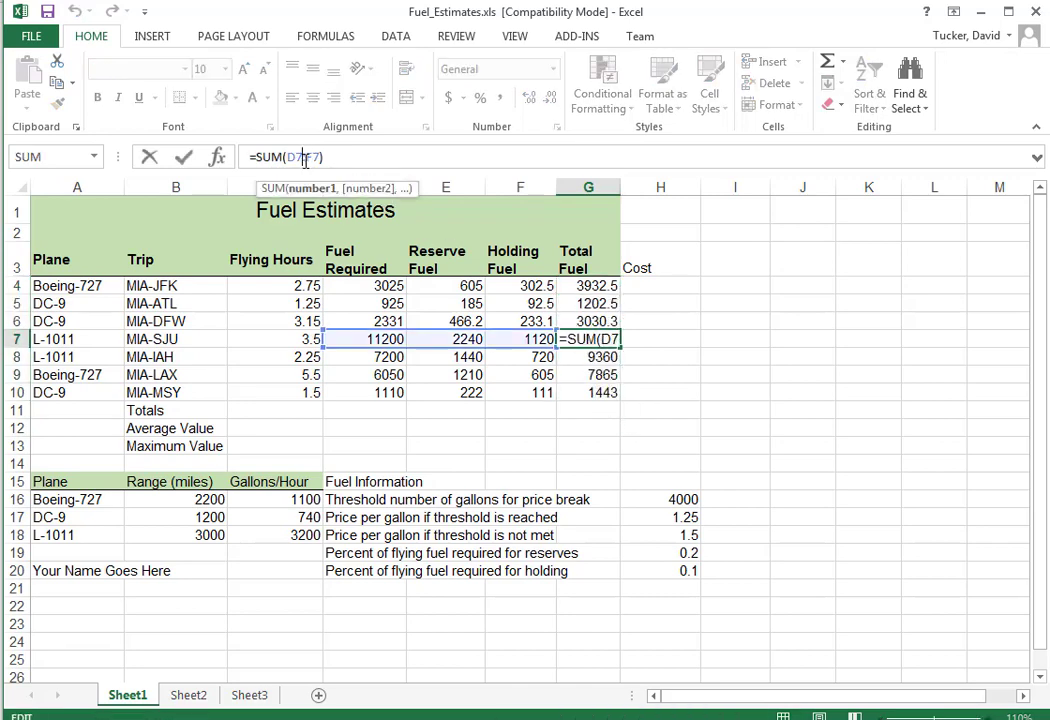
pyautogui.press('Return')
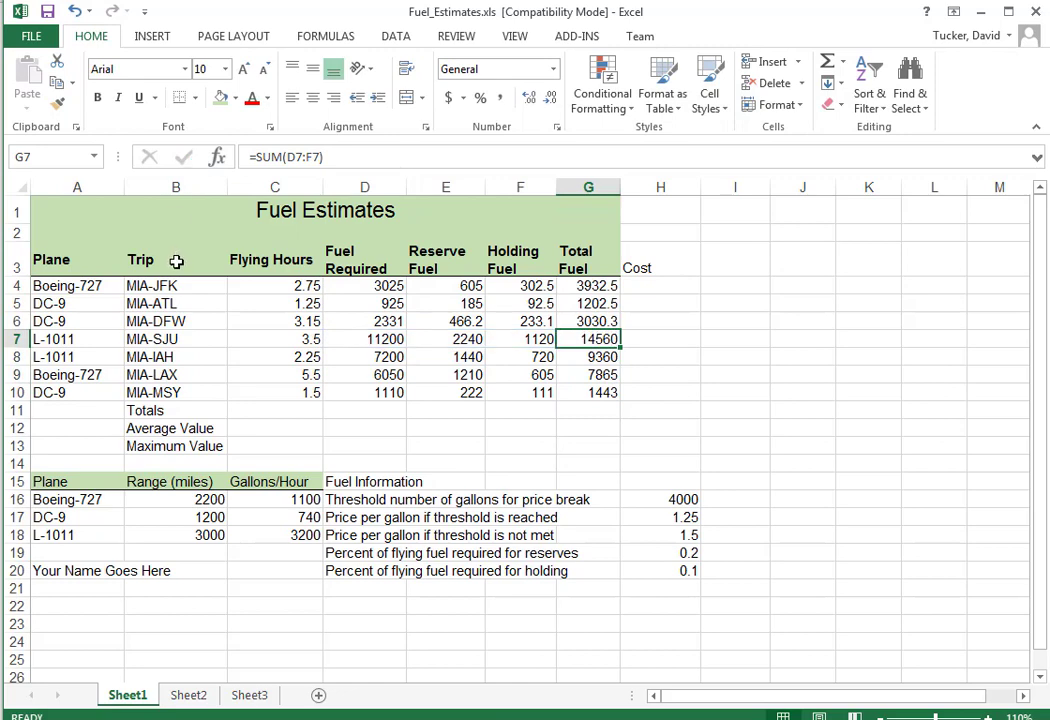
pyautogui.click(274, 410)
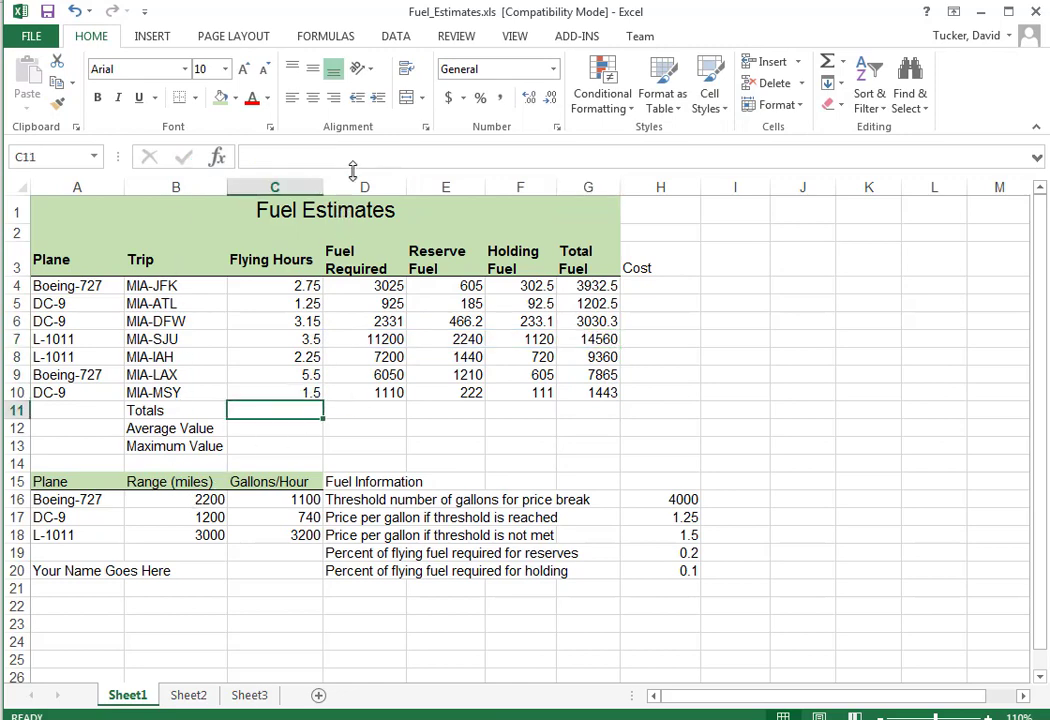
# Step: Enter a SUM of the flying hours in C11, redoing the entry after a misstart
pyautogui.write('sum')
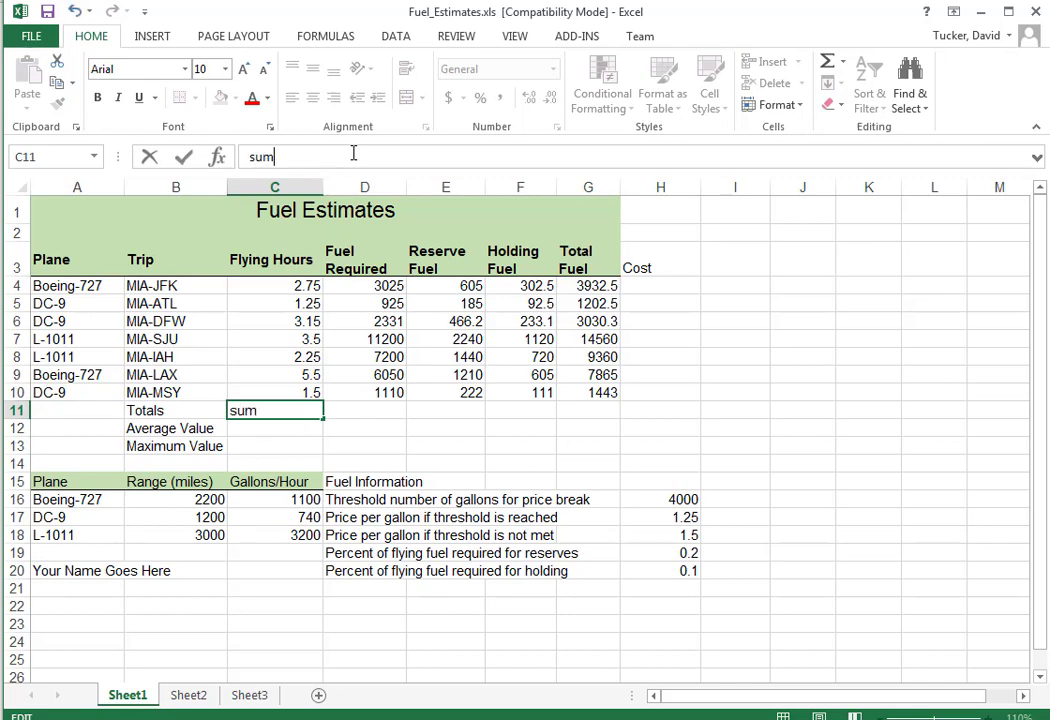
pyautogui.write('(')
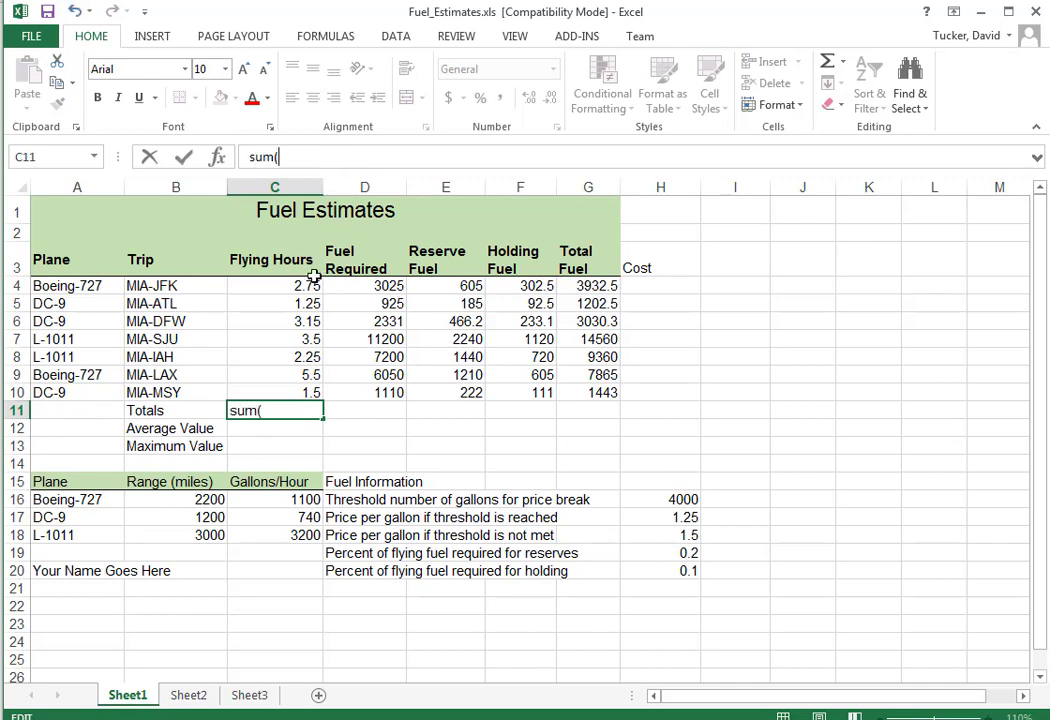
pyautogui.moveTo(275, 285); pyautogui.dragTo(275, 392)
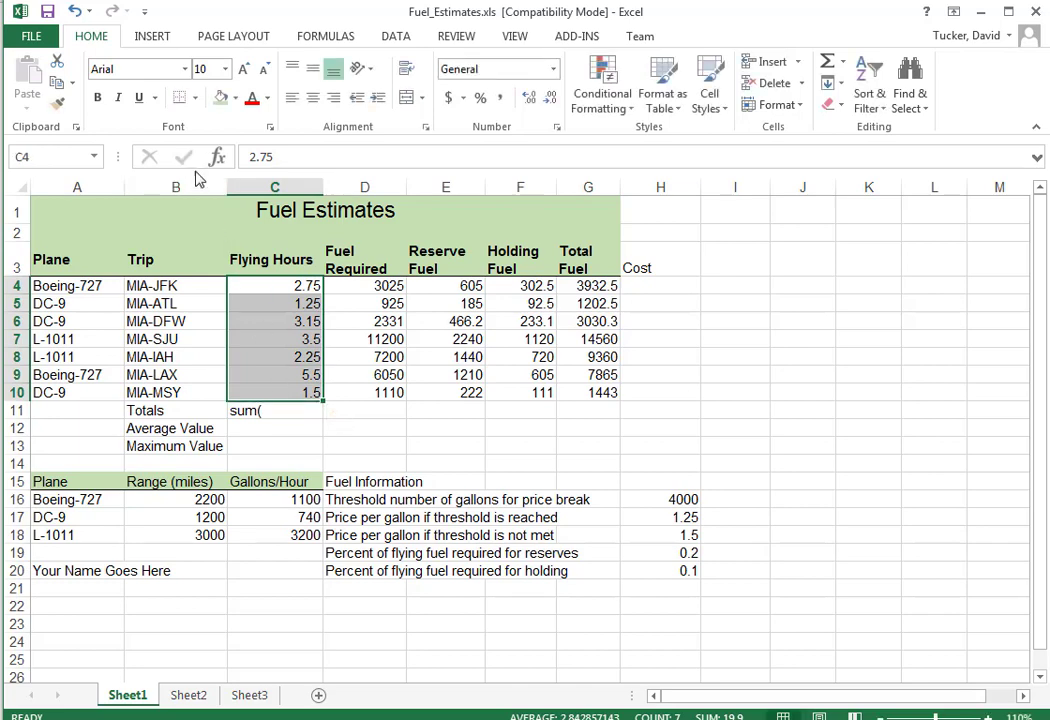
pyautogui.click(275, 410)
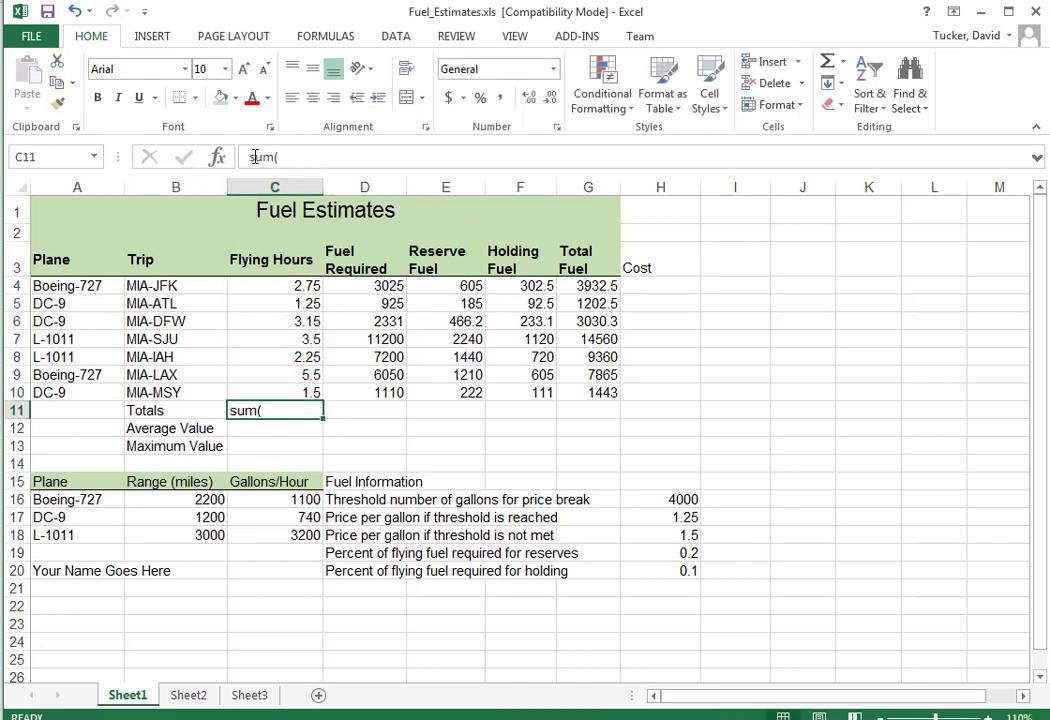
pyautogui.write('=')
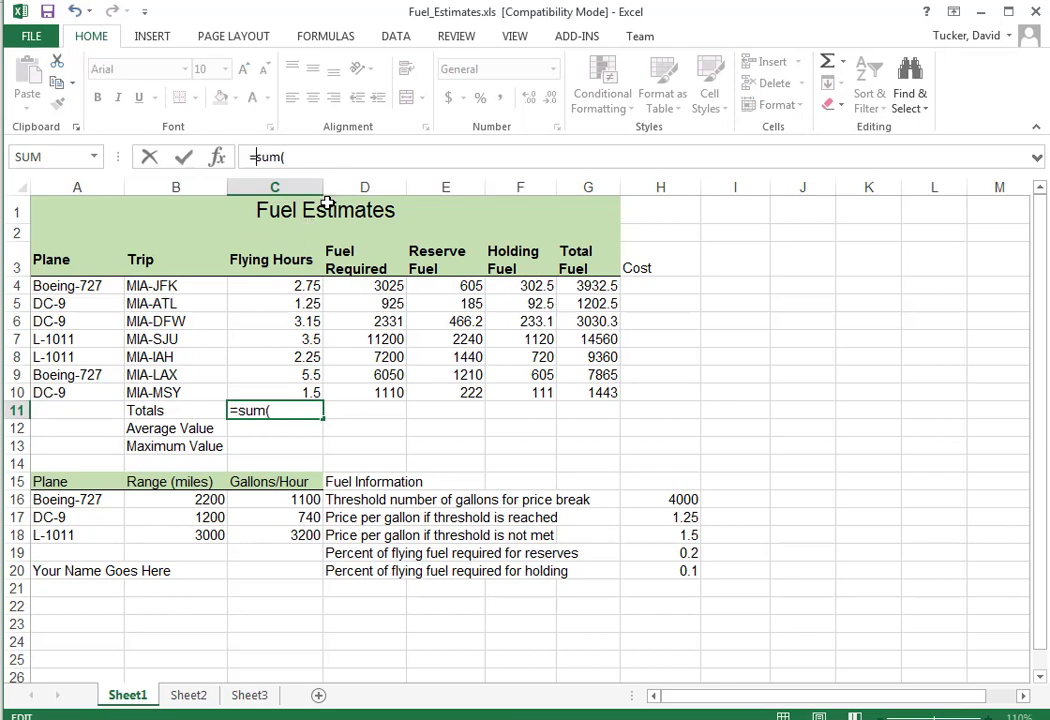
pyautogui.moveTo(275, 285); pyautogui.dragTo(275, 303)
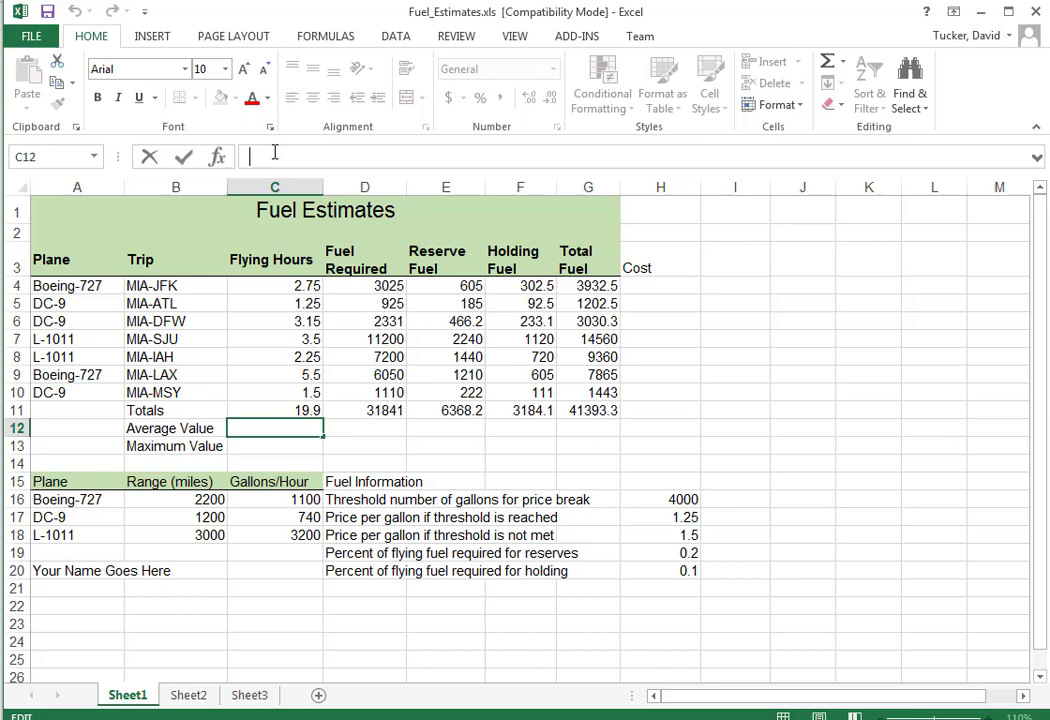
# Step: Enter an AVERAGE of the flying hours column in C12
pyautogui.write('=averag')
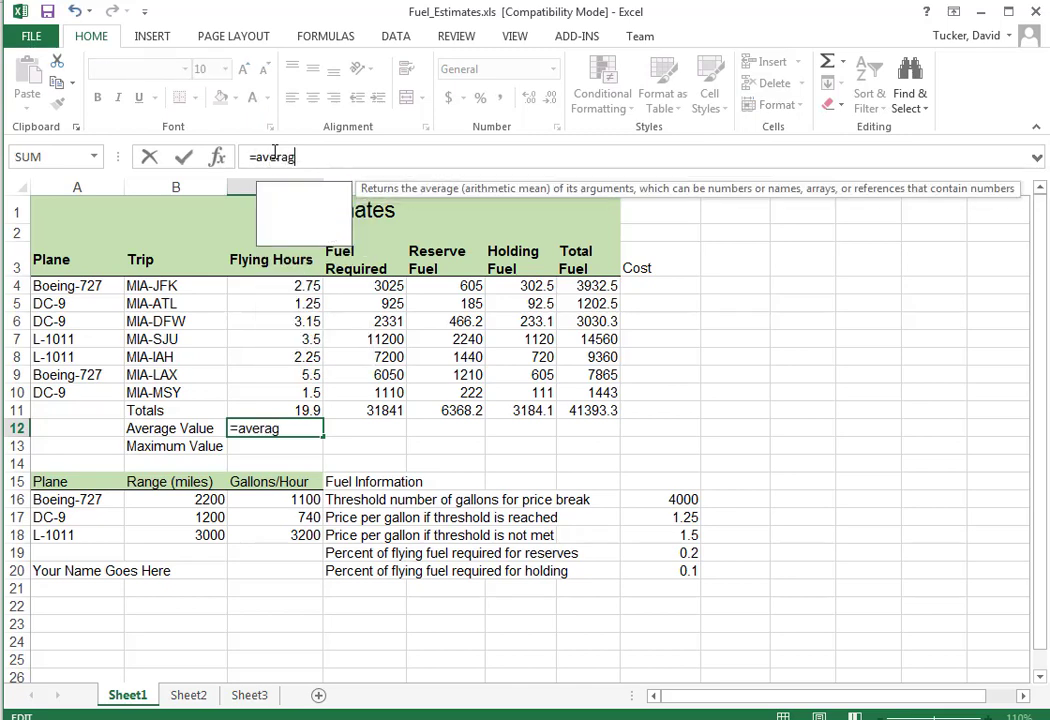
pyautogui.write('(')
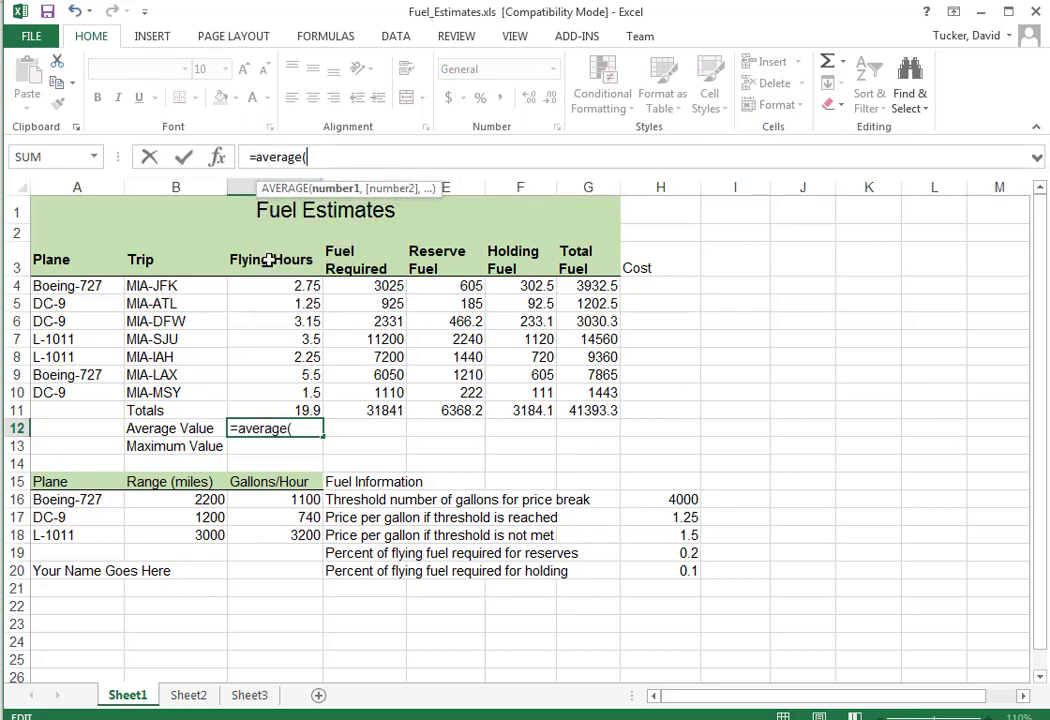
pyautogui.moveTo(271, 285); pyautogui.dragTo(271, 339)
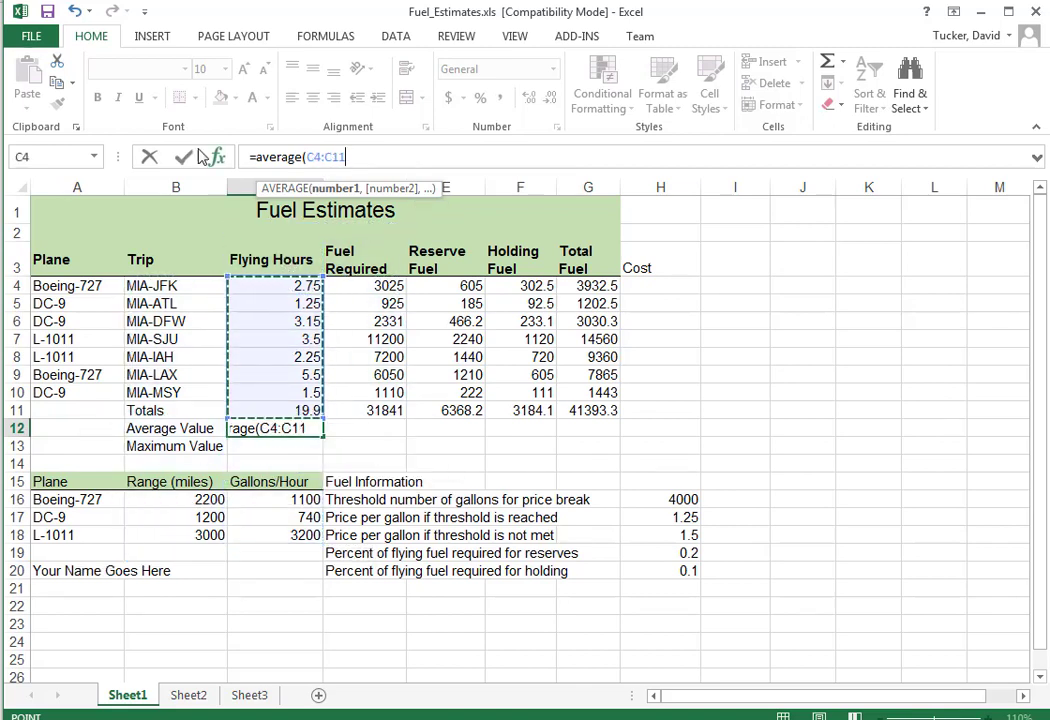
pyautogui.press('Return')
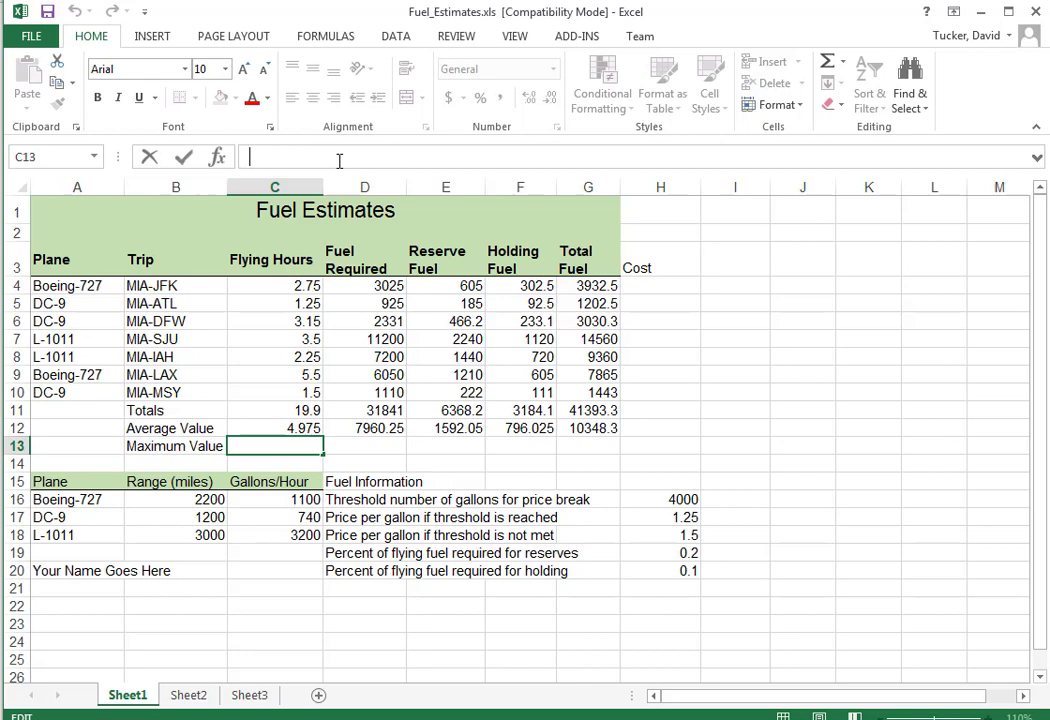
# Step: Enter =MAX over the flying hours column in C13
pyautogui.write('=max(')
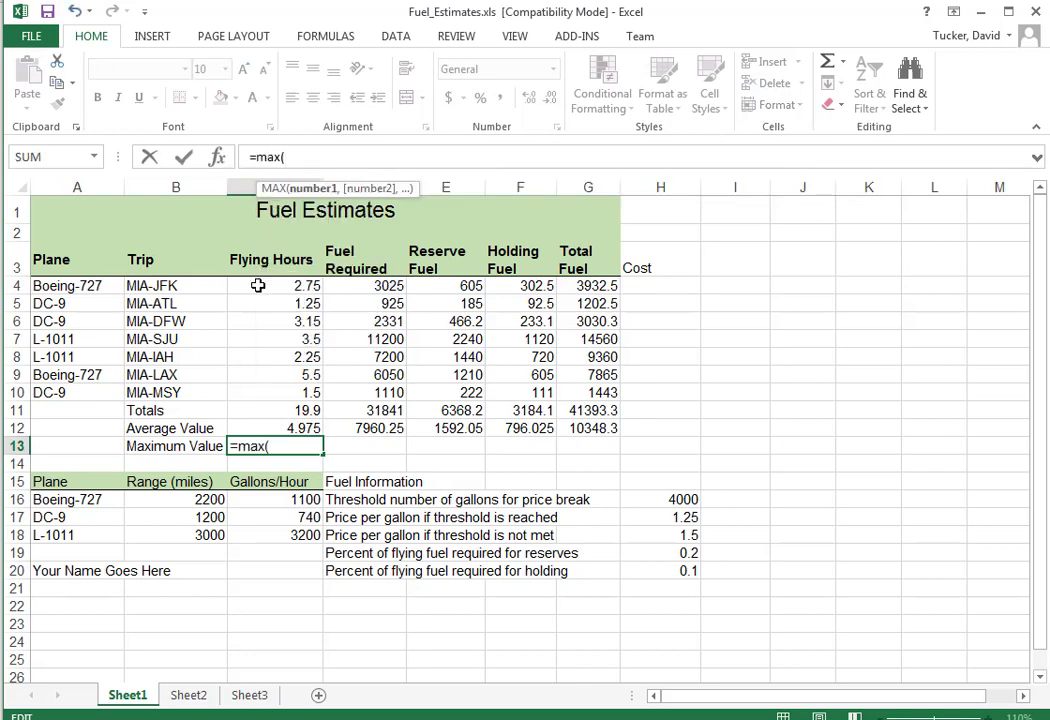
pyautogui.moveTo(258, 285); pyautogui.dragTo(274, 410)
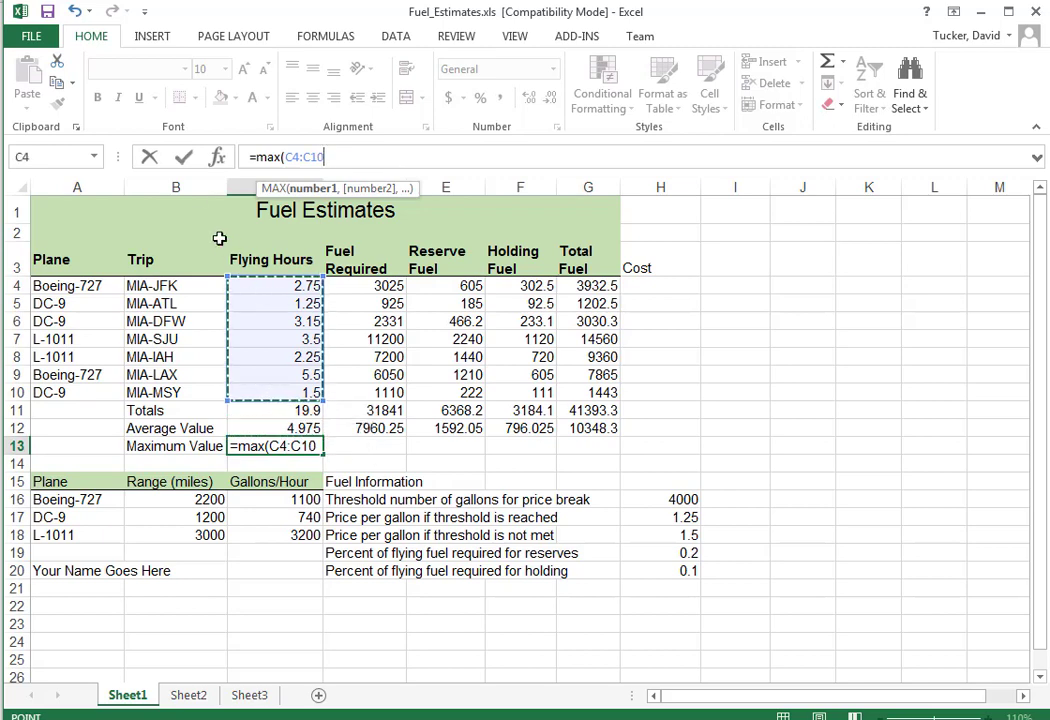
pyautogui.press('Return')
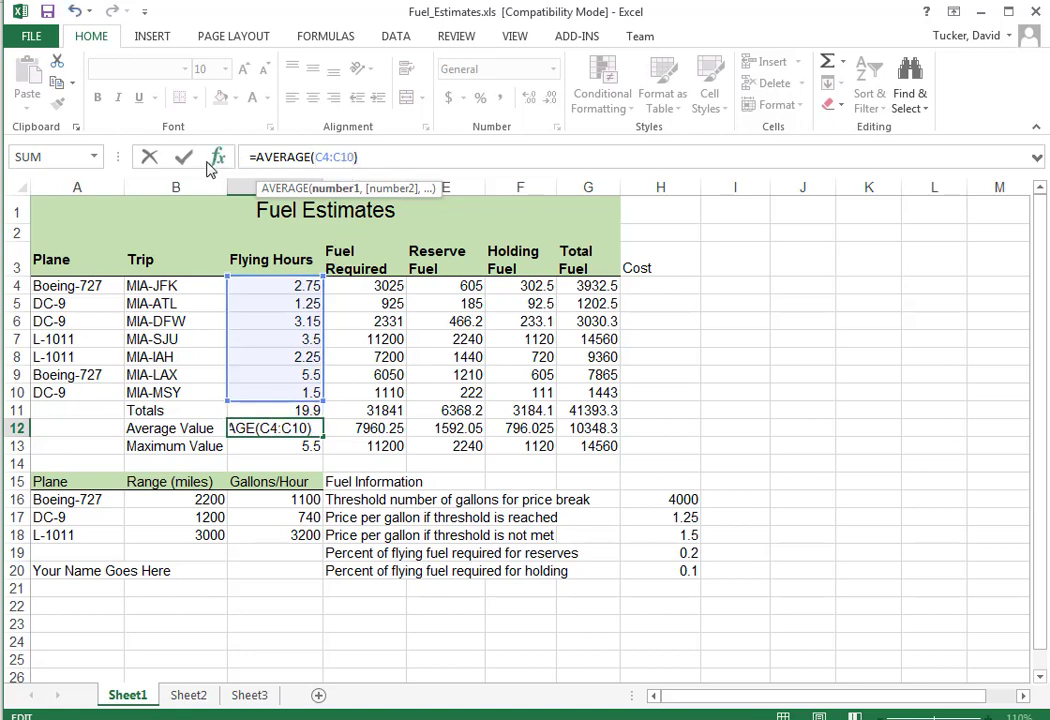
# Step: Enter =AVERAGE over rows 4–10 across C12:G12, showing two decimals (2.84, 4548.71, 909.74…)
pyautogui.press('Return')
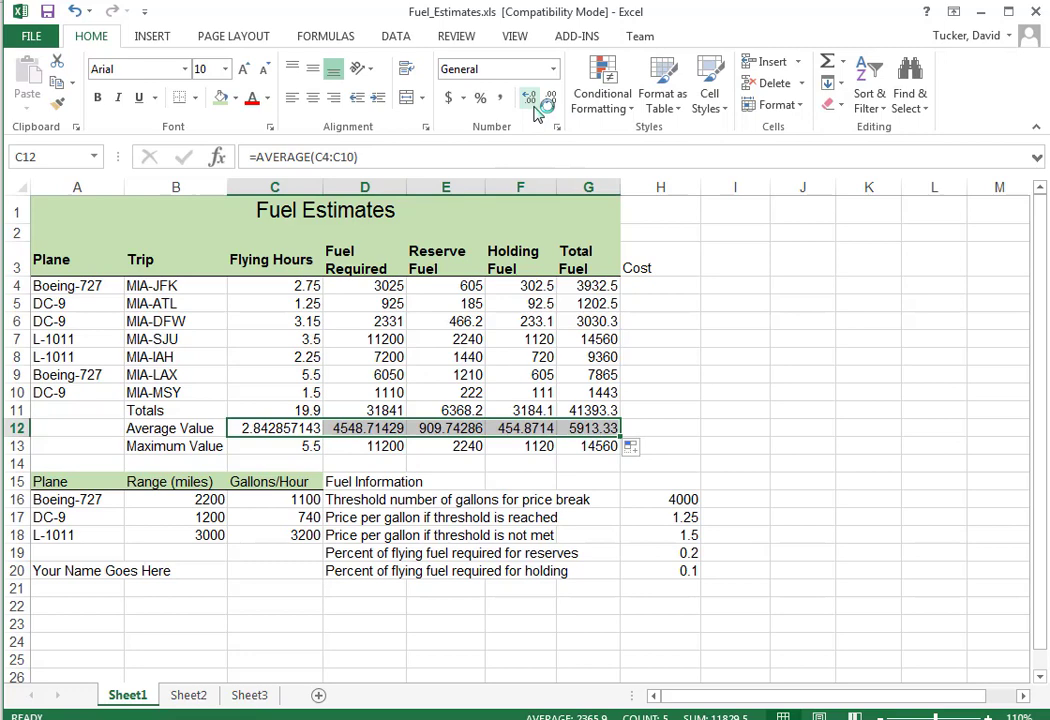
pyautogui.click(528, 97)
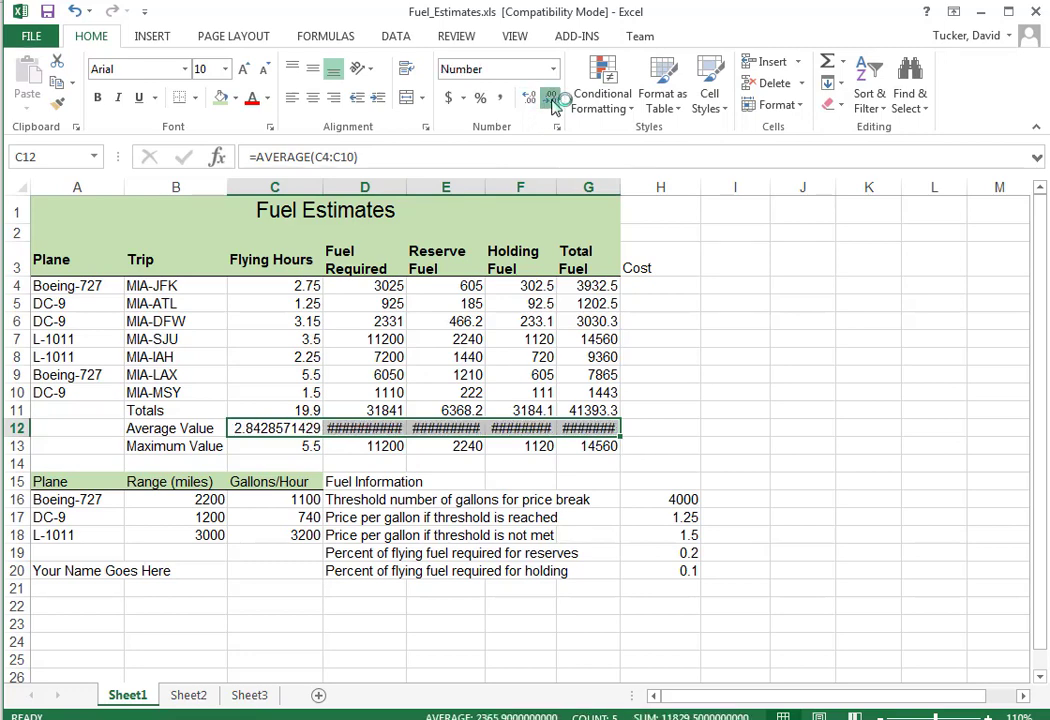
pyautogui.click(550, 96)
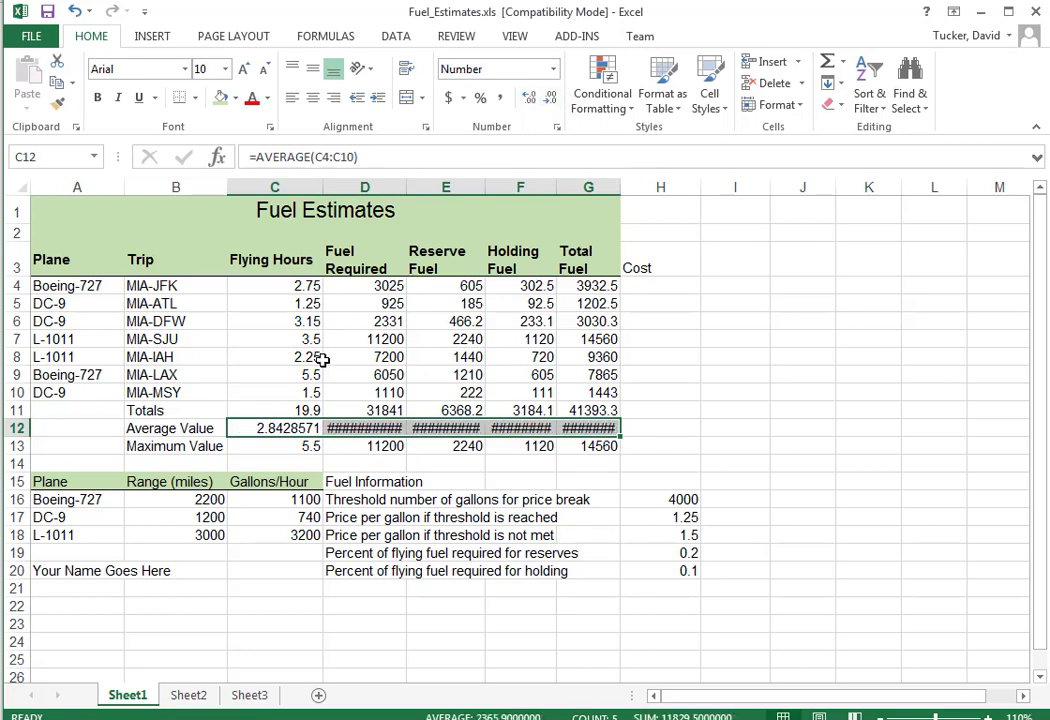
pyautogui.moveTo(275, 428); pyautogui.dragTo(445, 428)
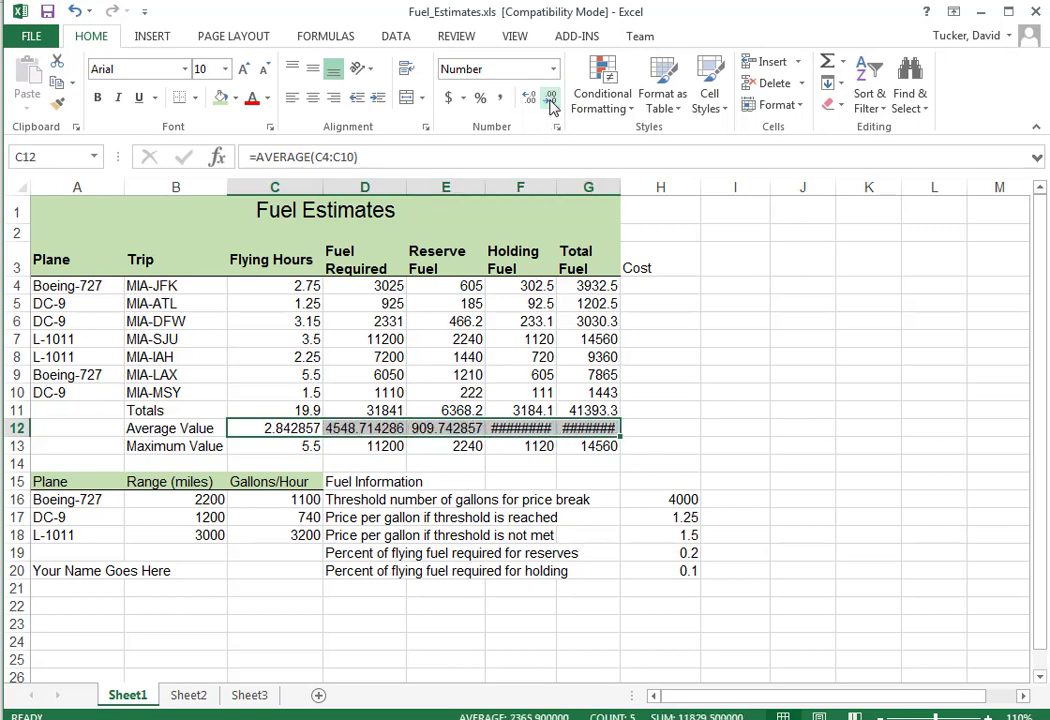
pyautogui.click(550, 97)
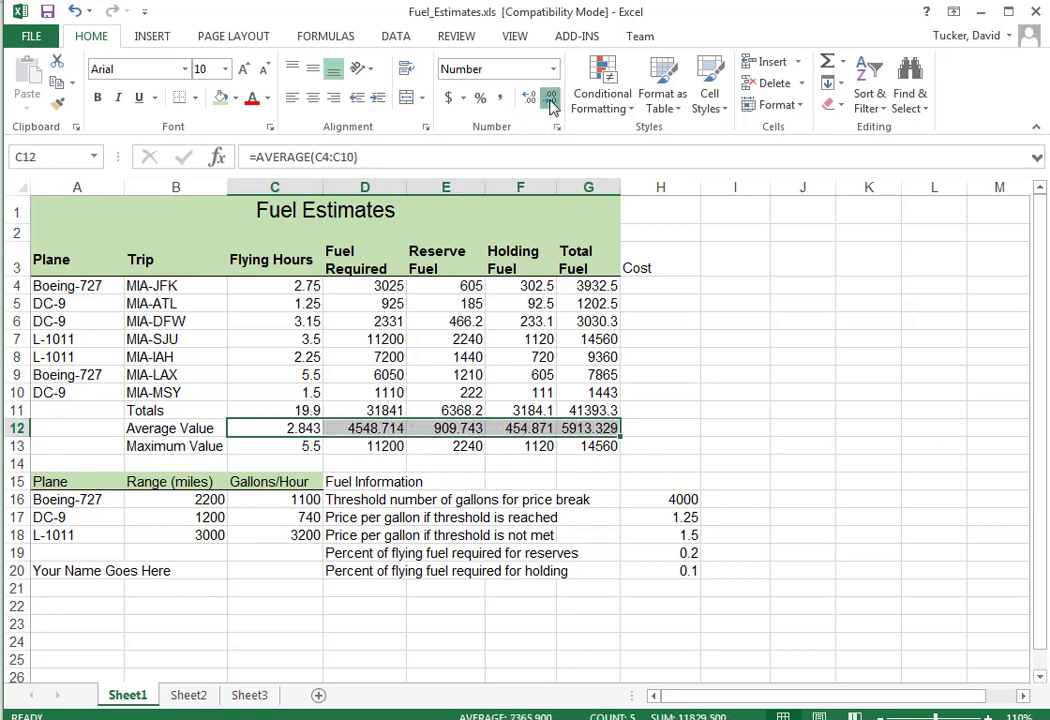
pyautogui.click(550, 97)
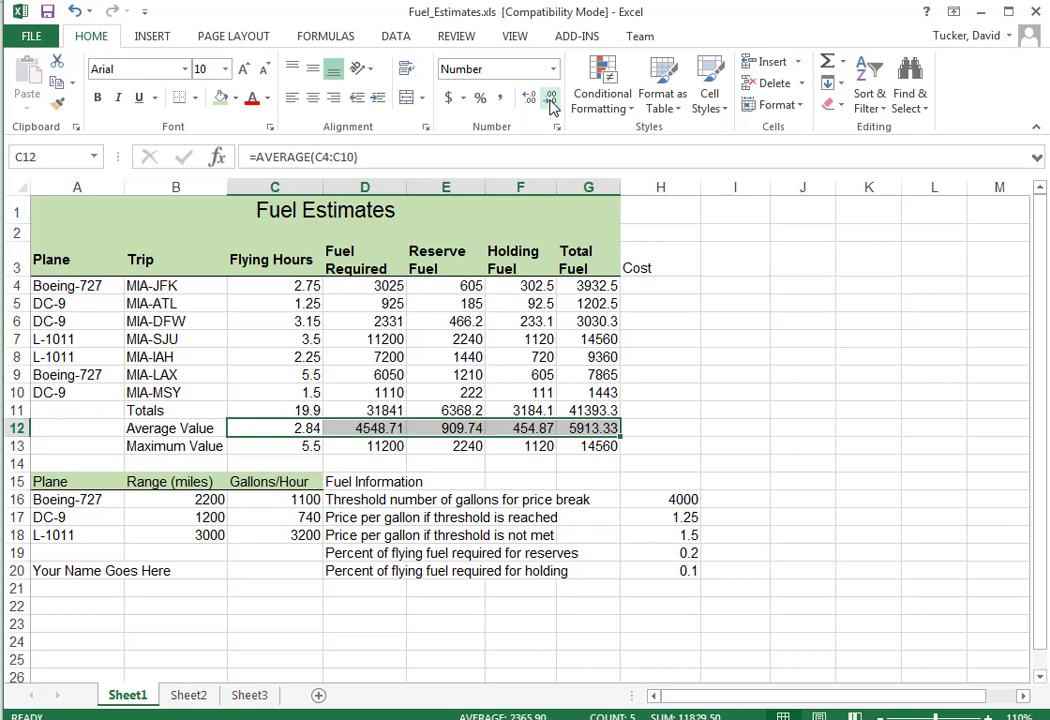
pyautogui.click(364, 446)
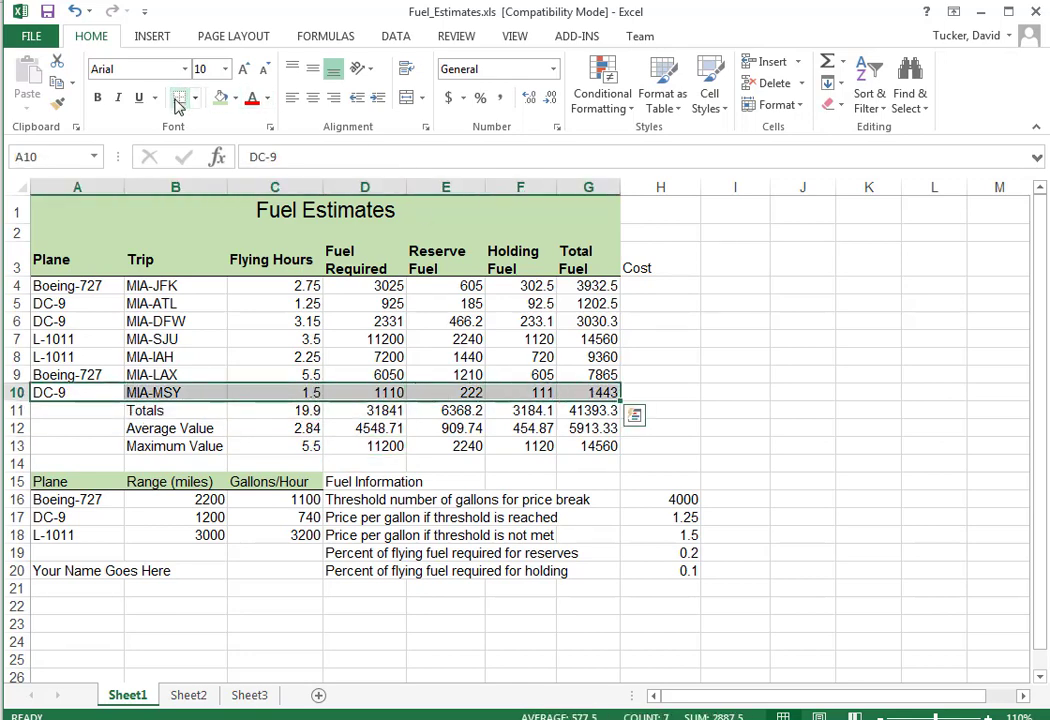
# Step: Add a bottom border beneath the last flight row, A10:G10
pyautogui.click(803, 410)
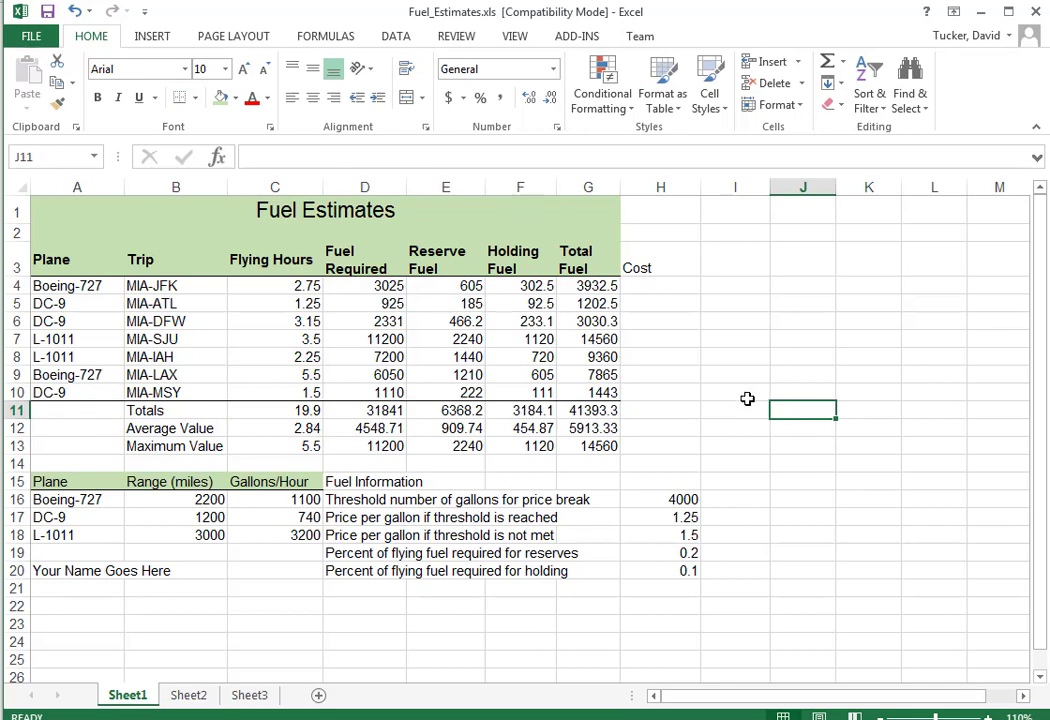
pyautogui.moveTo(725, 401)
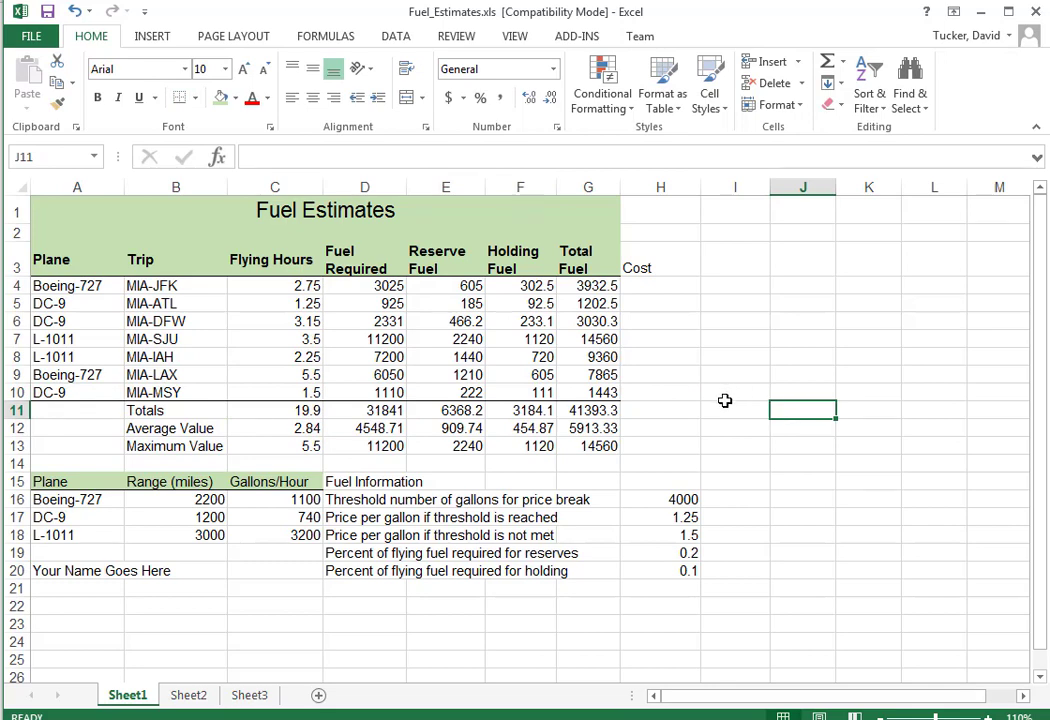
pyautogui.moveTo(645, 258)
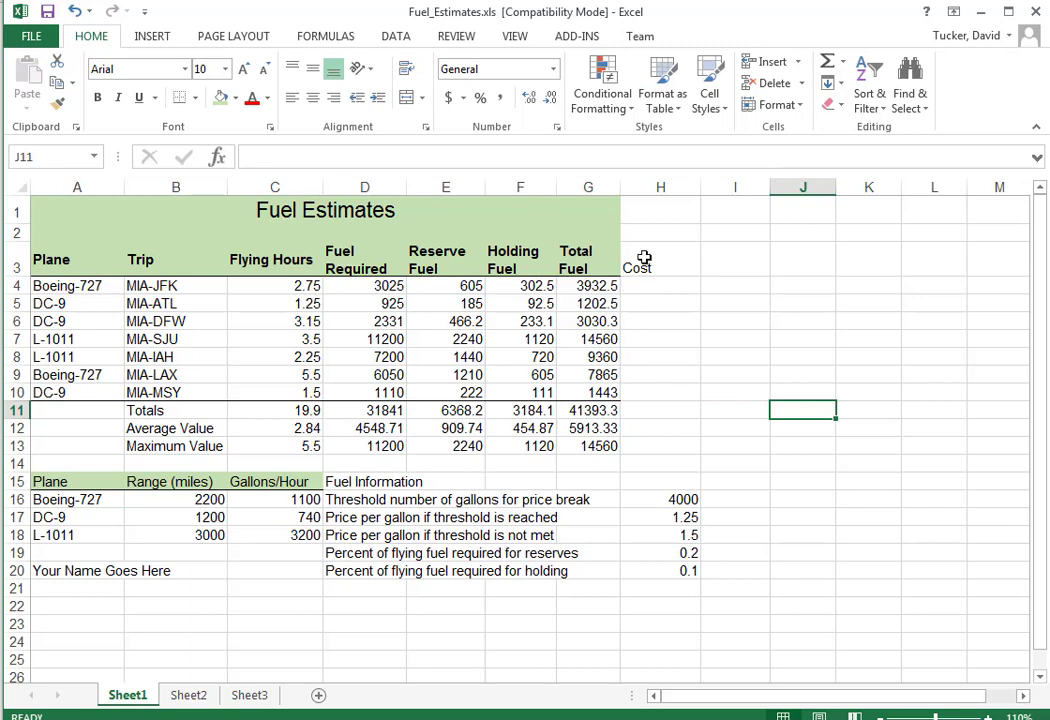
# Step: Format-paint the Total Fuel heading onto Cost and shade H1:H2 green
pyautogui.click(588, 259)
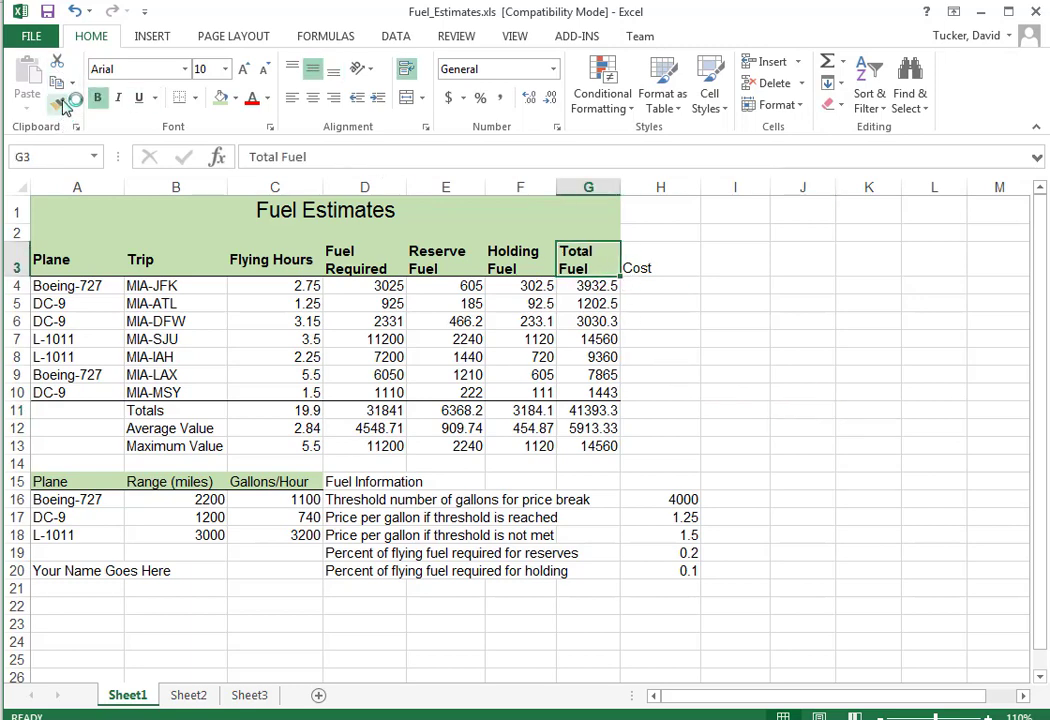
pyautogui.click(660, 267)
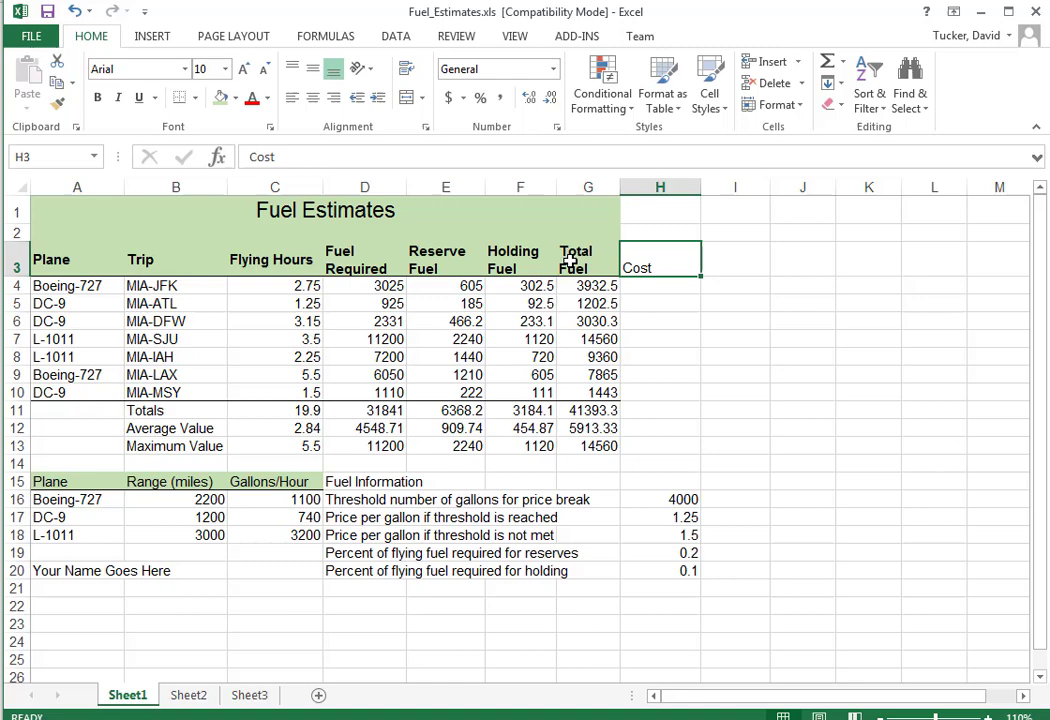
pyautogui.click(588, 260)
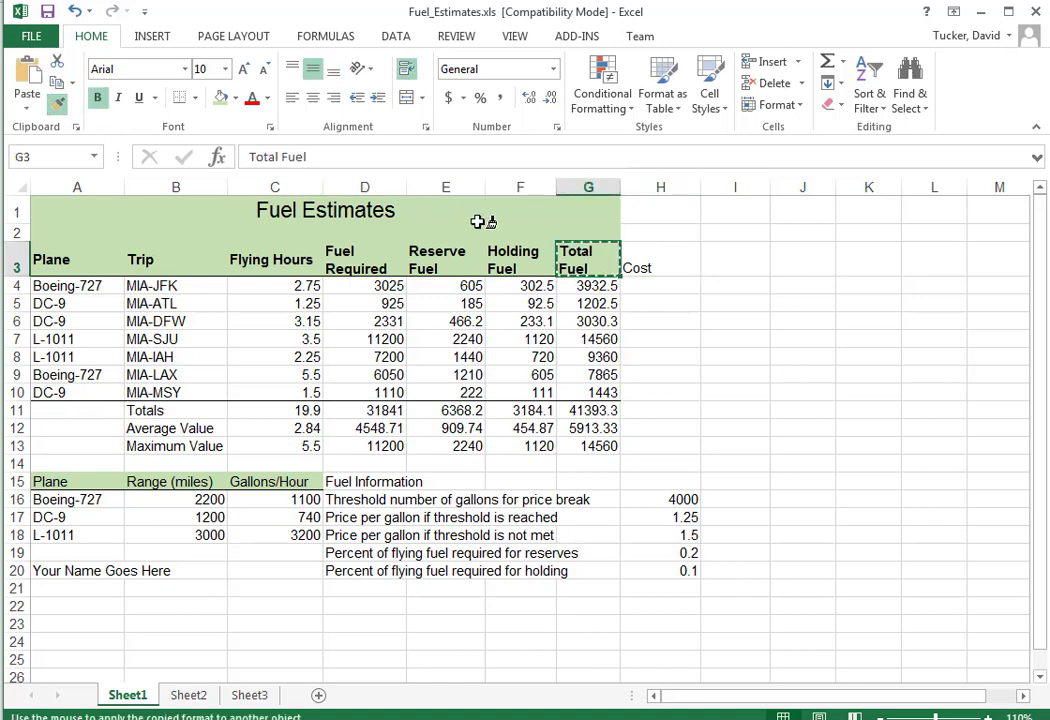
pyautogui.click(660, 259)
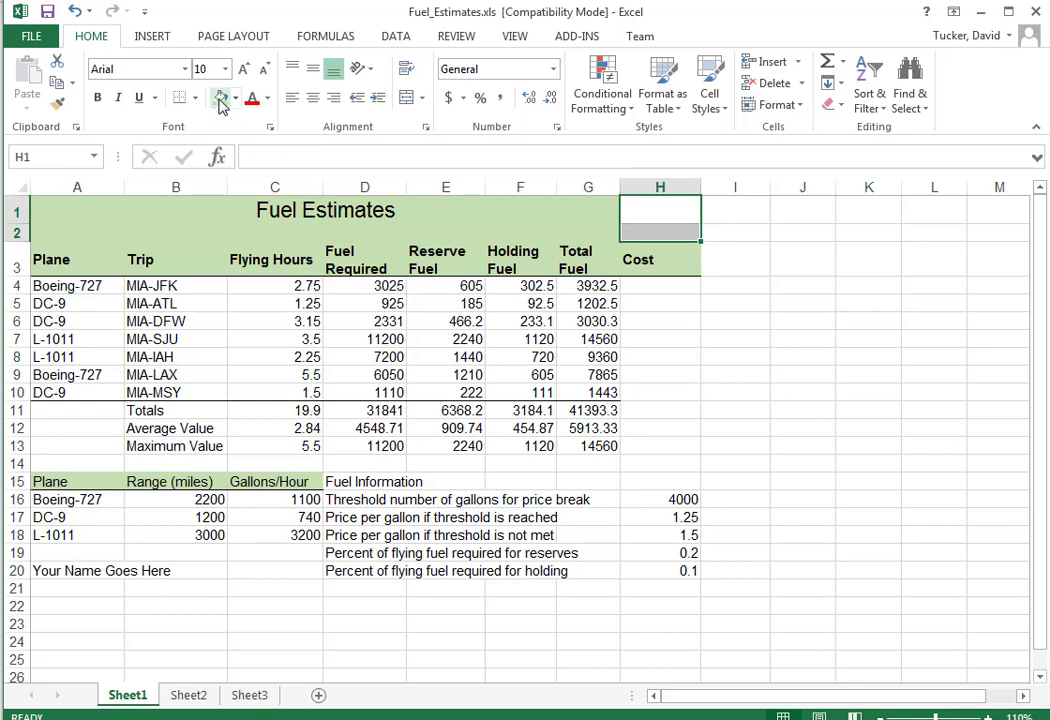
pyautogui.click(660, 303)
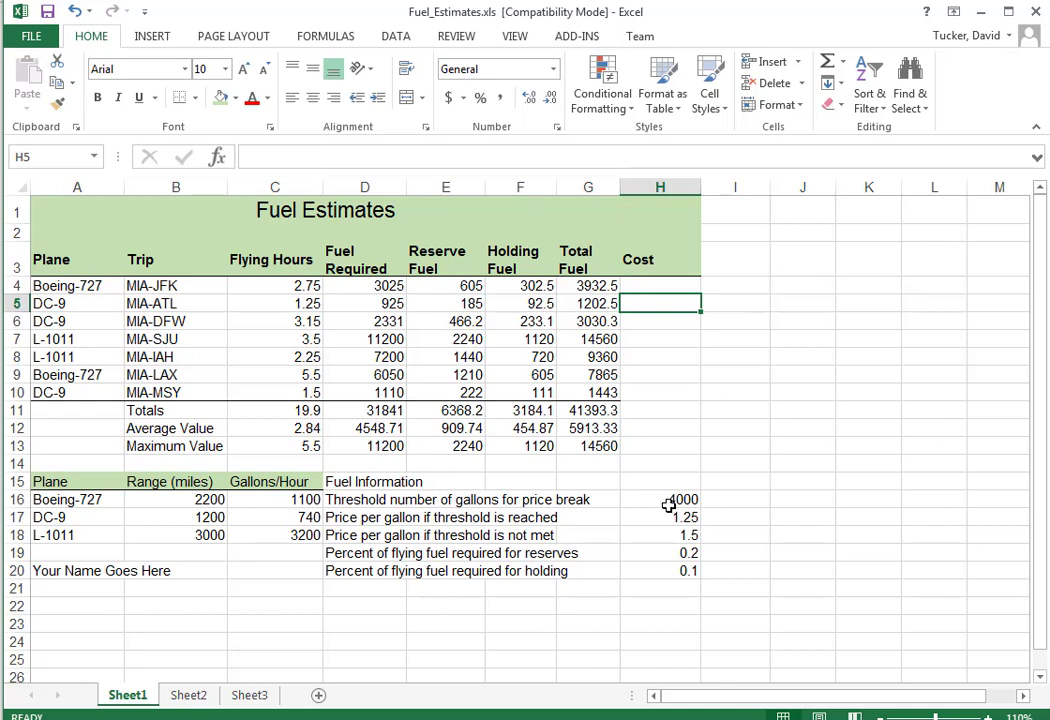
pyautogui.moveTo(670, 510)
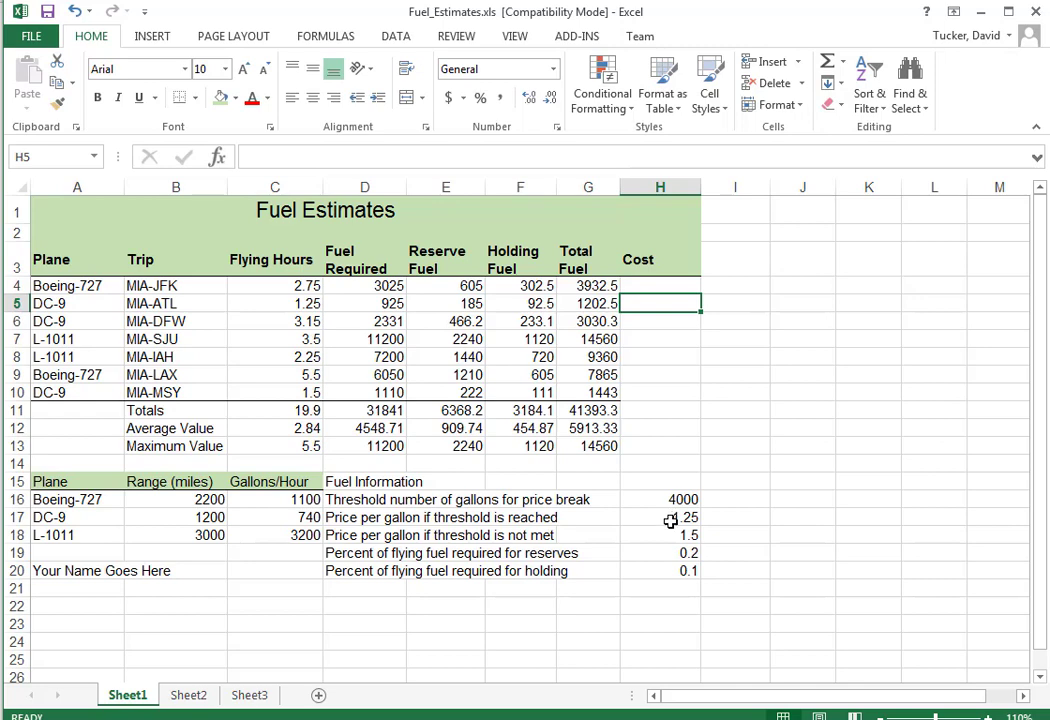
pyautogui.moveTo(664, 498)
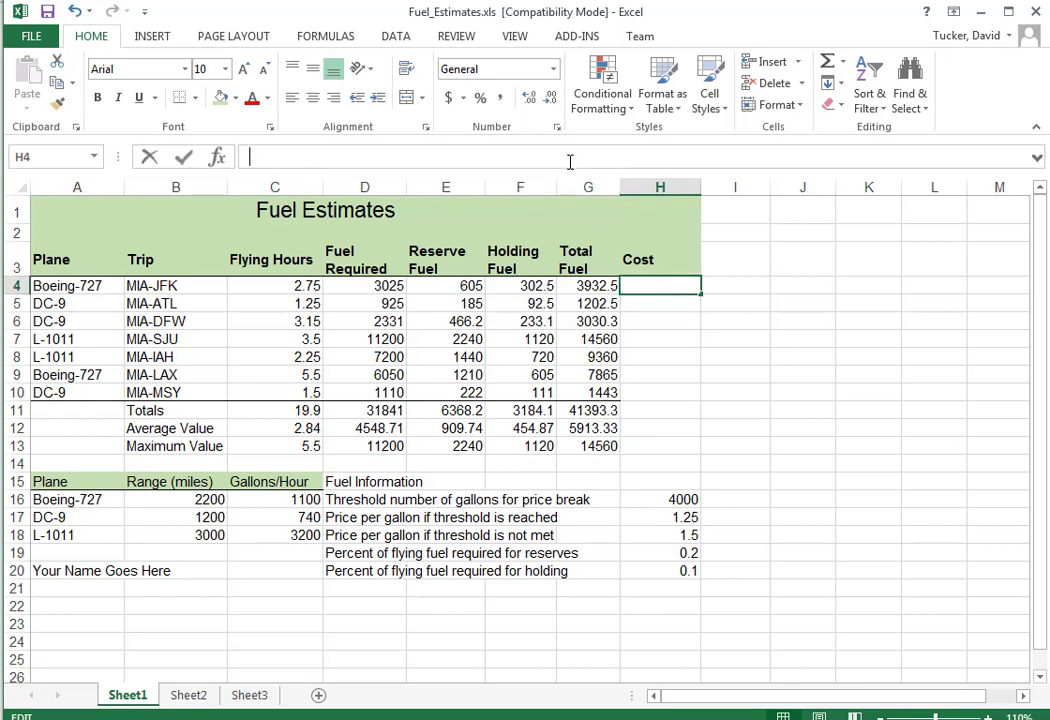
# Step: Enter =IF(G4>H$16, H$17, H$18) in H4 and fill it down the Cost column
pyautogui.write('=')
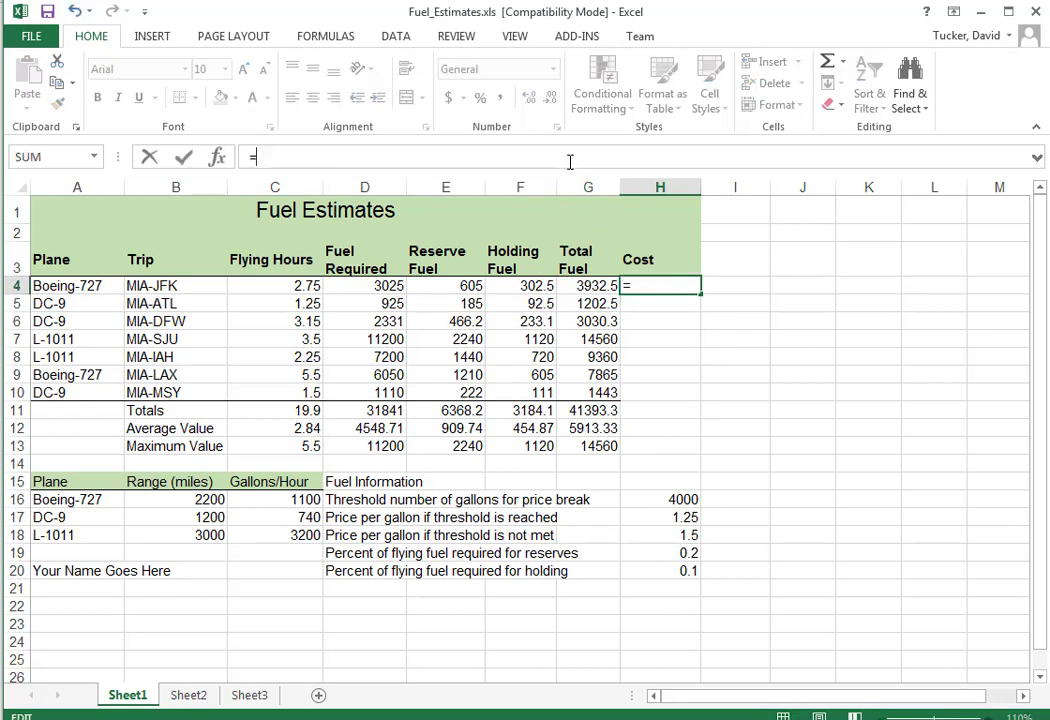
pyautogui.write('if(')
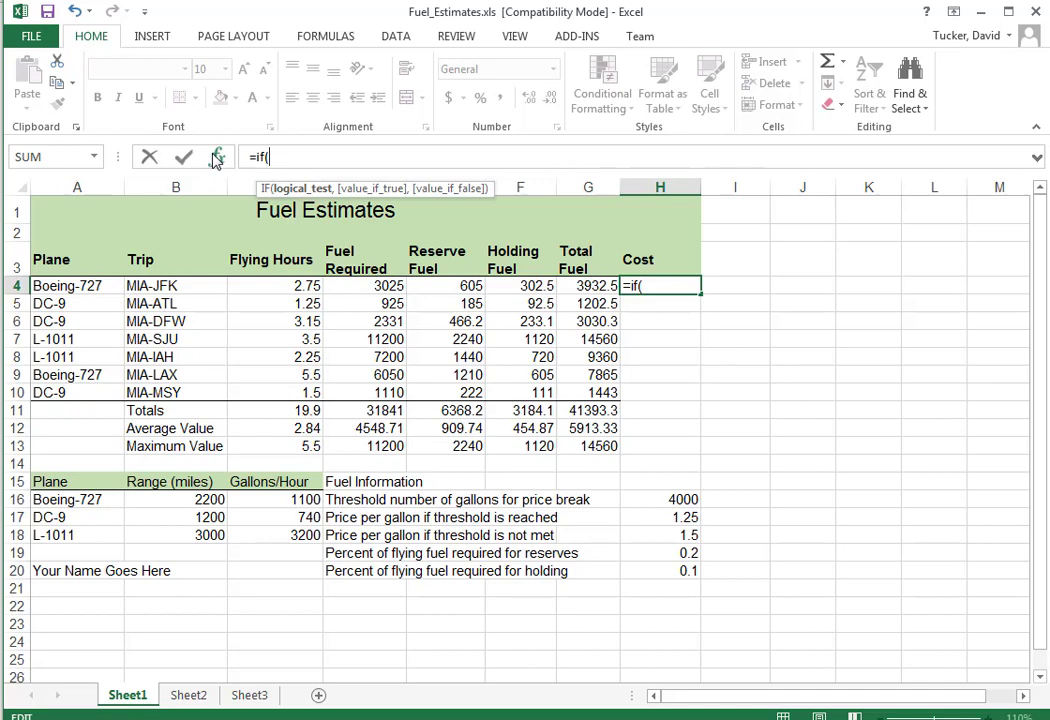
pyautogui.click(217, 156)
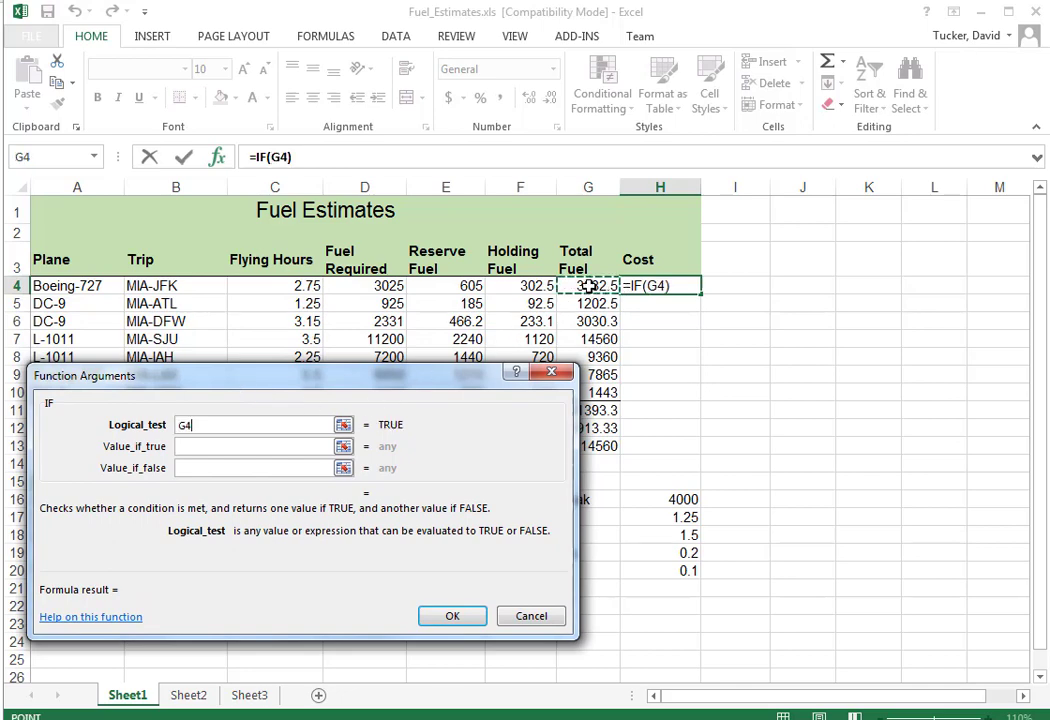
pyautogui.write('>')
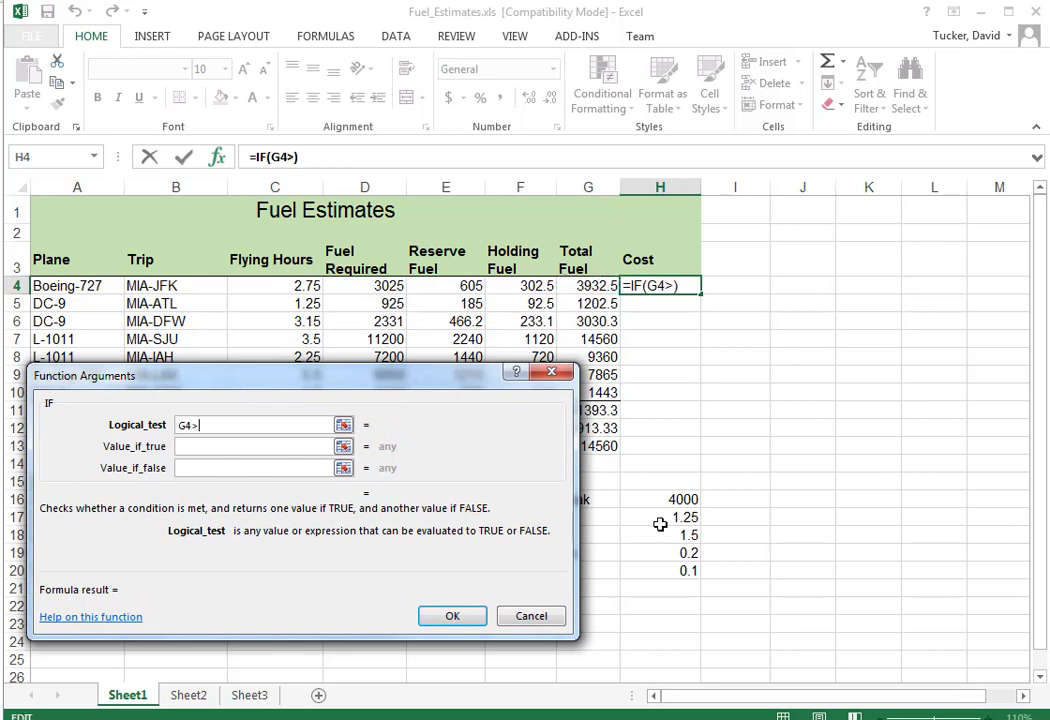
pyautogui.click(660, 499)
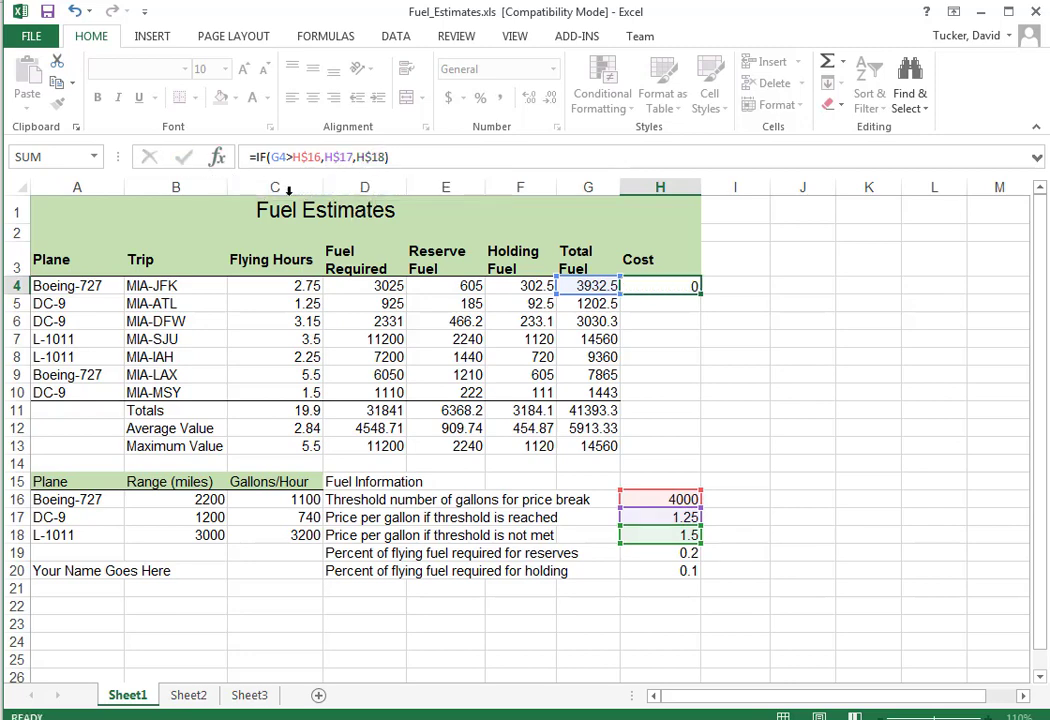
pyautogui.moveTo(660, 285); pyautogui.dragTo(660, 405)
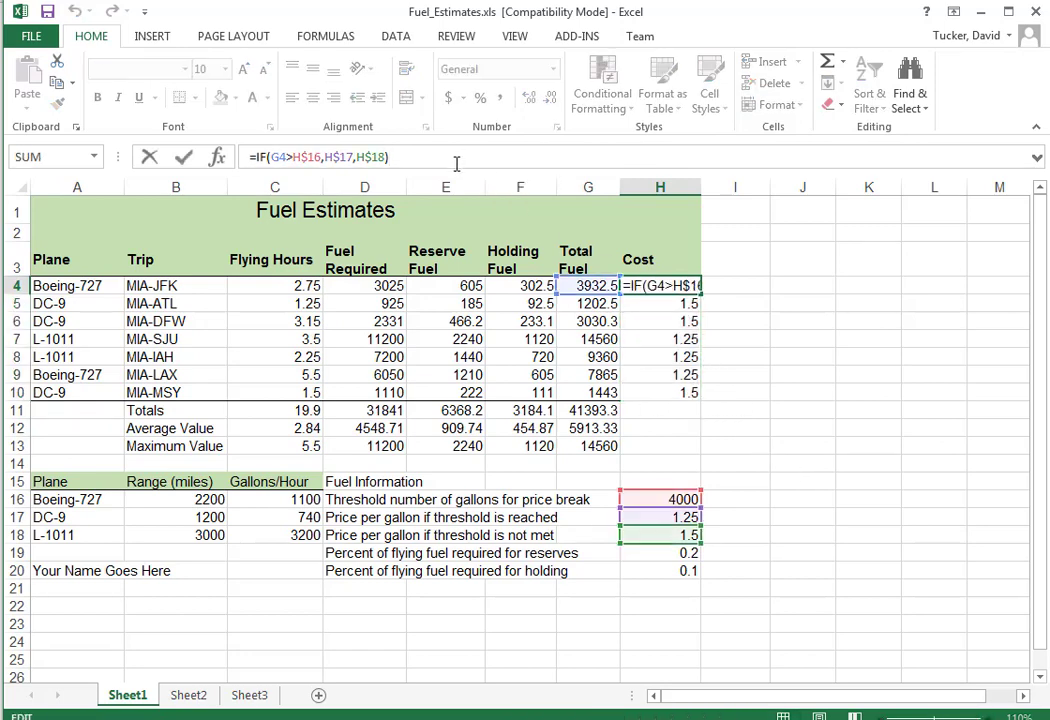
# Step: Append *G4 to the H4 formula and refill to H10, giving costs 5898.75 to 2164.5
pyautogui.write('*')
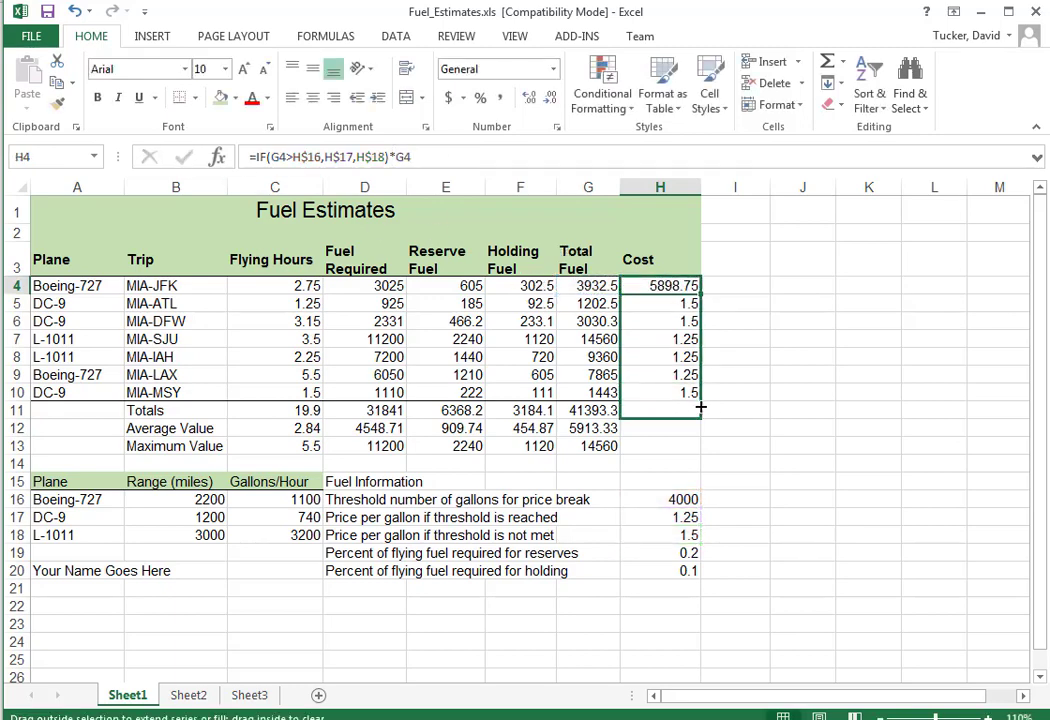
pyautogui.moveTo(660, 285); pyautogui.dragTo(660, 392)
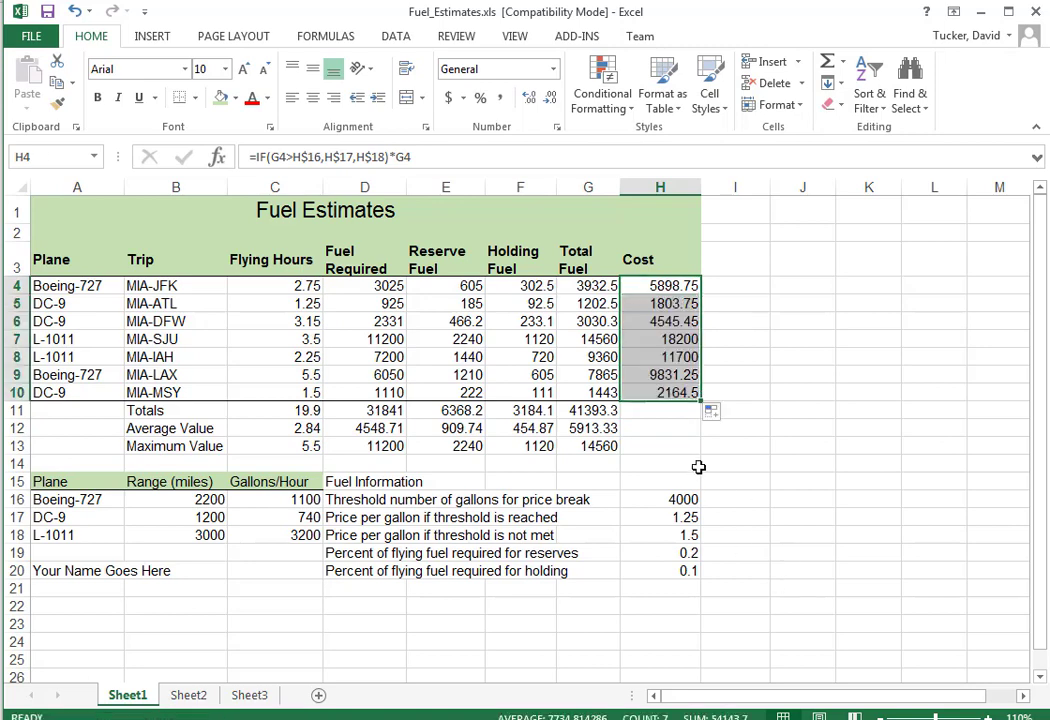
pyautogui.click(660, 392)
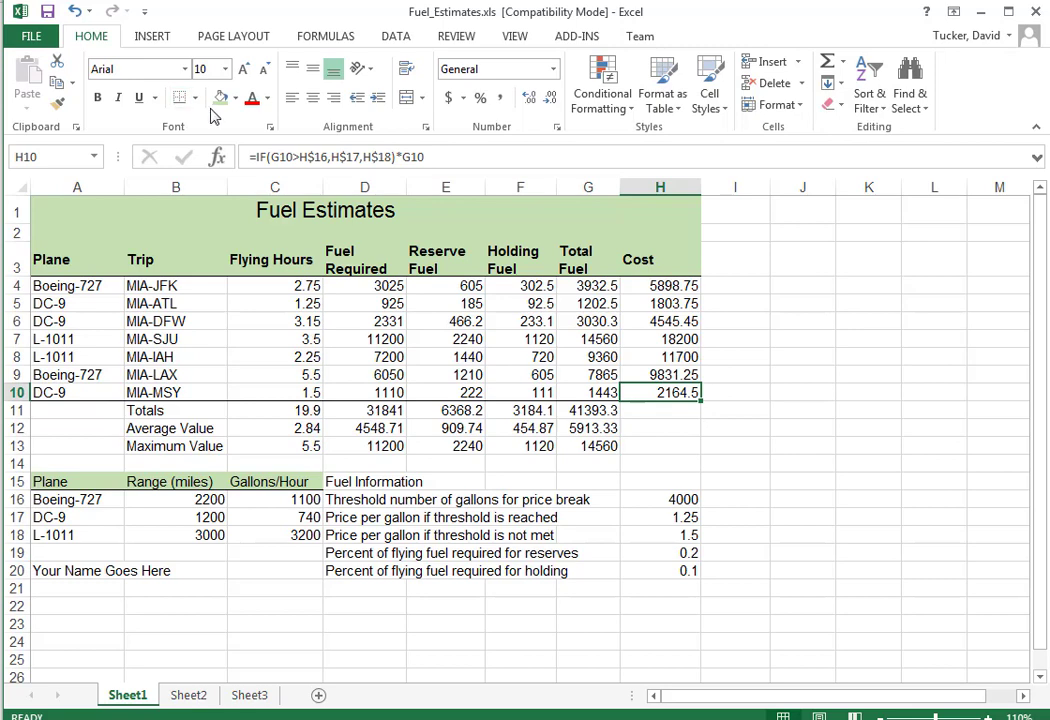
# Step: Extend the Total, Average and Maximum formulas into Cost: 54143.7, 7734.81, 18200
pyautogui.click(588, 410)
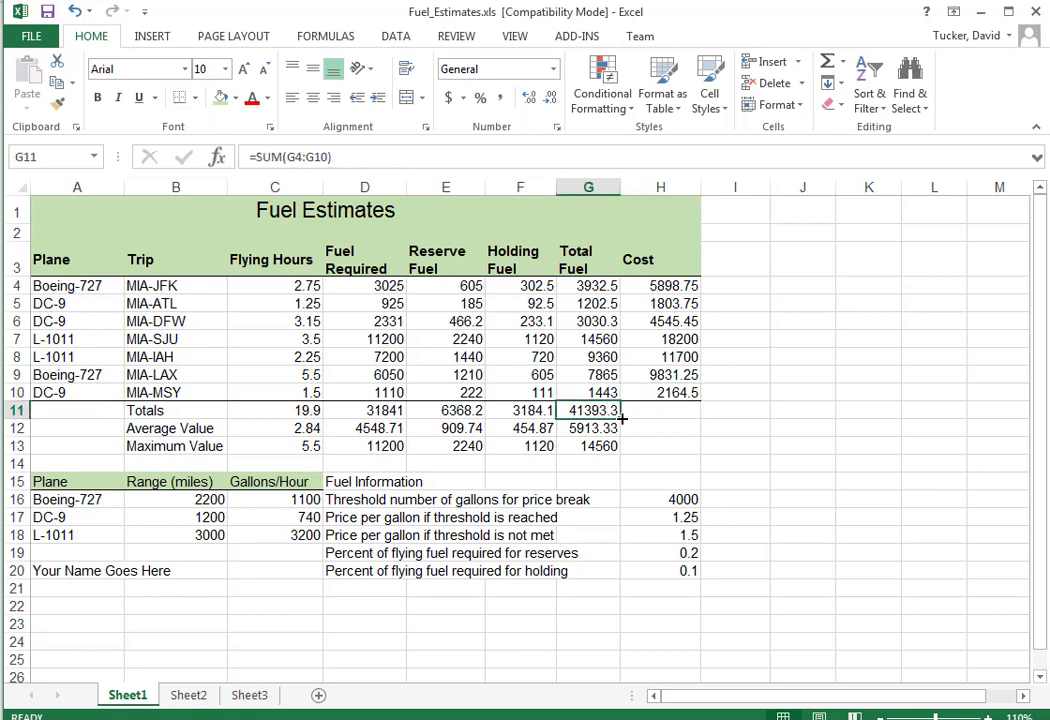
pyautogui.click(588, 428)
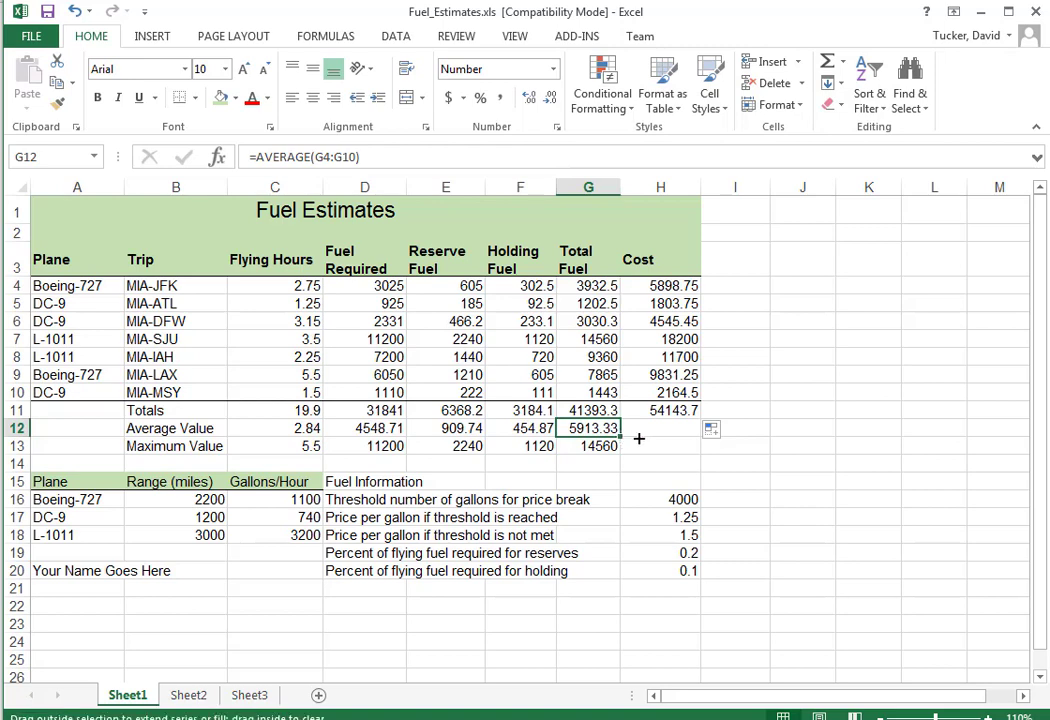
pyautogui.click(588, 446)
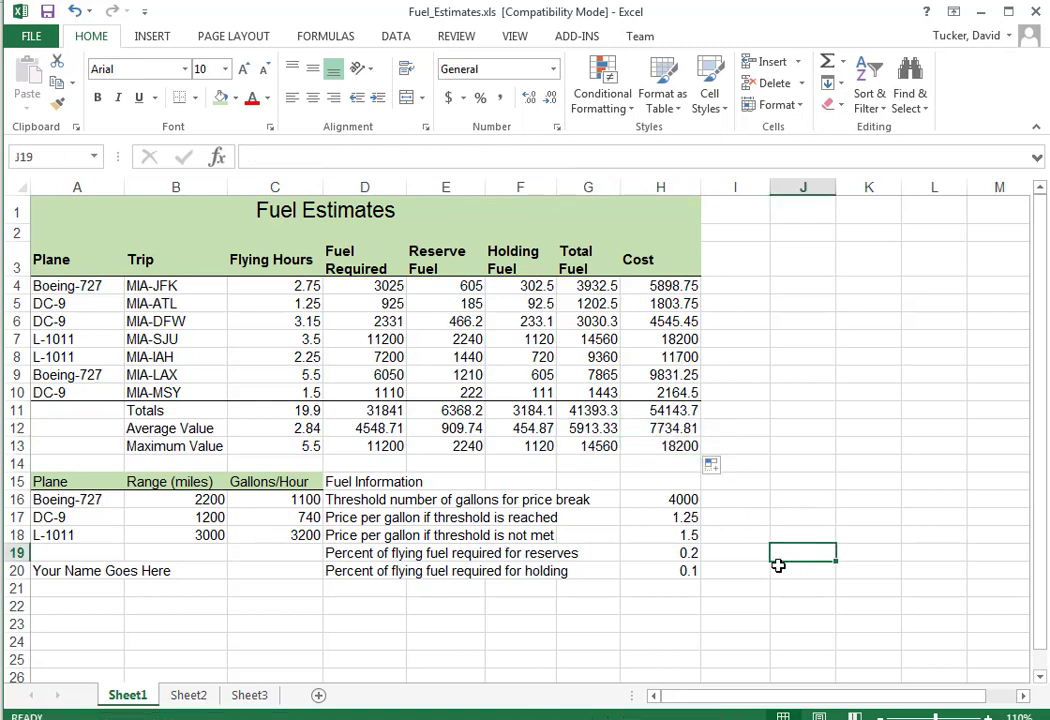
pyautogui.moveTo(712, 620)
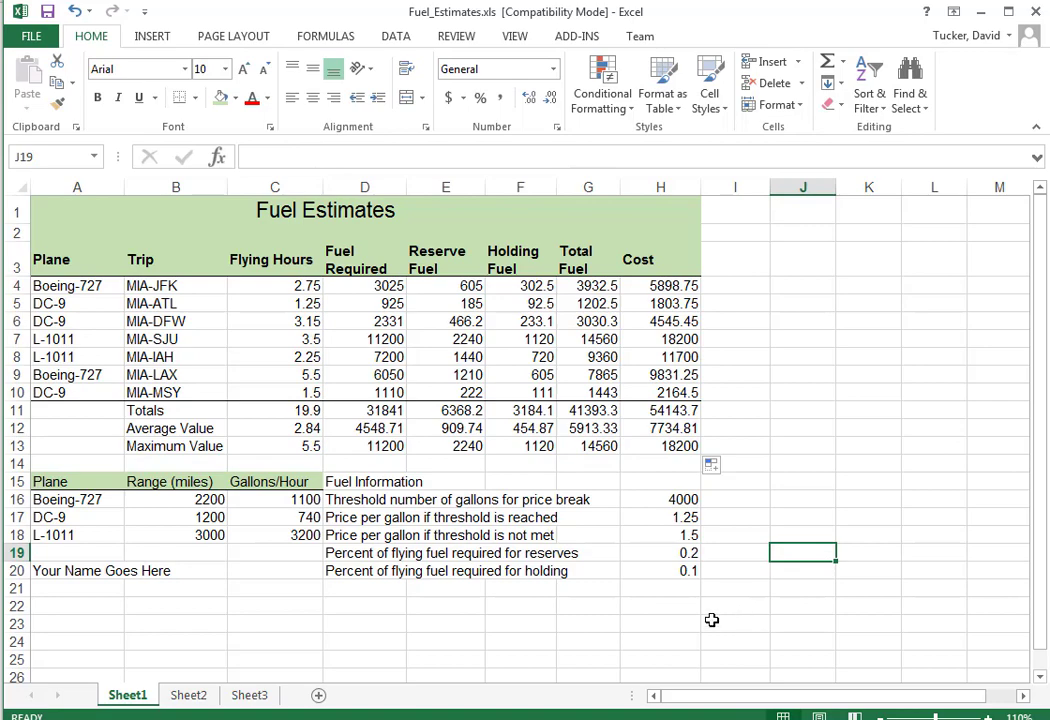